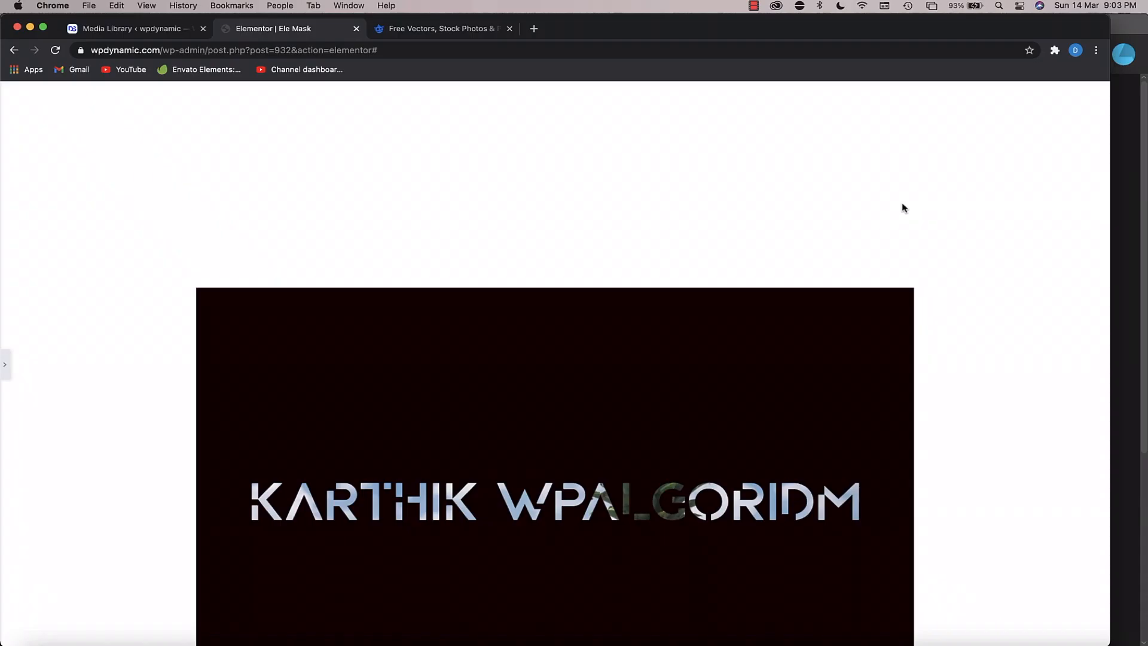
- Bring up the blank Untitled-1 1920×1080 canvas, with type set to Myriad Pro Bold 100 pt
{"action": "scroll", "scroll_direction": "down", "scroll_amount": 3}
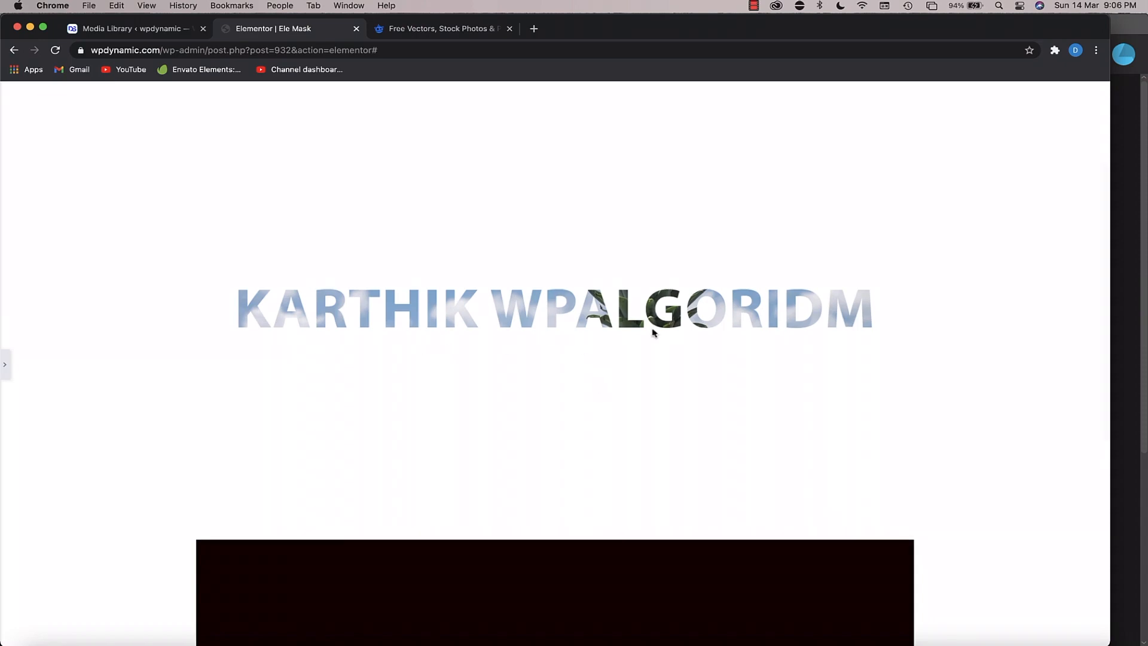
{"action": "scroll", "scroll_direction": "down", "scroll_amount": 3}
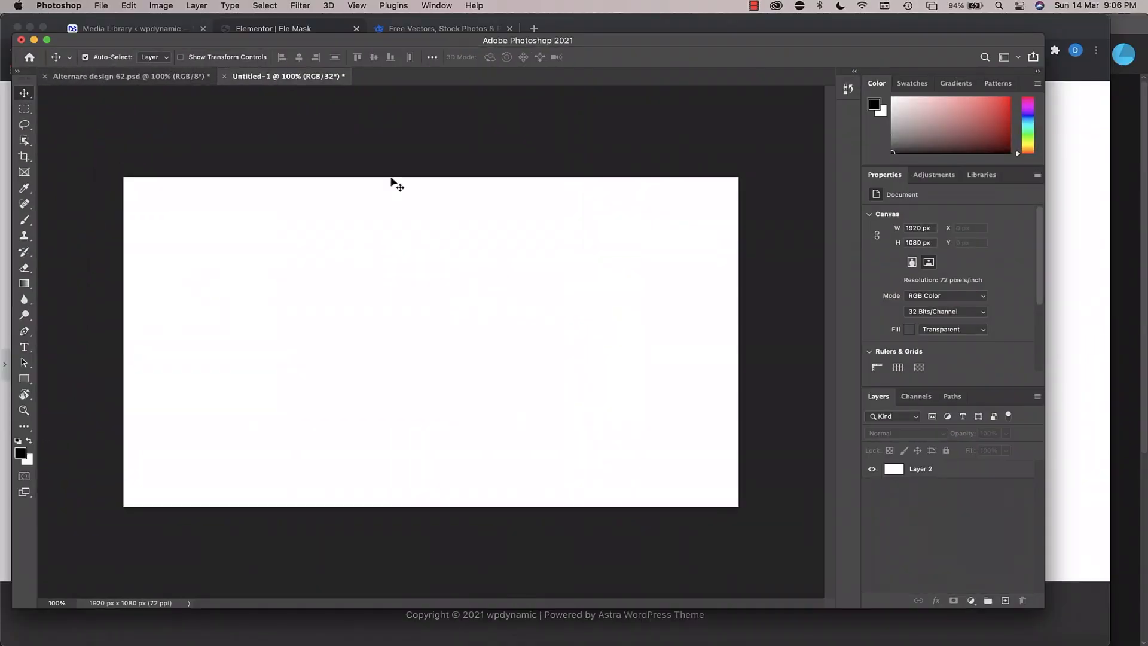
{"action": "mouse_move", "coordinate": [596, 147]}
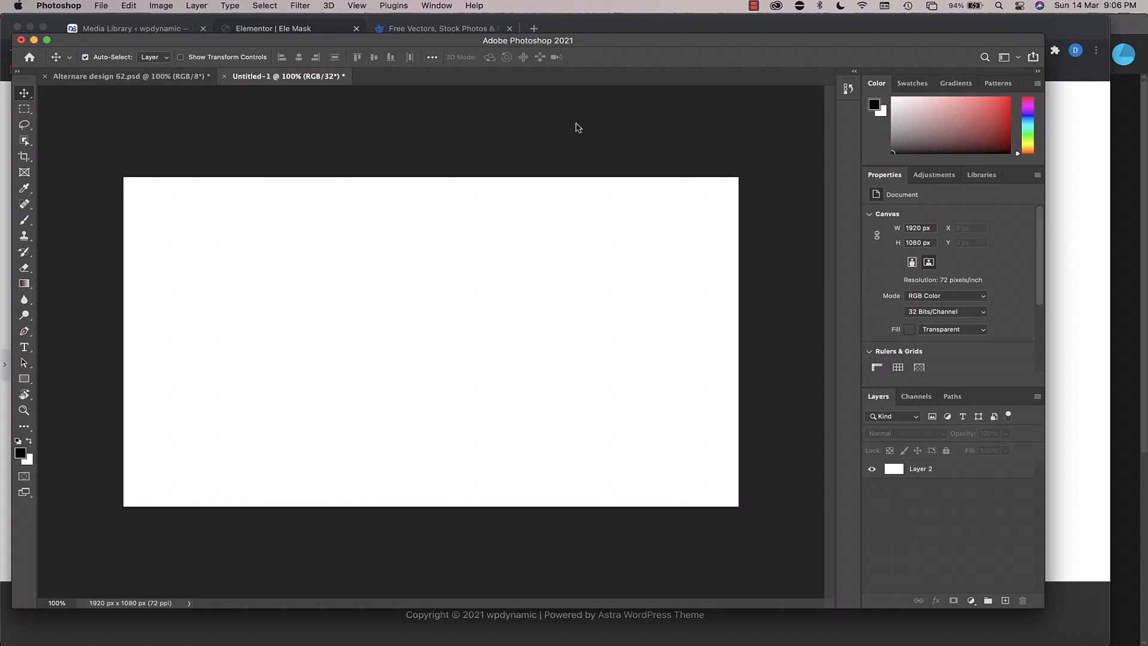
{"action": "mouse_move", "coordinate": [466, 353]}
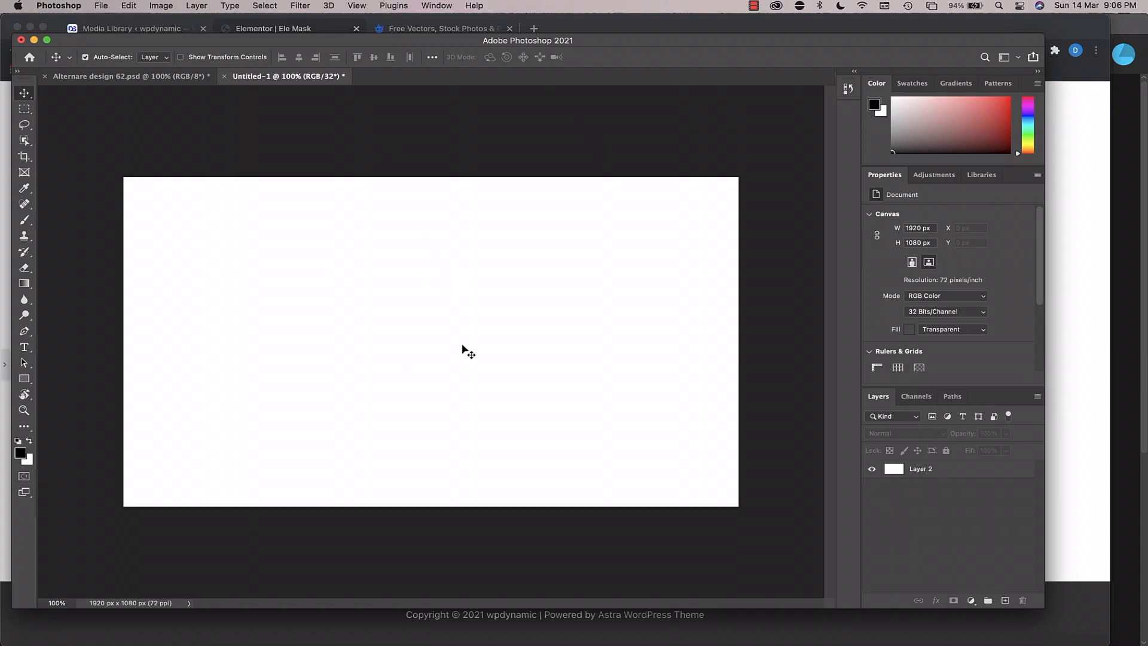
{"action": "mouse_move", "coordinate": [509, 310]}
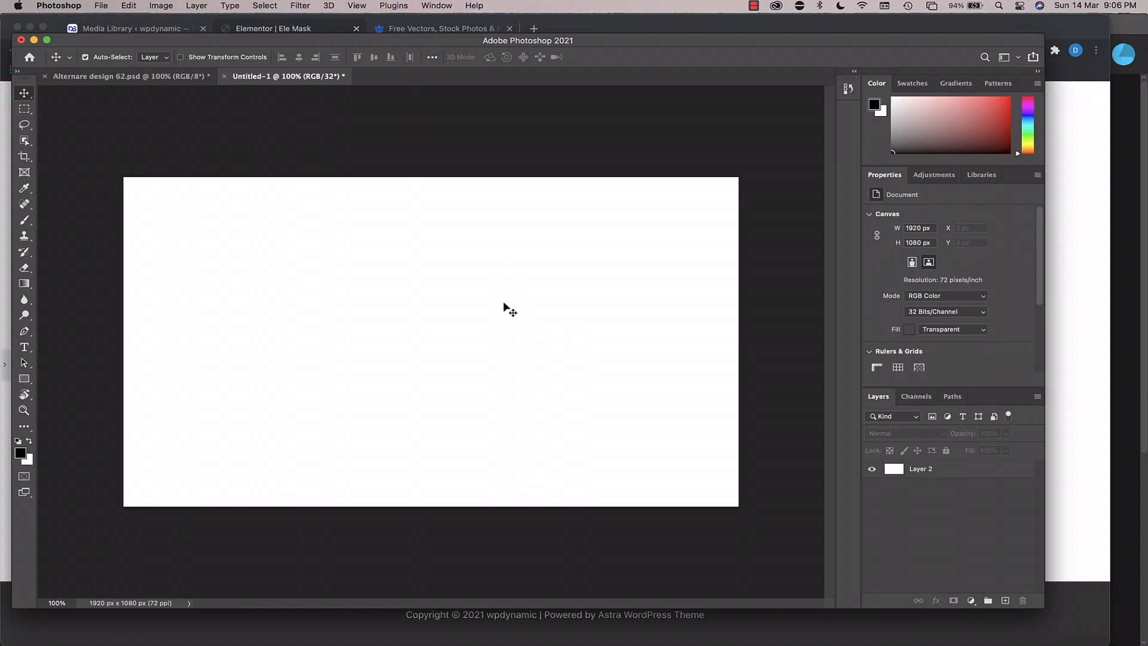
{"action": "mouse_move", "coordinate": [35, 306]}
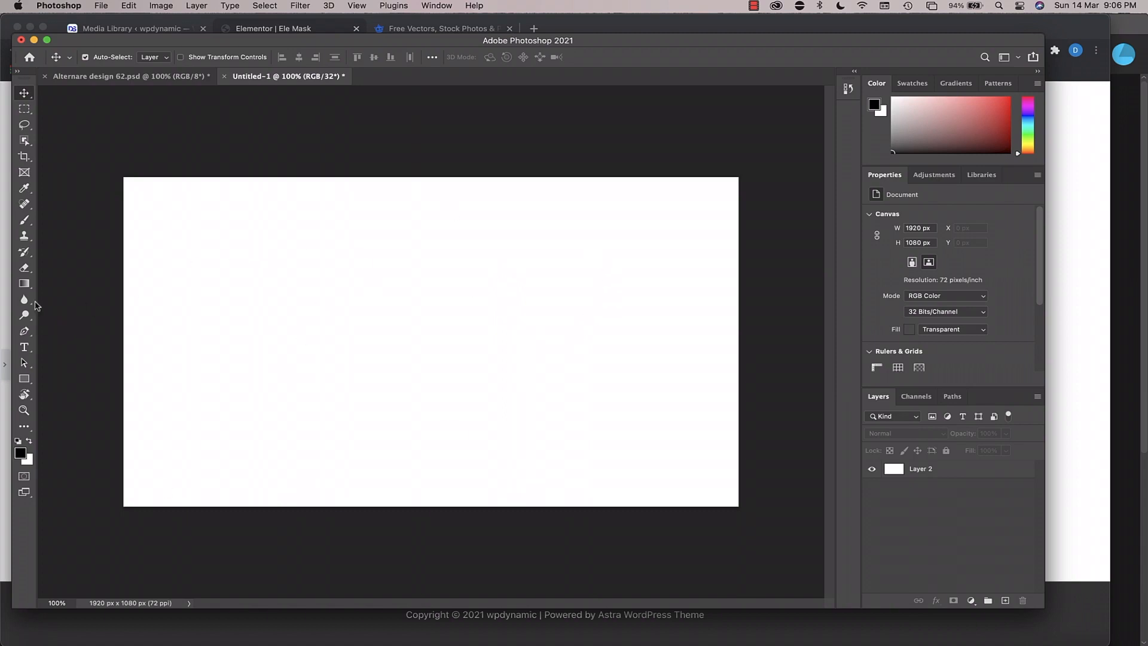
- Place a type layer and replace 'Lorem Ipsum' with KARTHIK WPALGORIDM.COM in Myriad Pro Bold
{"action": "left_click", "coordinate": [23, 347]}
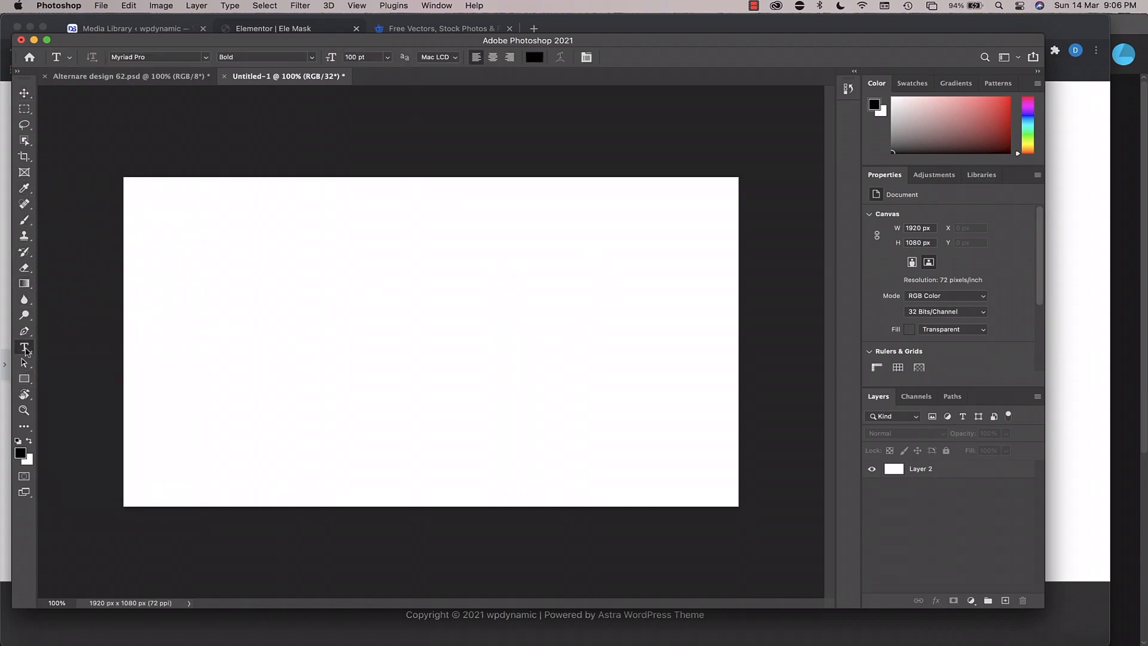
{"action": "type", "text": "Lorem Ipsum"}
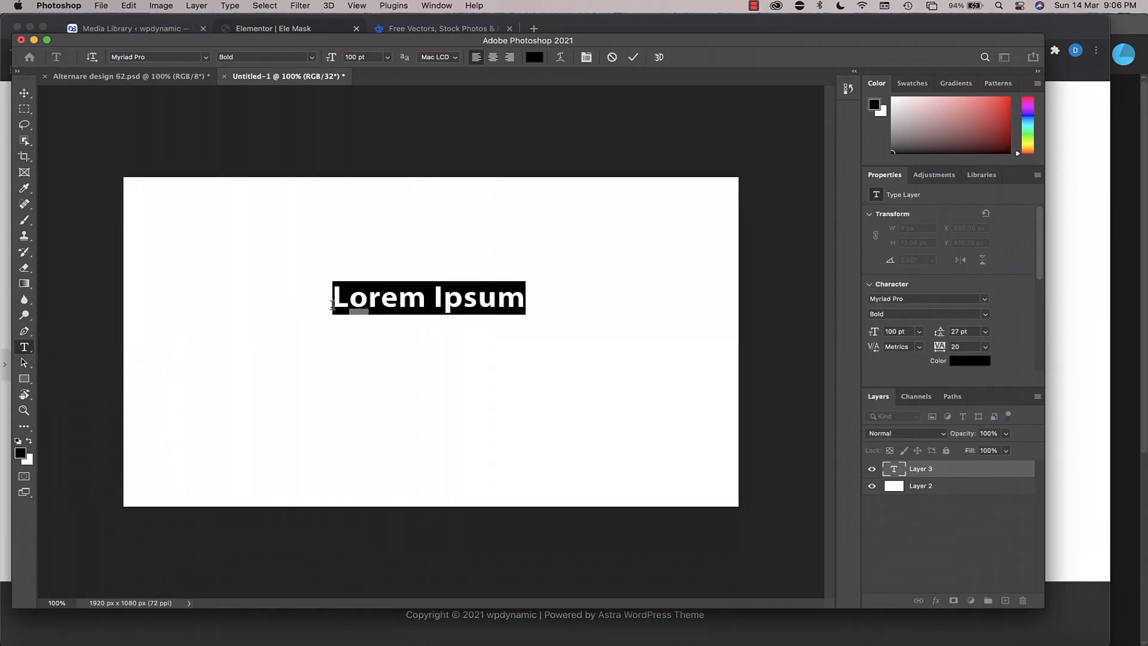
{"action": "type", "text": "KARTHIK"}
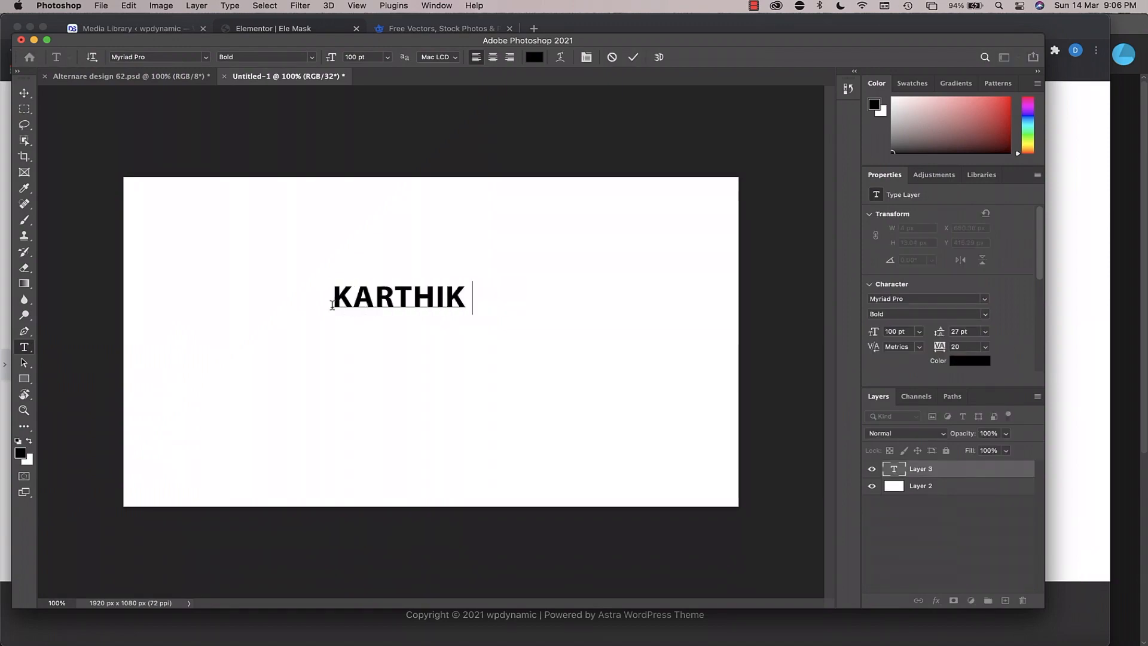
{"action": "type", "text": "WPALGOR"}
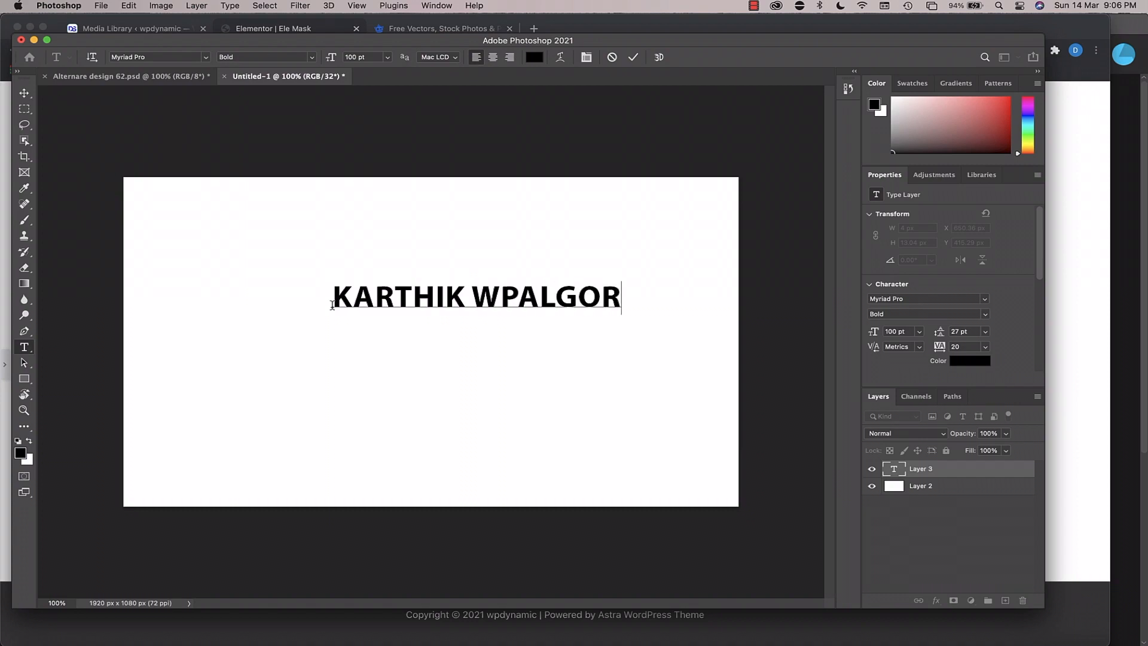
{"action": "type", "text": "IDM"}
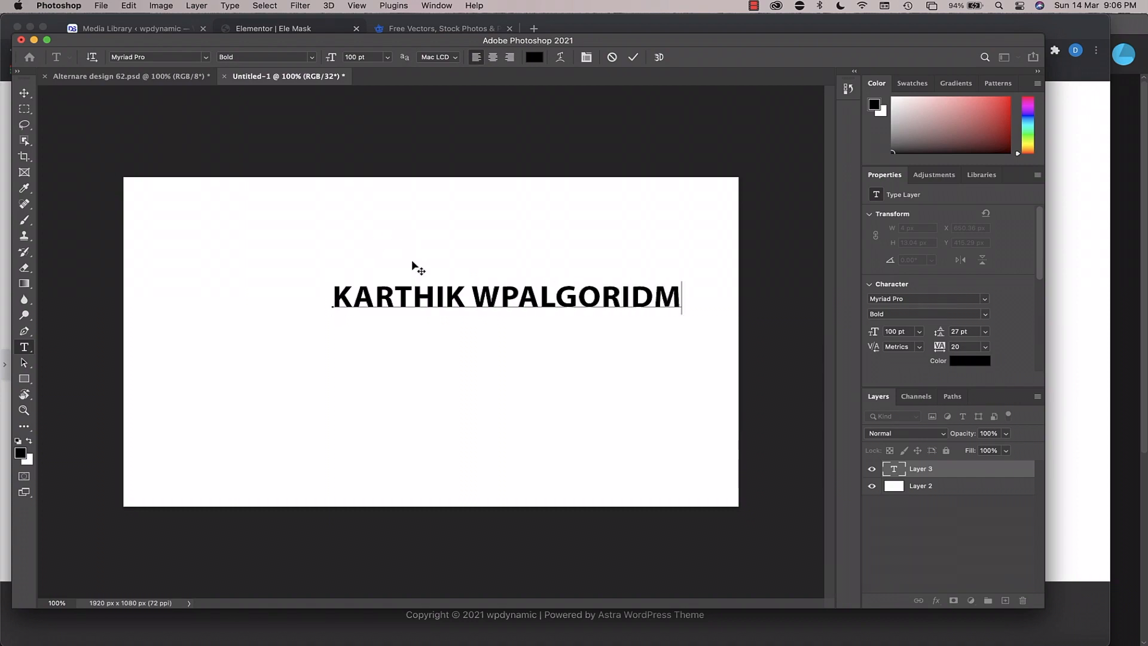
{"action": "type", "text": ".con"}
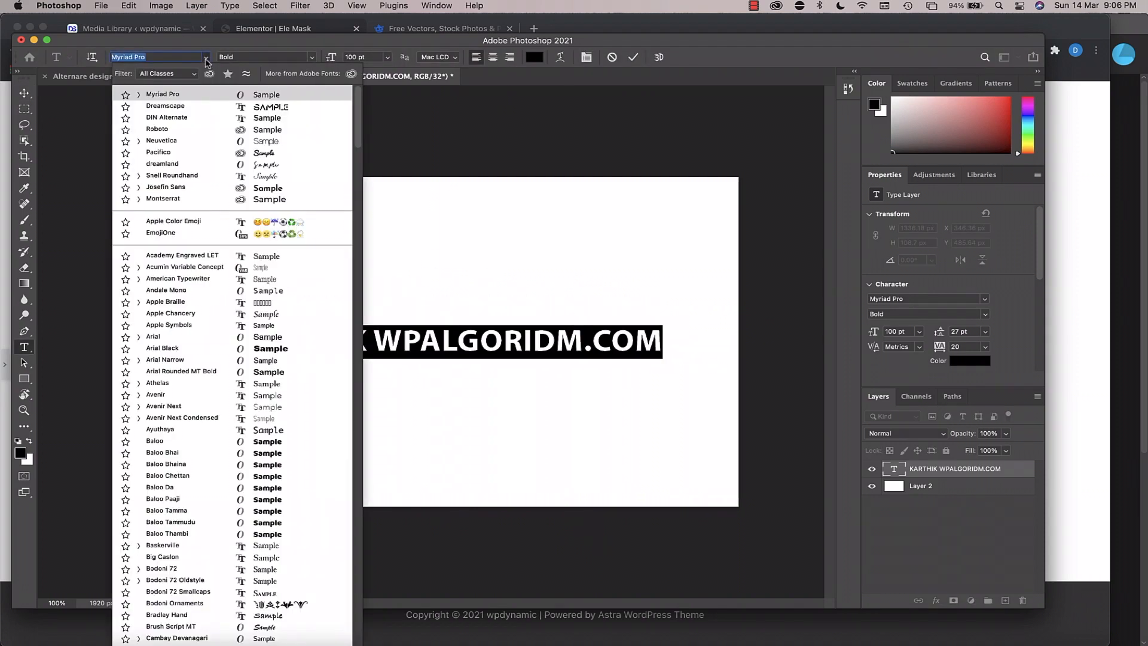
- Change the KARTHIK WPALGORIDM.COM headline's font family to Dreamscape
{"action": "left_click", "coordinate": [165, 107]}
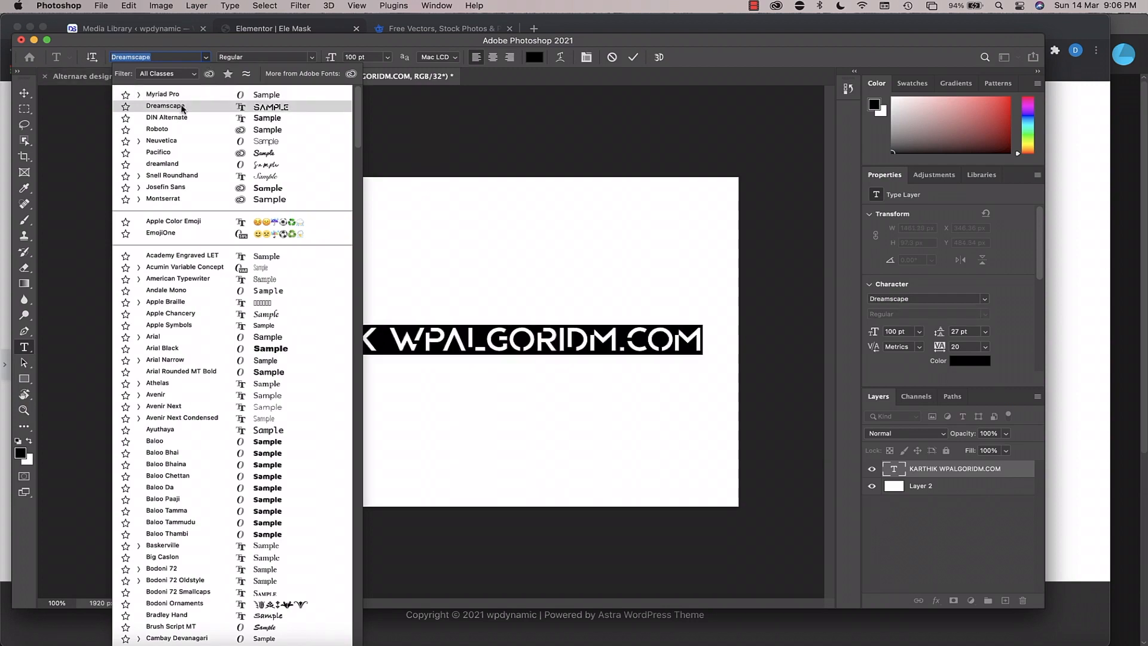
{"action": "left_click", "coordinate": [154, 106]}
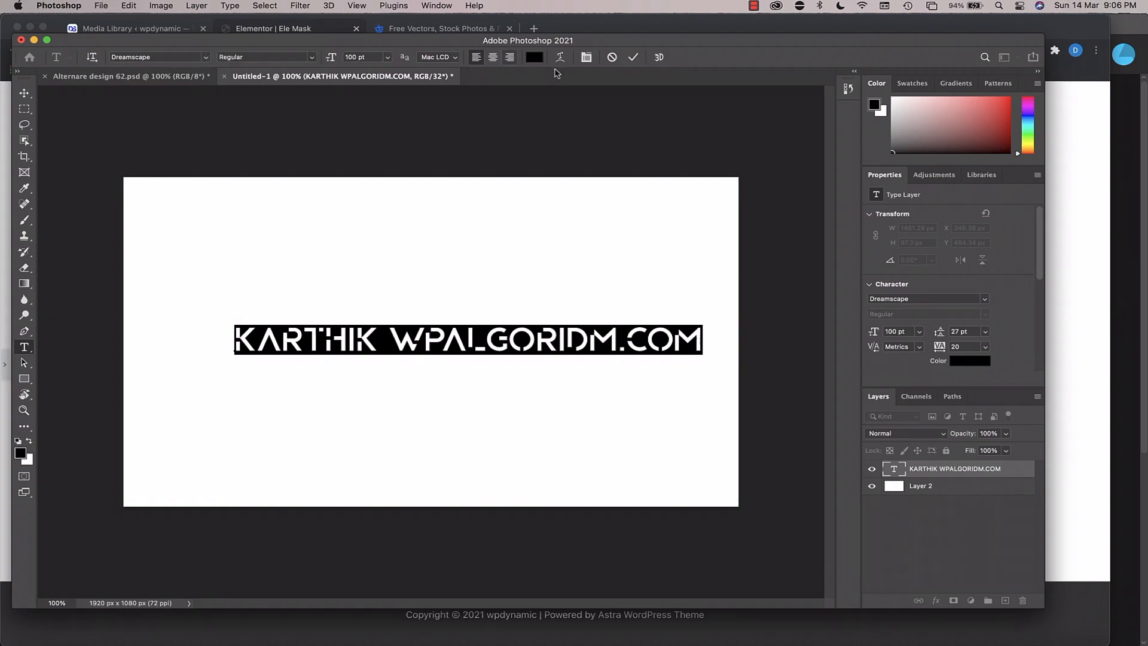
{"action": "mouse_move", "coordinate": [632, 75]}
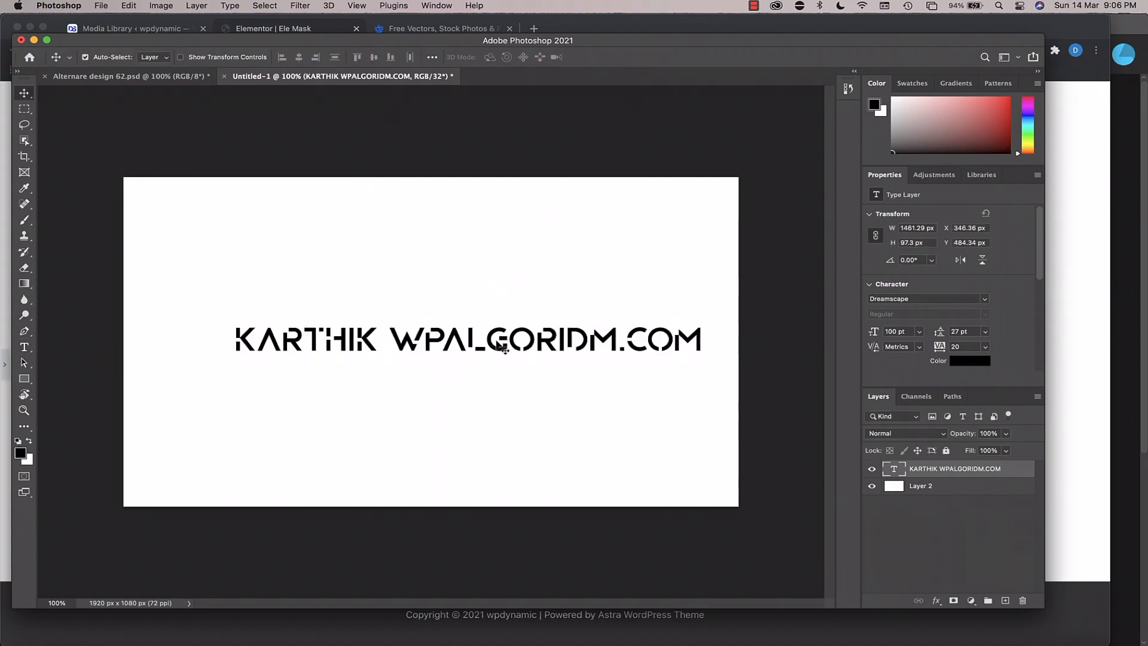
{"action": "mouse_move", "coordinate": [609, 277]}
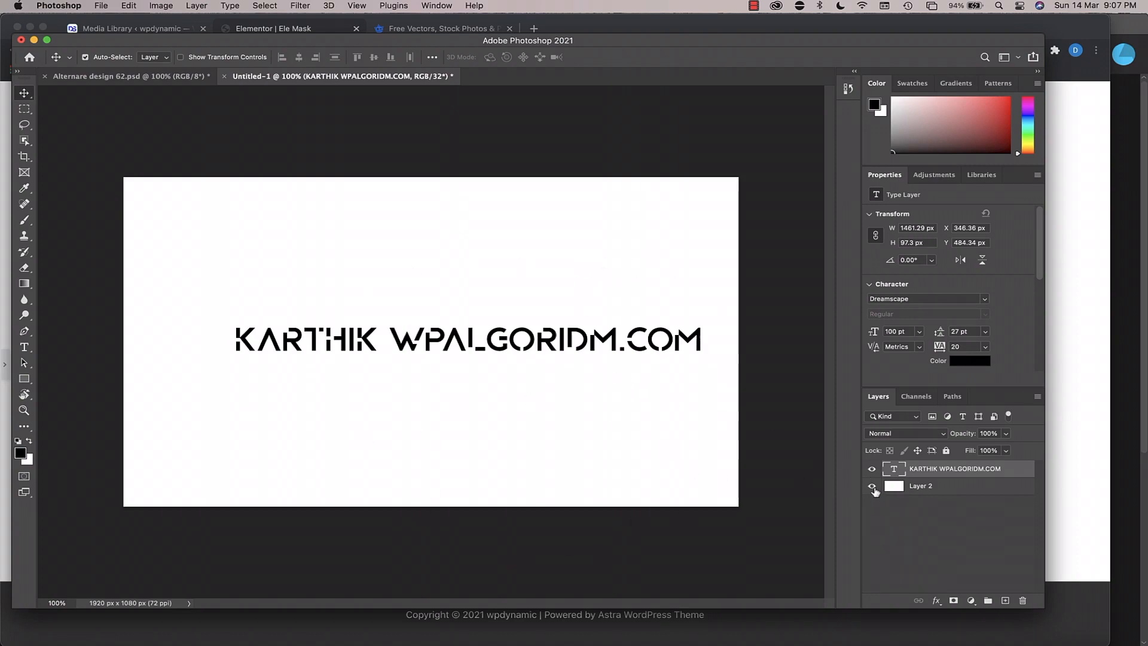
- Hide the white Layer 2 background and select the KARTHIK WPALGORIDM.COM text layer
{"action": "left_click", "coordinate": [871, 468]}
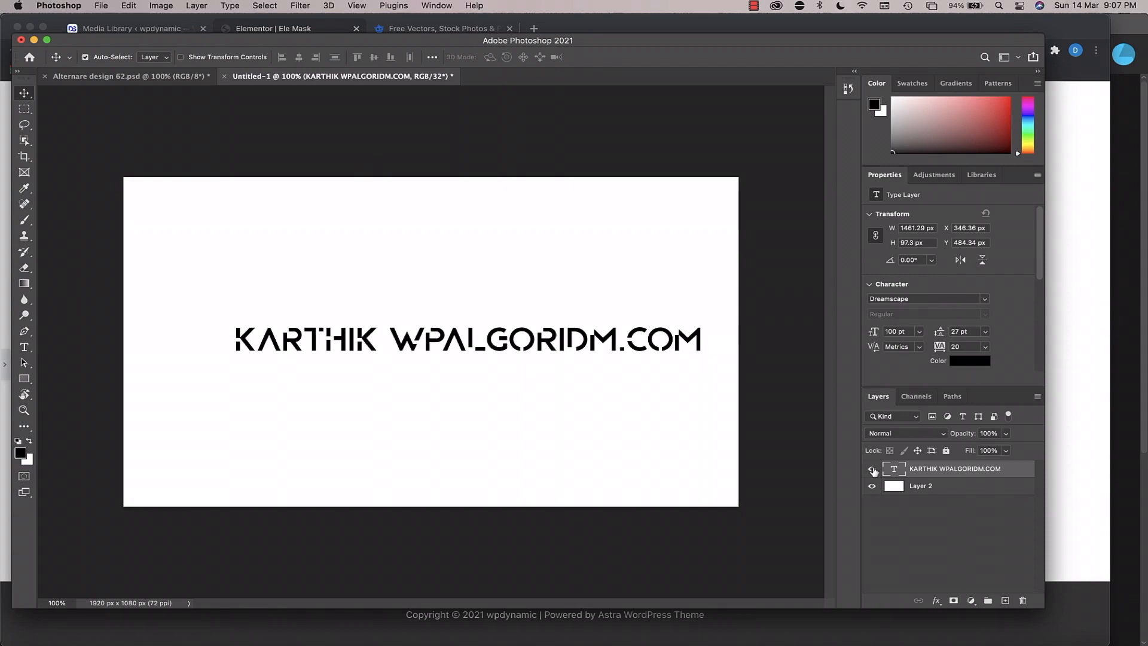
{"action": "left_click", "coordinate": [871, 485]}
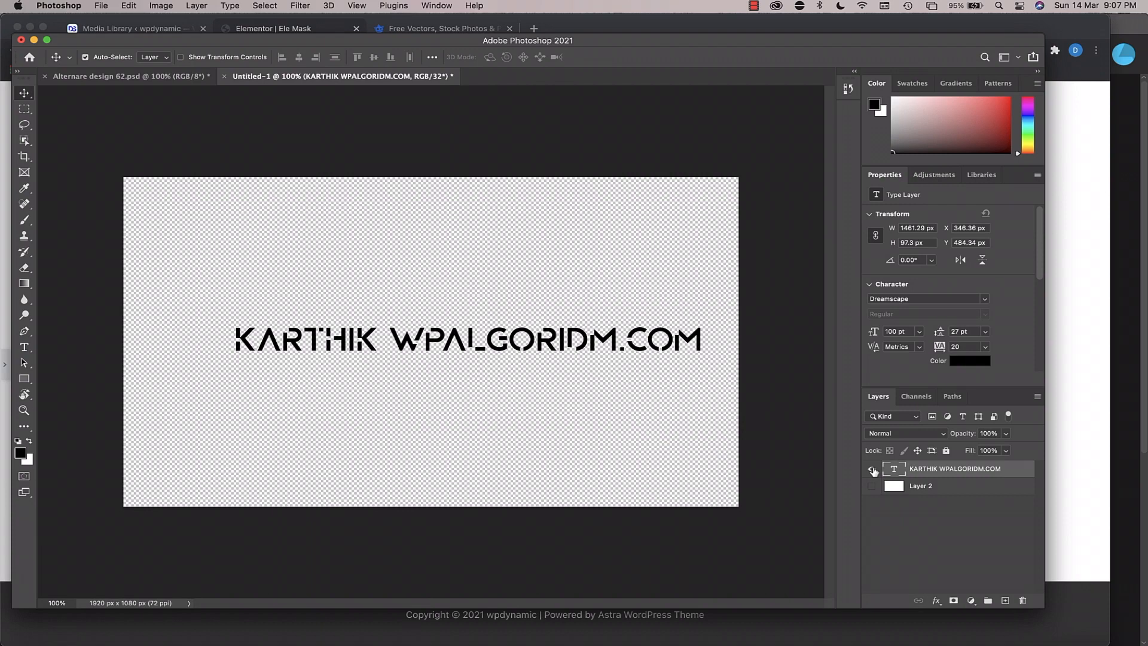
{"action": "left_click", "coordinate": [872, 486]}
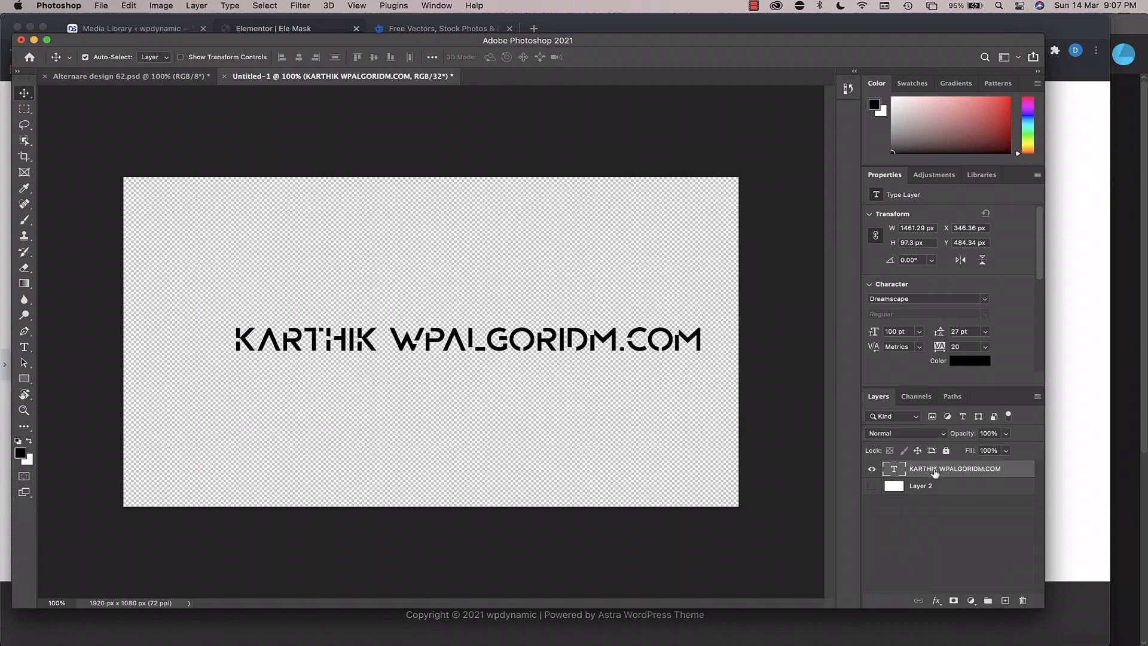
{"action": "mouse_move", "coordinate": [496, 394]}
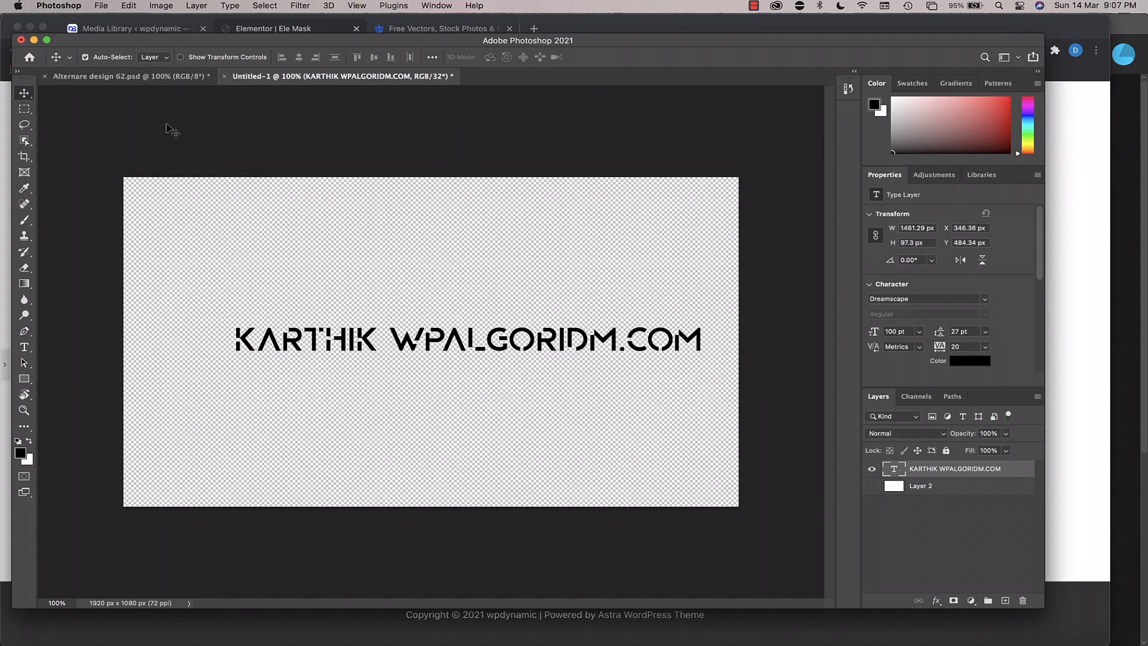
- Quick Export the transparent headline as PNG, saved as mask1.png on the Desktop
{"action": "left_click", "coordinate": [101, 6]}
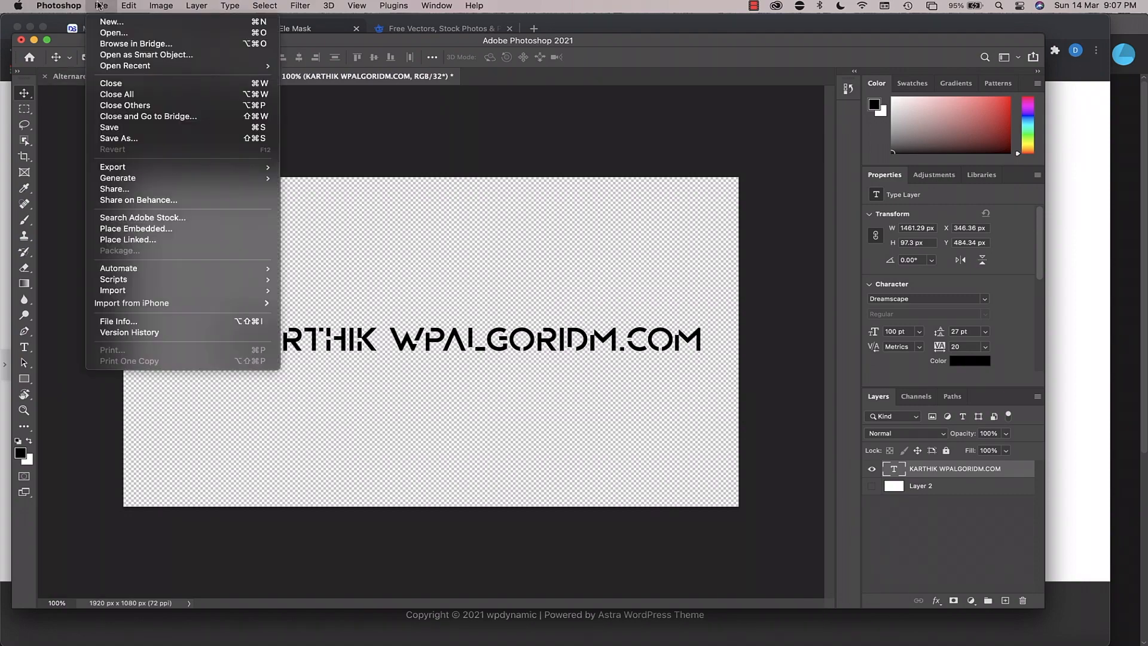
{"action": "mouse_move", "coordinate": [111, 167]}
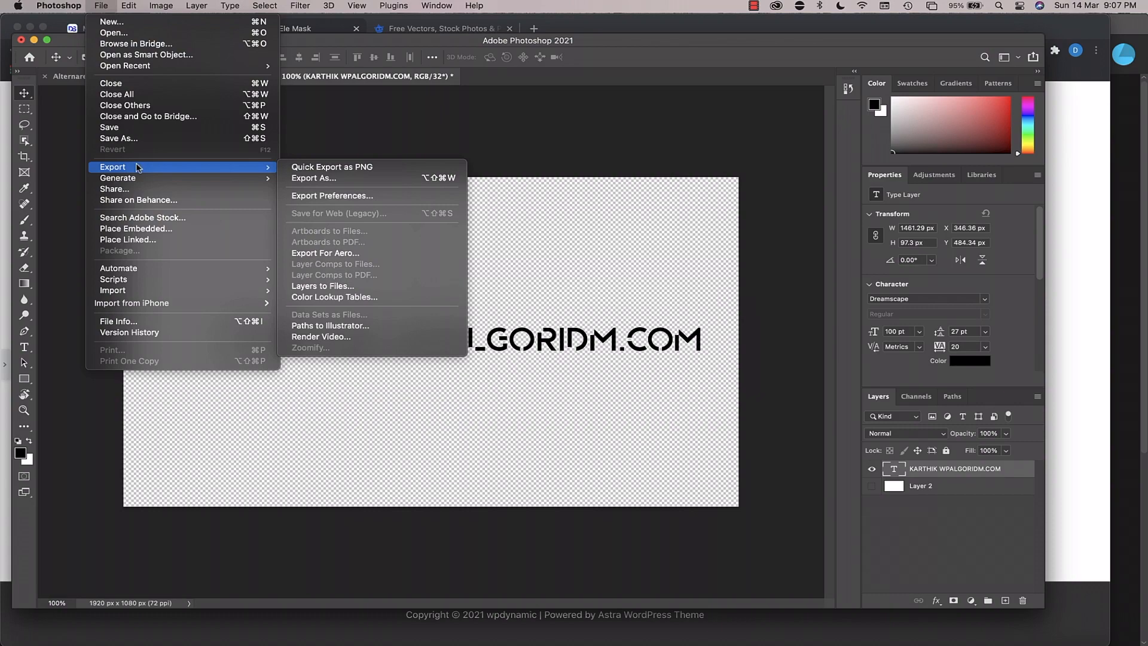
{"action": "left_click", "coordinate": [313, 178]}
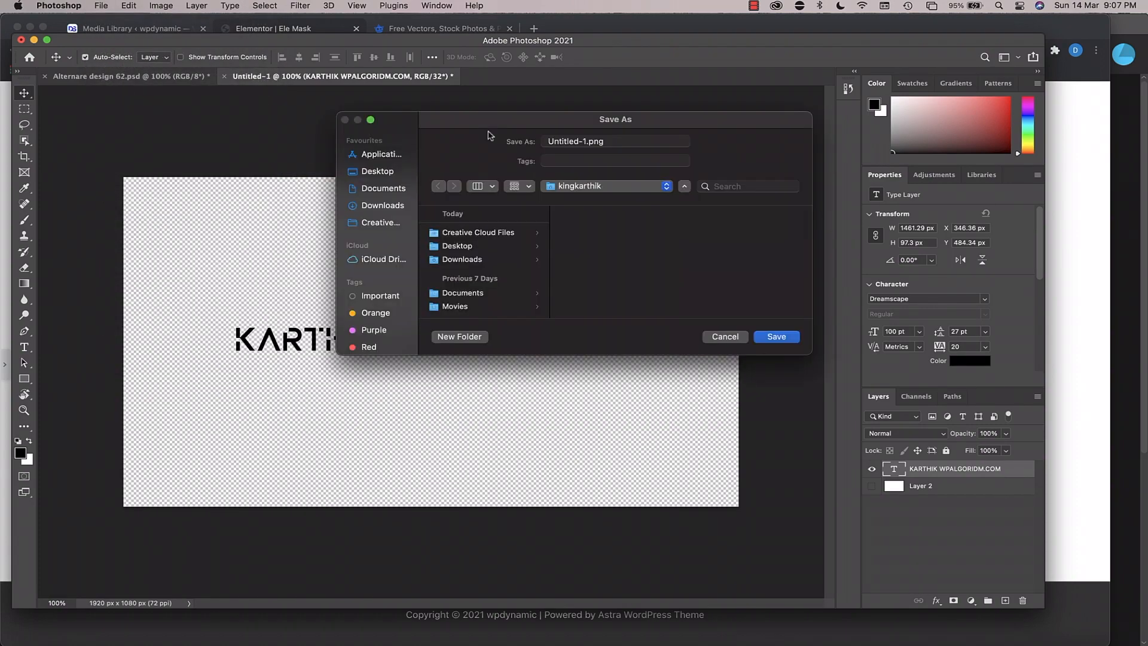
{"action": "left_click", "coordinate": [614, 140]}
{"action": "type", "text": "mask"}
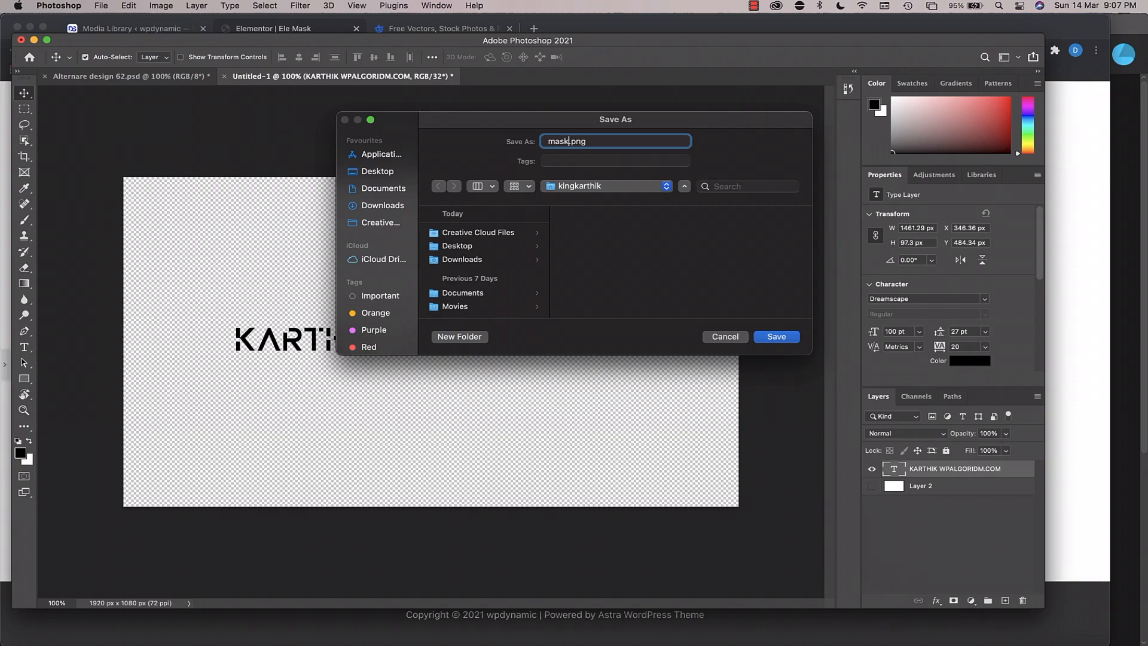
{"action": "left_click", "coordinate": [377, 170]}
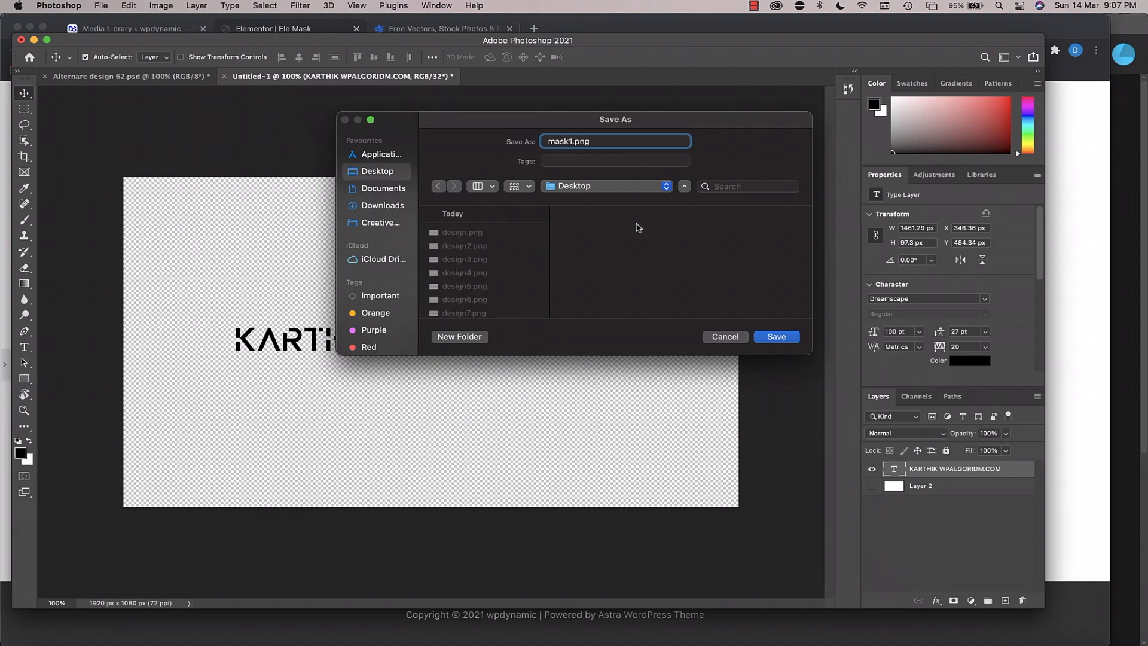
{"action": "left_click", "coordinate": [774, 336]}
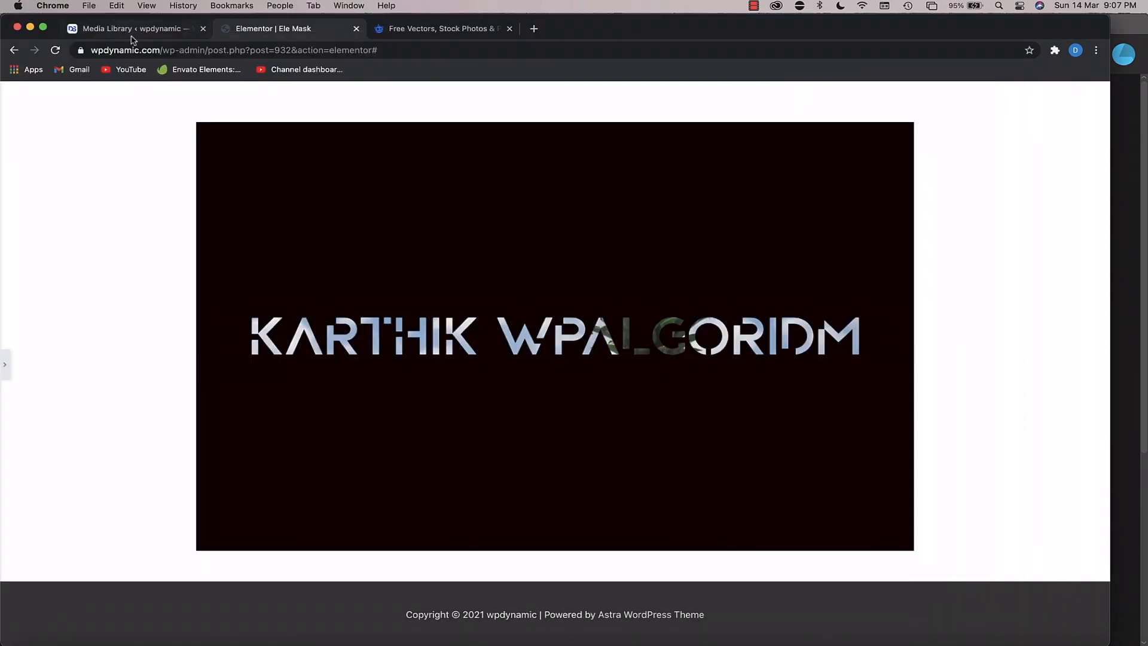
- From the WordPress pages list, edit the Ele Mask page with Elementor
{"action": "left_click", "coordinate": [131, 29]}
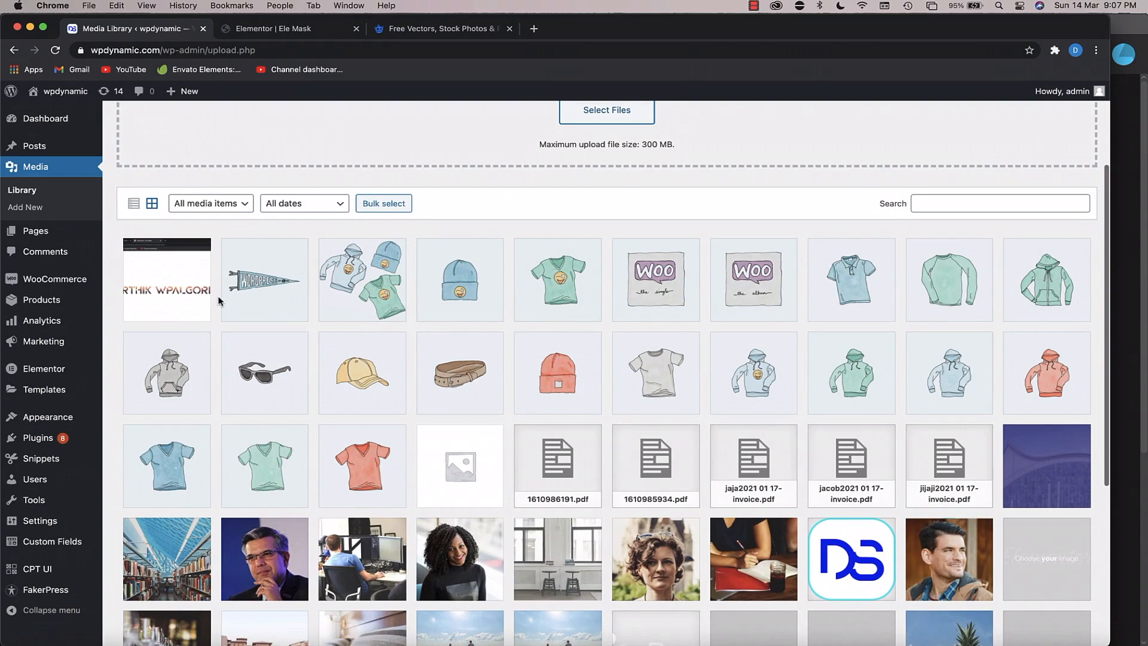
{"action": "mouse_move", "coordinate": [35, 231]}
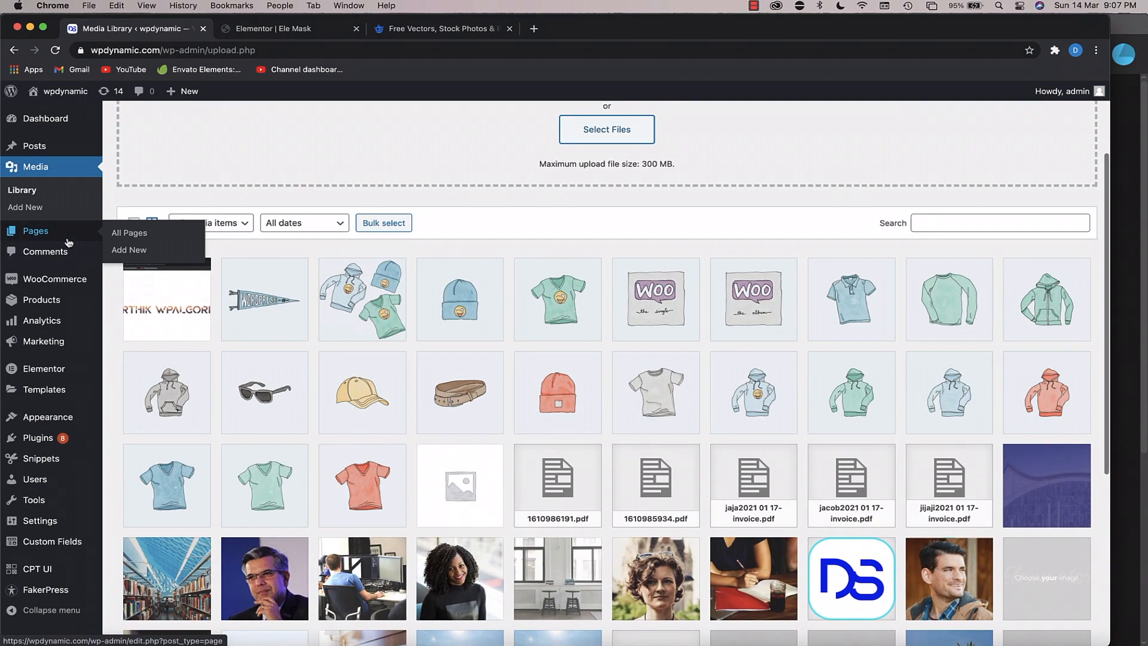
{"action": "left_click", "coordinate": [129, 232]}
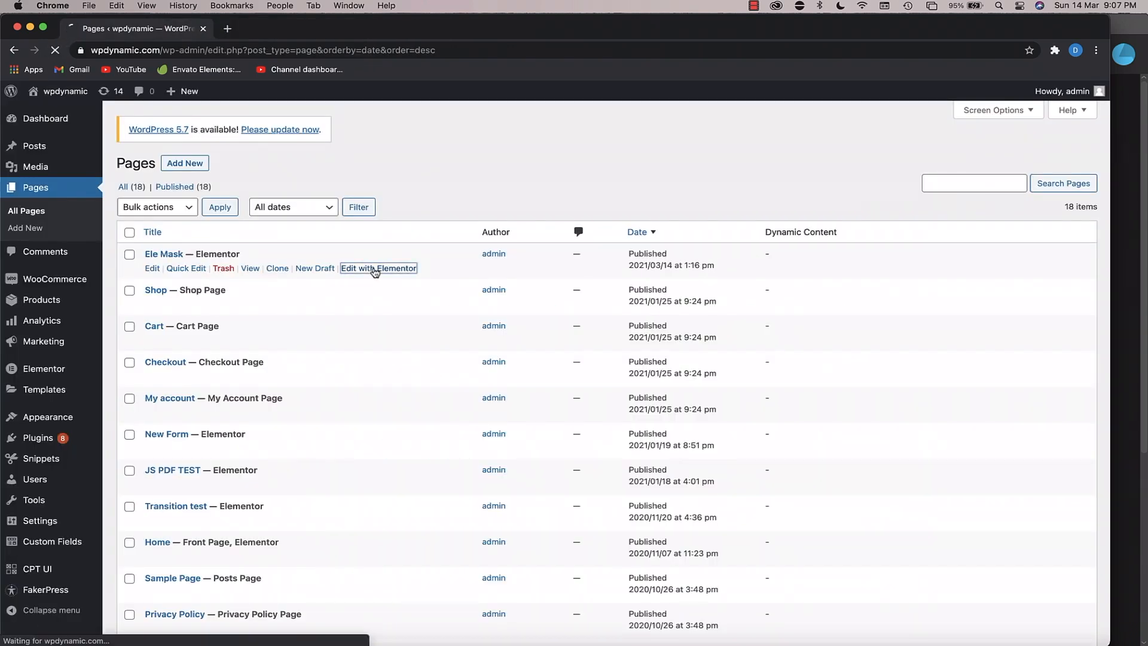
{"action": "left_click", "coordinate": [378, 268]}
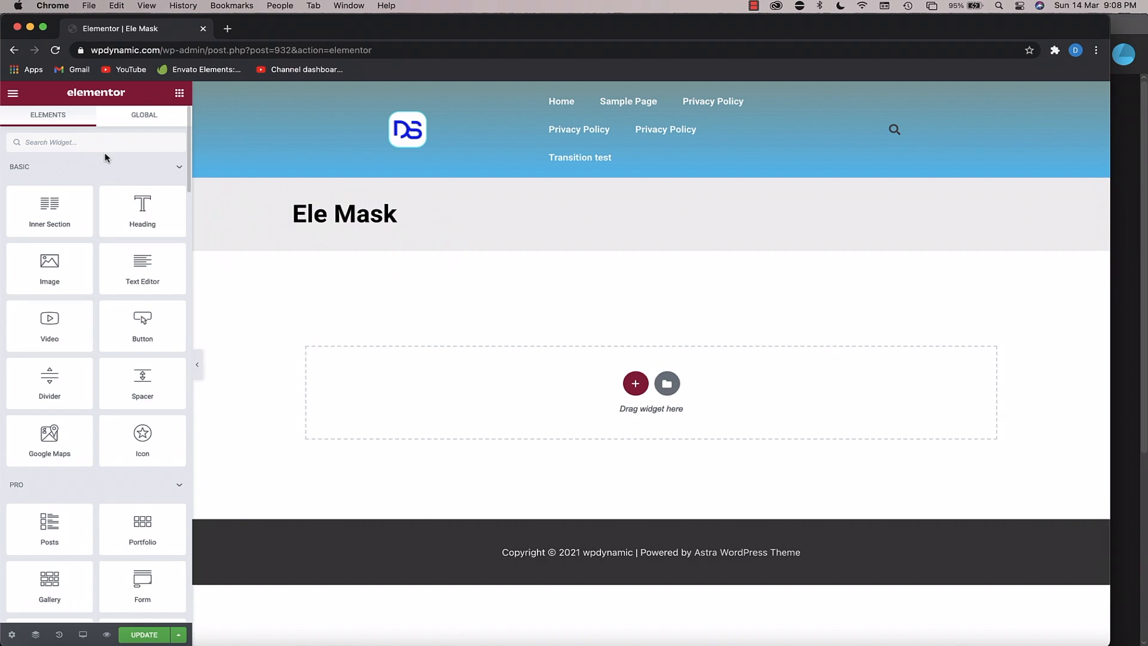
- Add an Image widget via 'img' search and insert the sunset-over-the-sea photo
{"action": "type", "text": "img"}
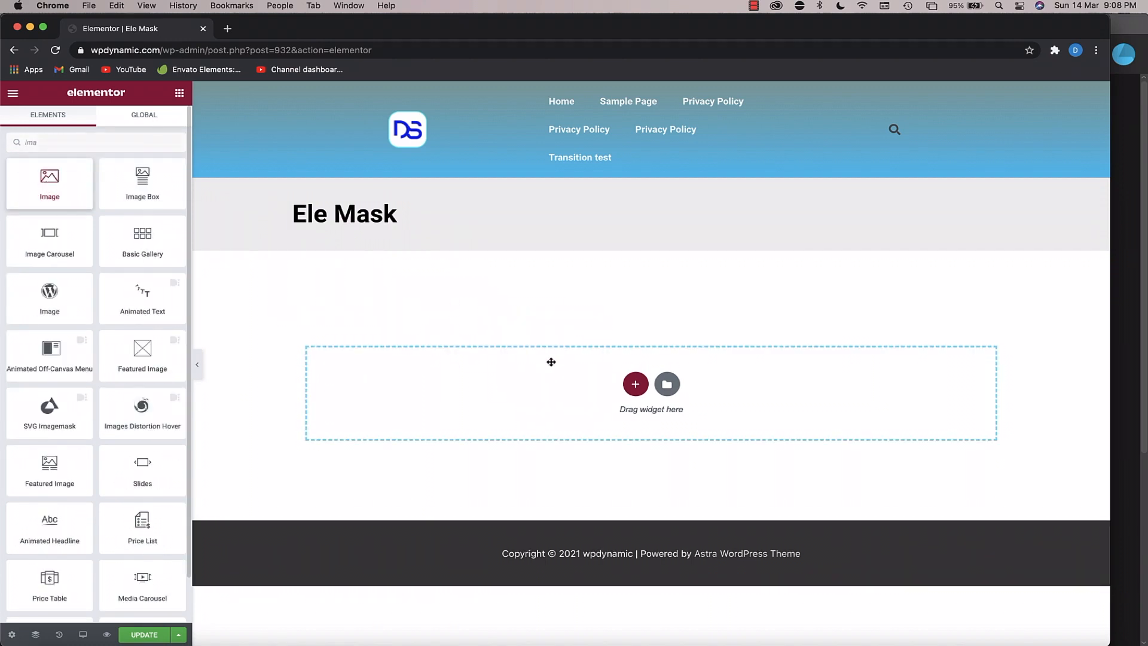
{"action": "left_click", "coordinate": [665, 384]}
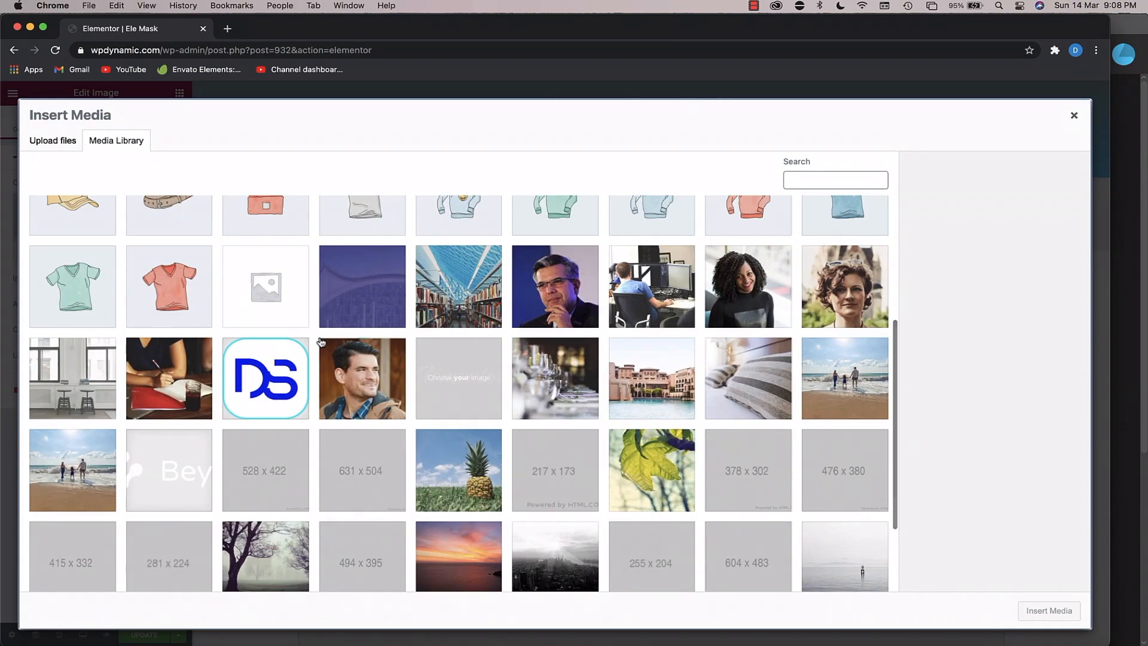
{"action": "scroll", "scroll_direction": "down", "scroll_amount": 3}
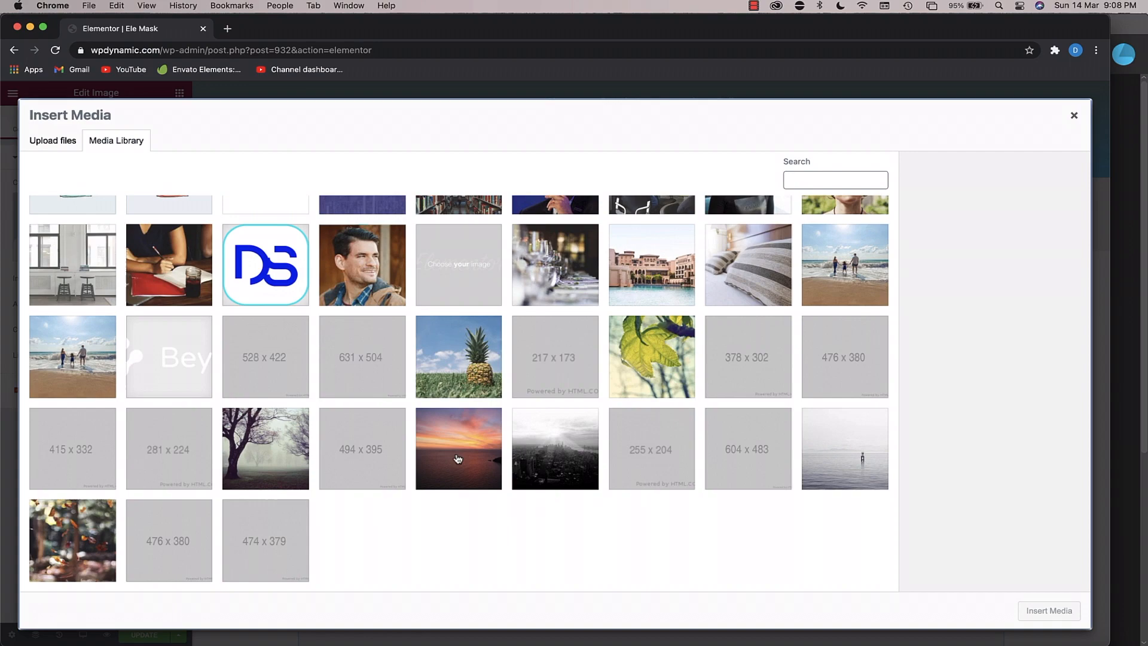
{"action": "left_click", "coordinate": [458, 448]}
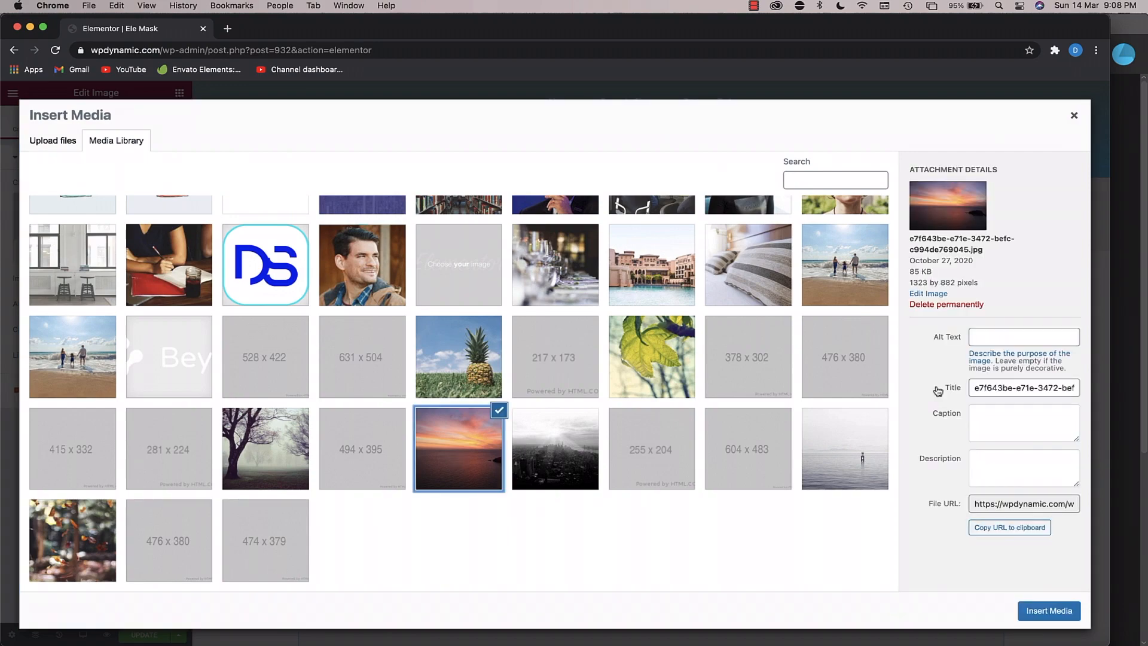
{"action": "left_click", "coordinate": [1048, 609]}
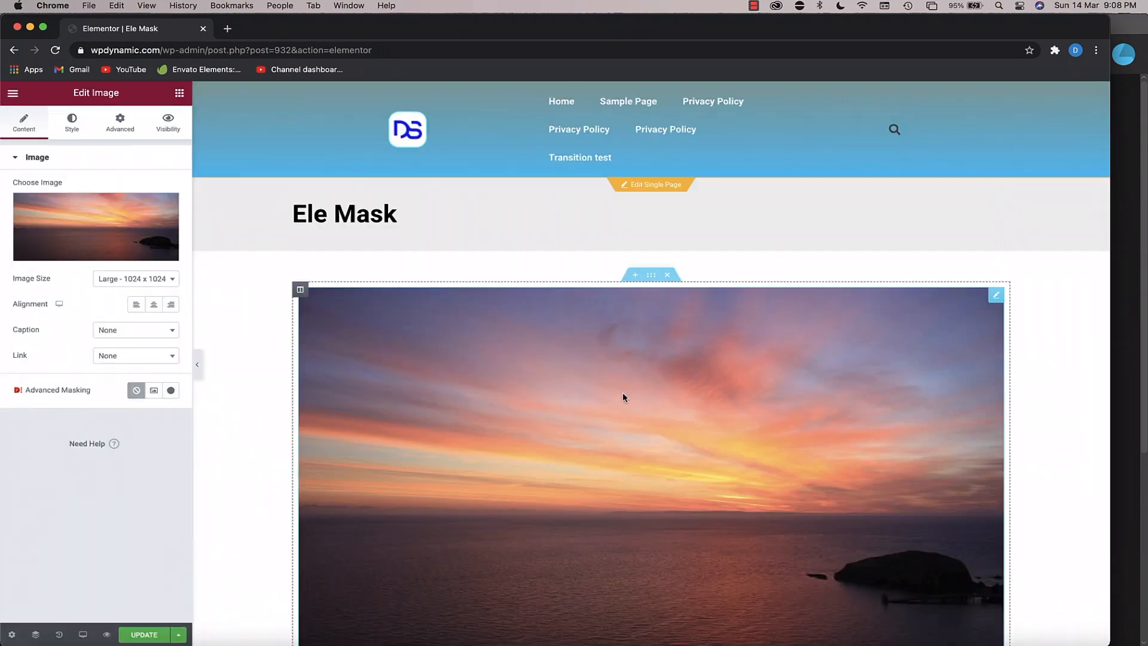
{"action": "scroll", "scroll_direction": "down", "scroll_amount": 3}
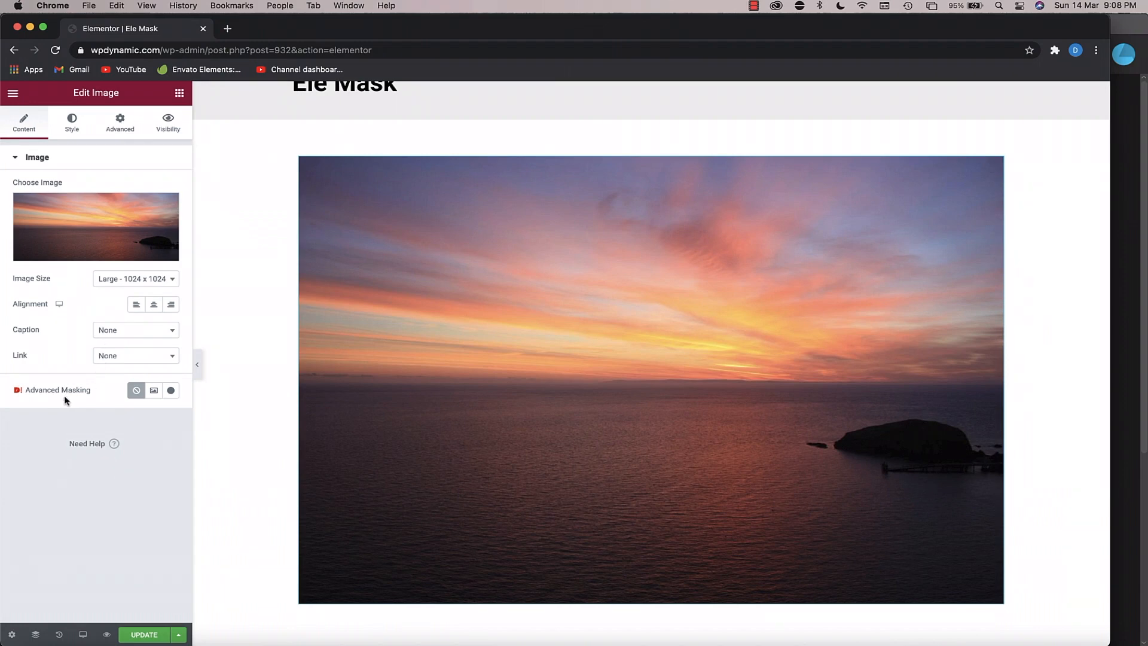
{"action": "mouse_move", "coordinate": [31, 395]}
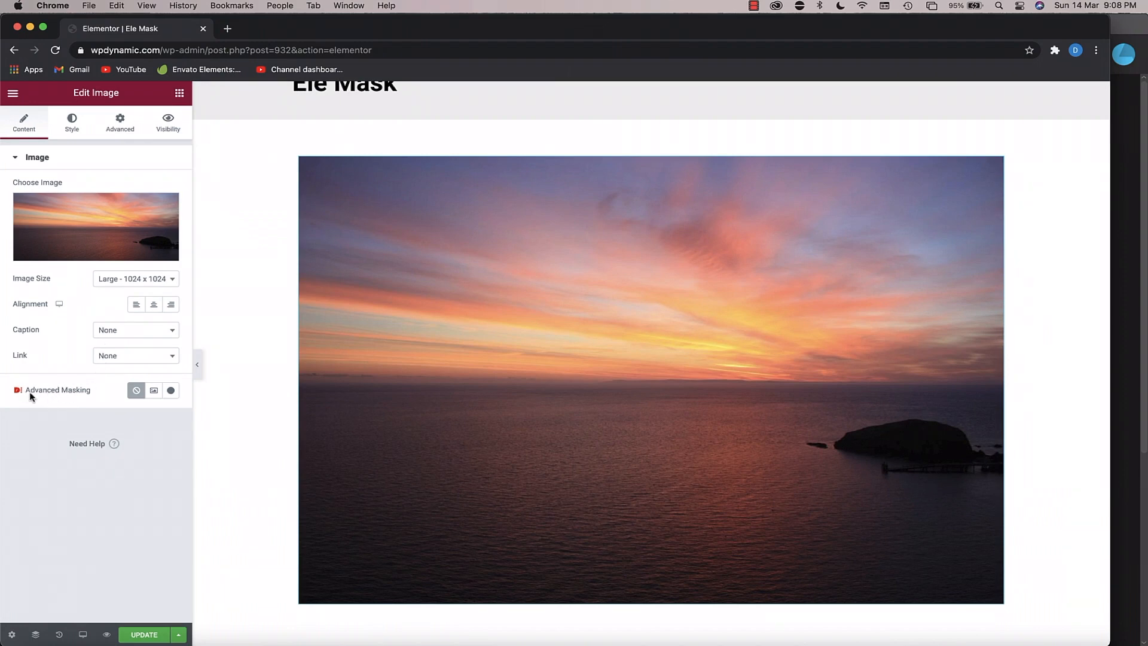
{"action": "mouse_move", "coordinate": [17, 397]}
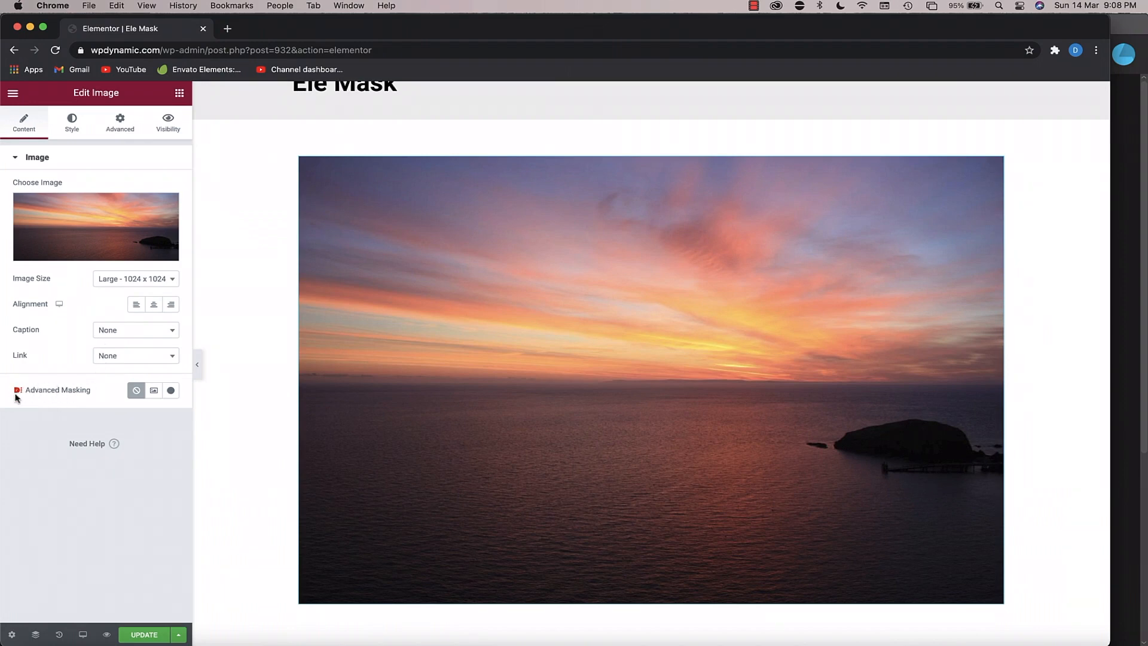
{"action": "mouse_move", "coordinate": [154, 391]}
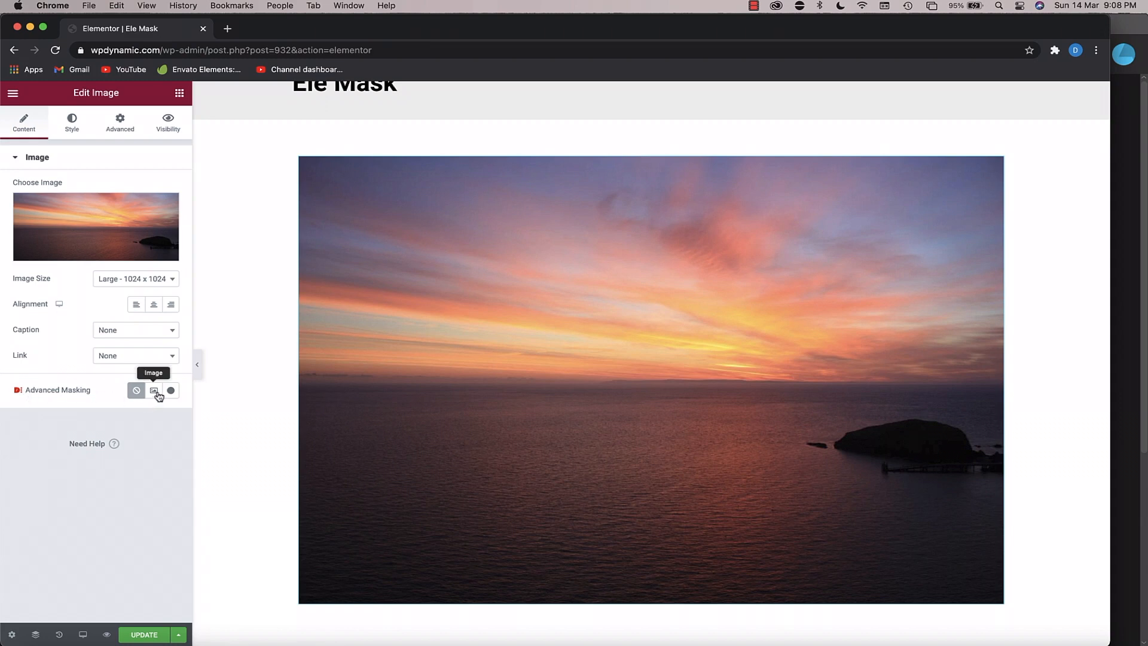
- Enable image masking, preview Blob, Waves, Brush and clip-path shapes, then choose custom PNG
{"action": "left_click", "coordinate": [154, 389]}
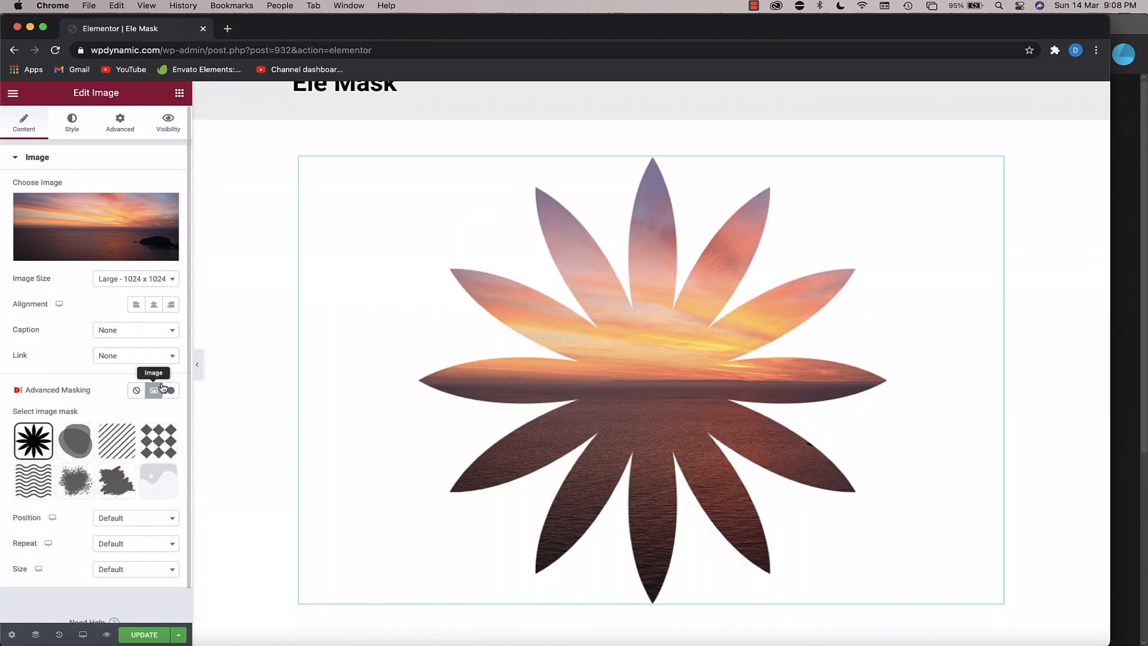
{"action": "left_click", "coordinate": [75, 440]}
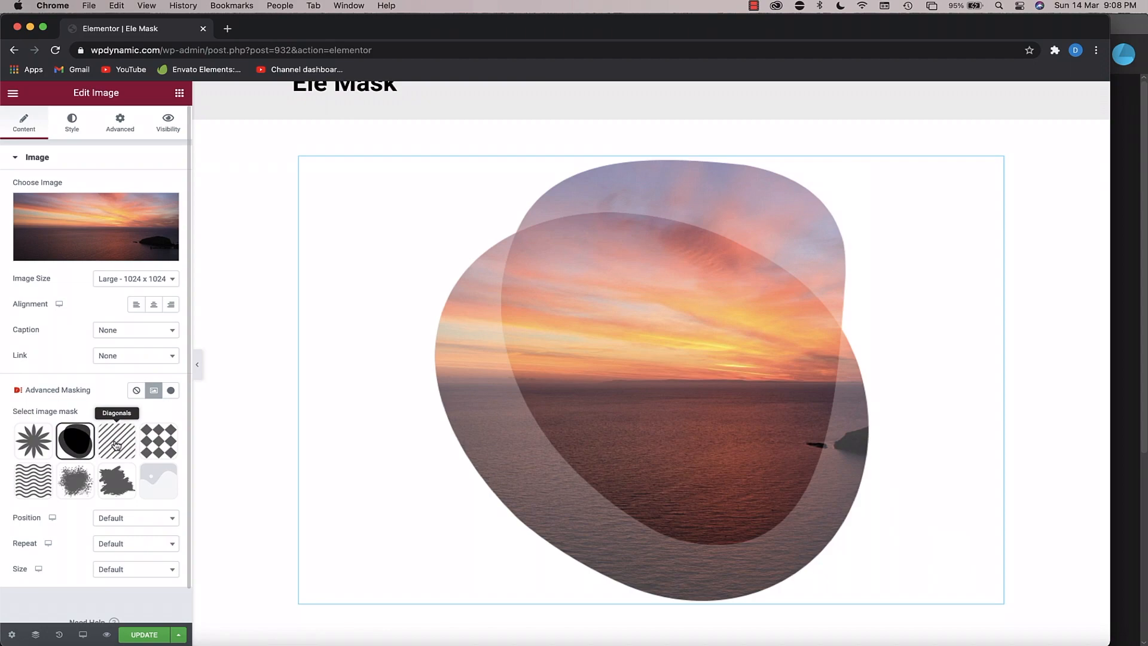
{"action": "left_click", "coordinate": [33, 481]}
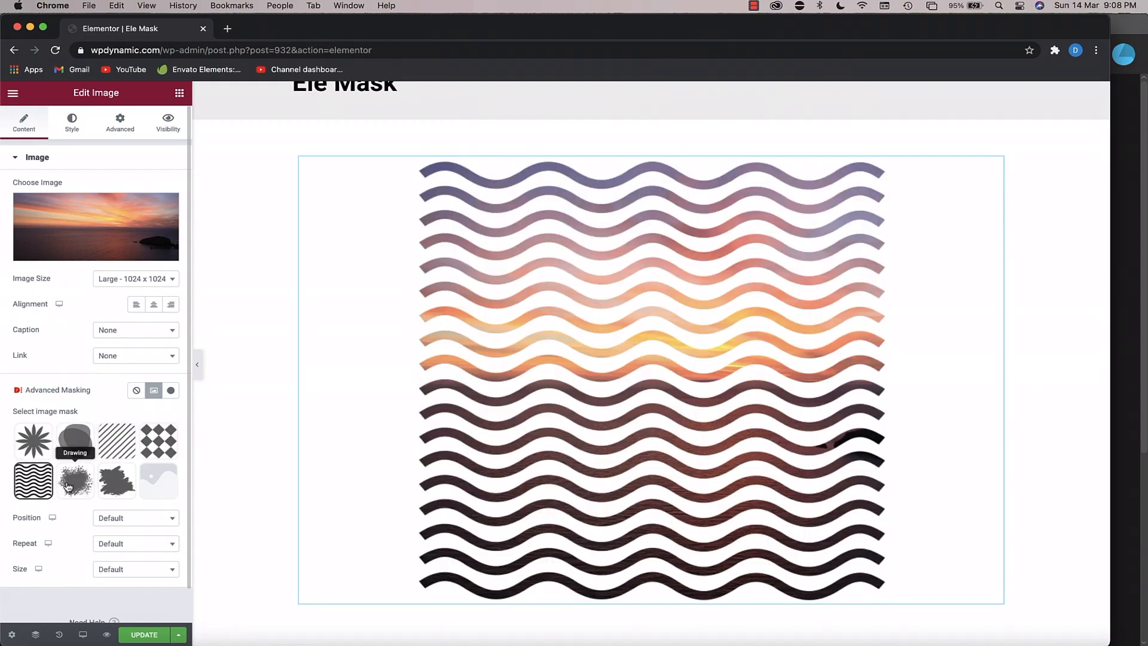
{"action": "left_click", "coordinate": [116, 480]}
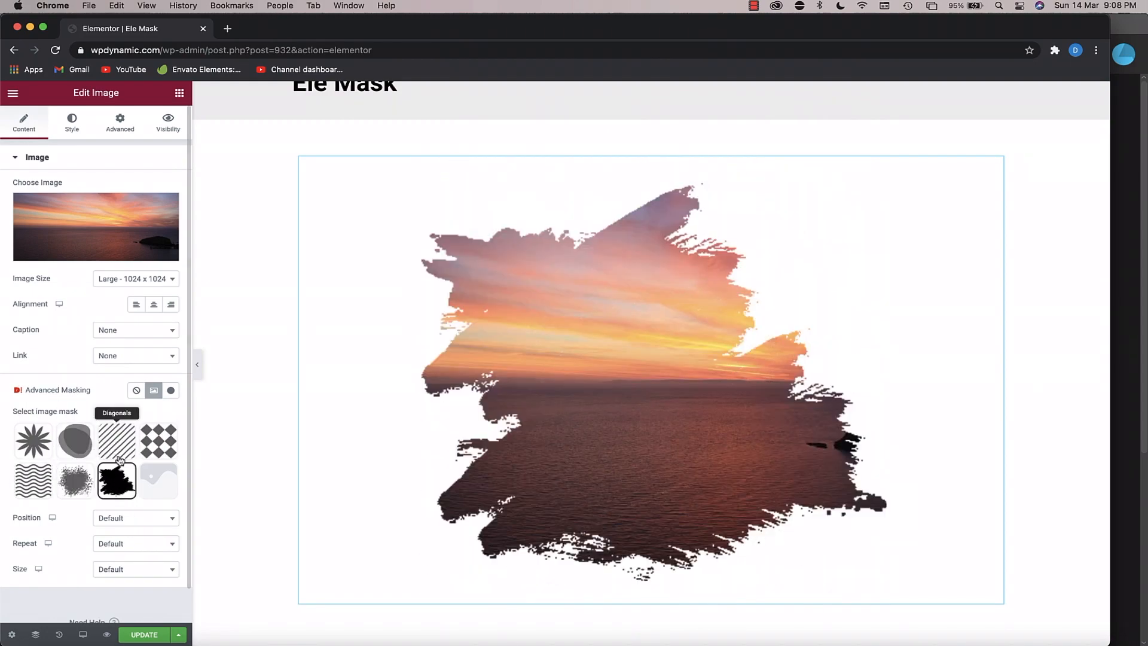
{"action": "left_click", "coordinate": [158, 440]}
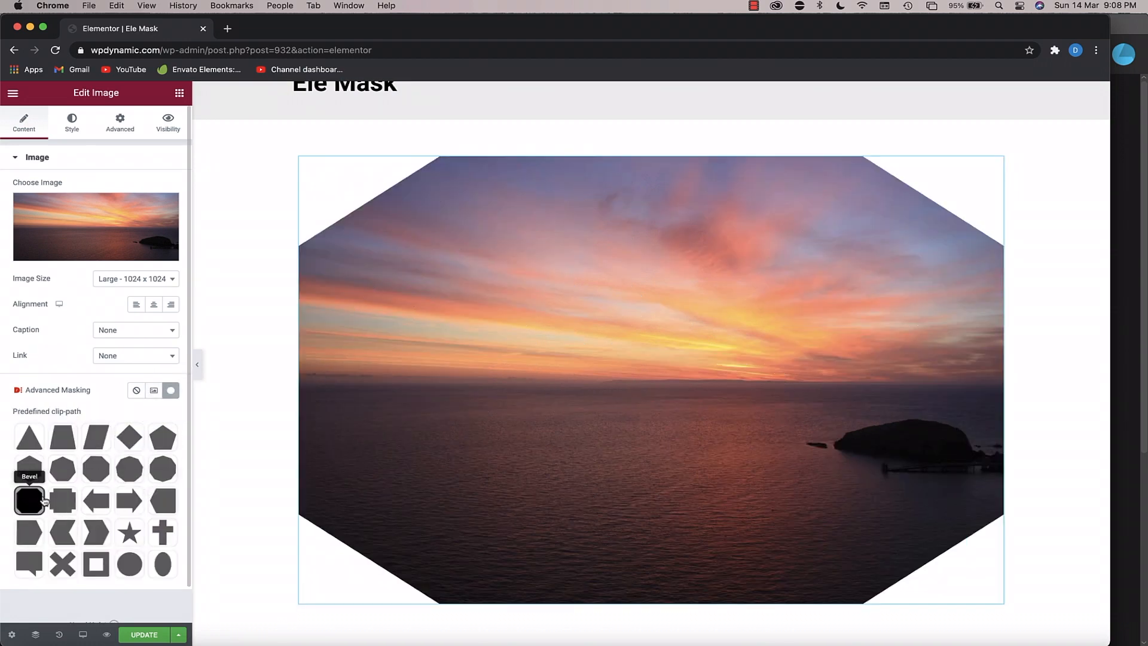
{"action": "left_click", "coordinate": [154, 390]}
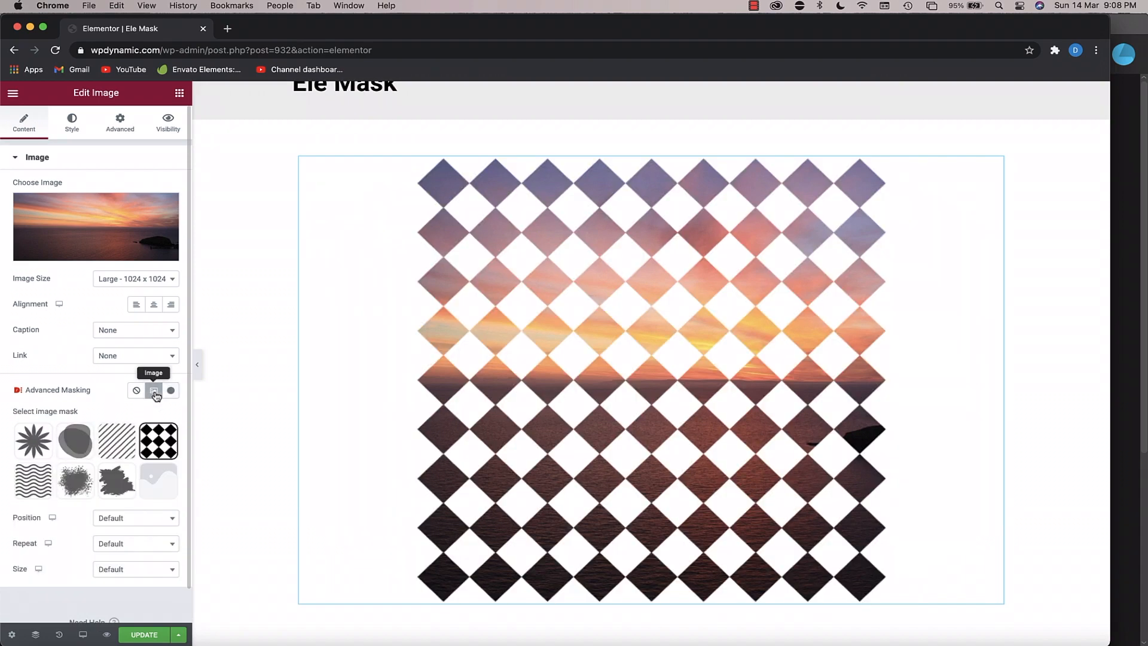
{"action": "left_click", "coordinate": [158, 481]}
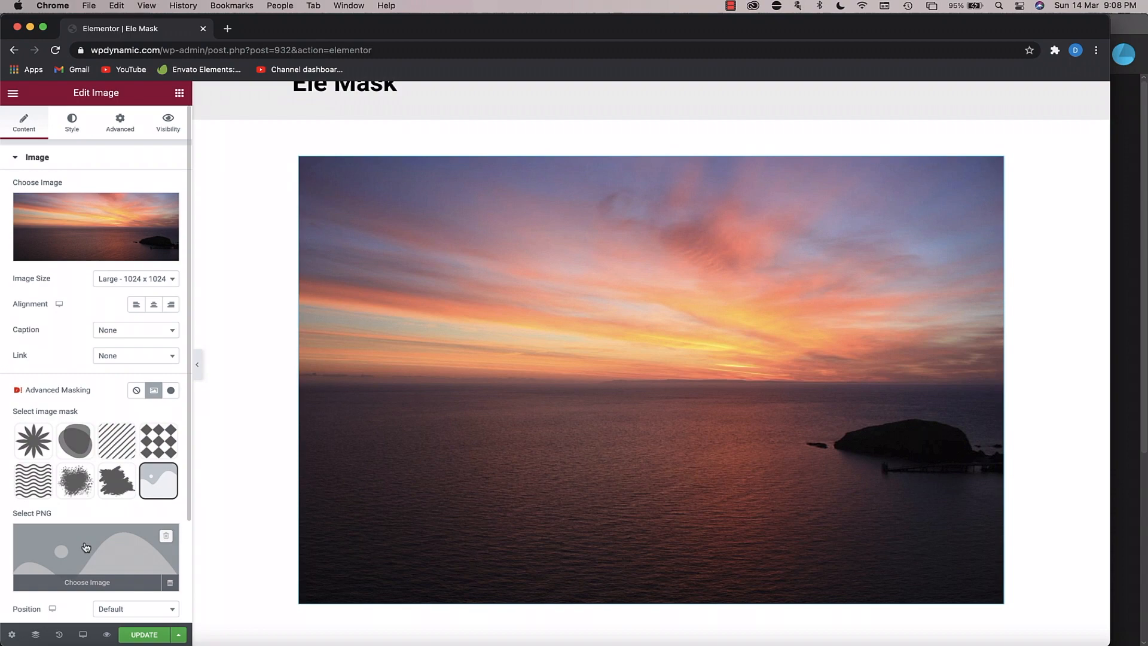
- Upload mask1.png from the computer and insert it as the photo's custom PNG mask
{"action": "left_click", "coordinate": [86, 581]}
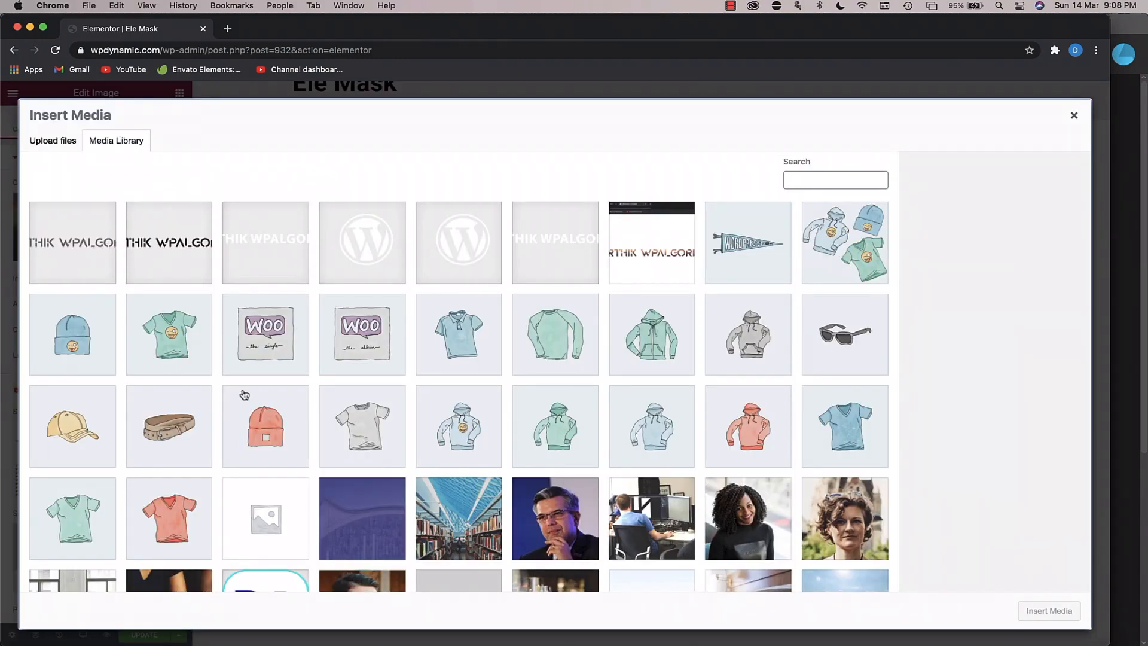
{"action": "left_click", "coordinate": [52, 140]}
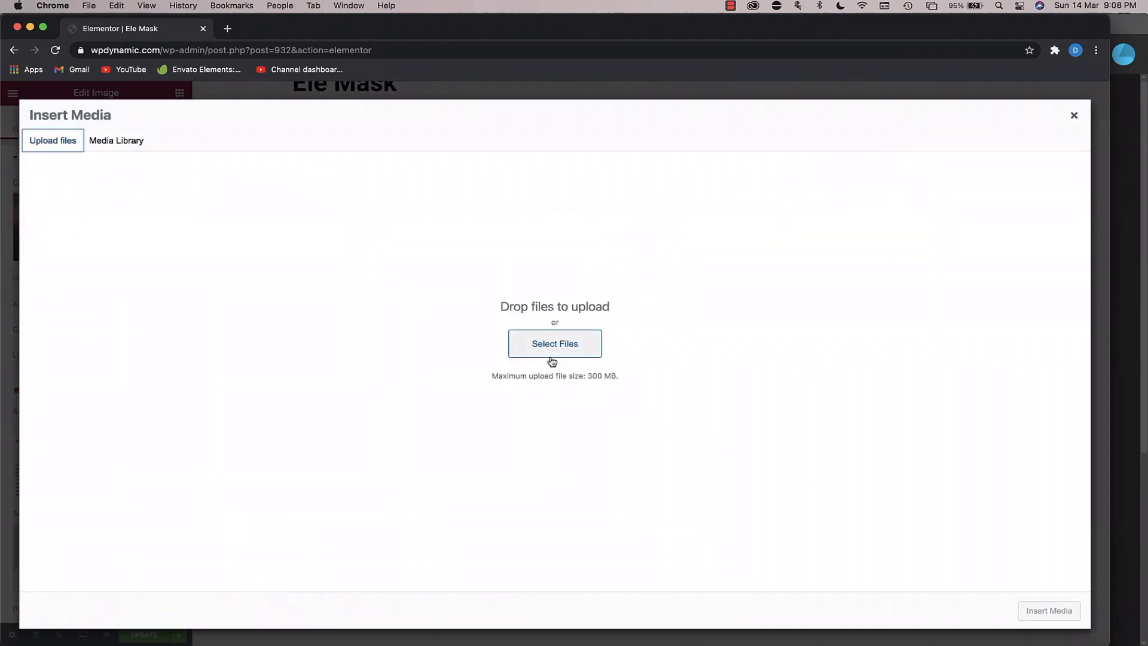
{"action": "left_click", "coordinate": [554, 343]}
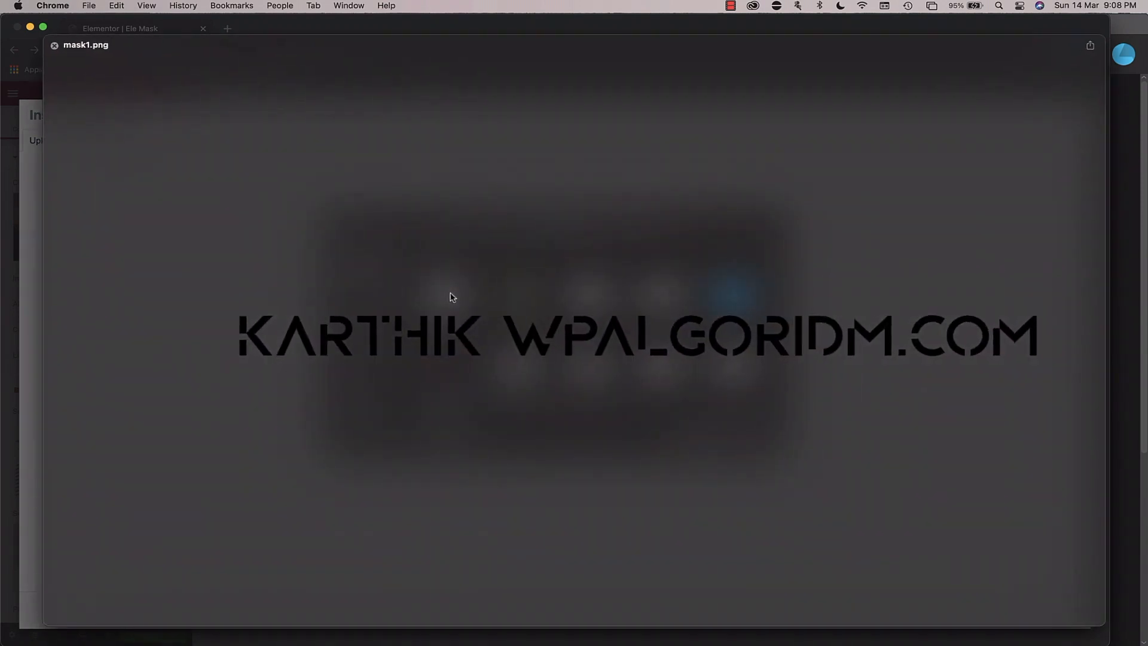
{"action": "mouse_move", "coordinate": [558, 329]}
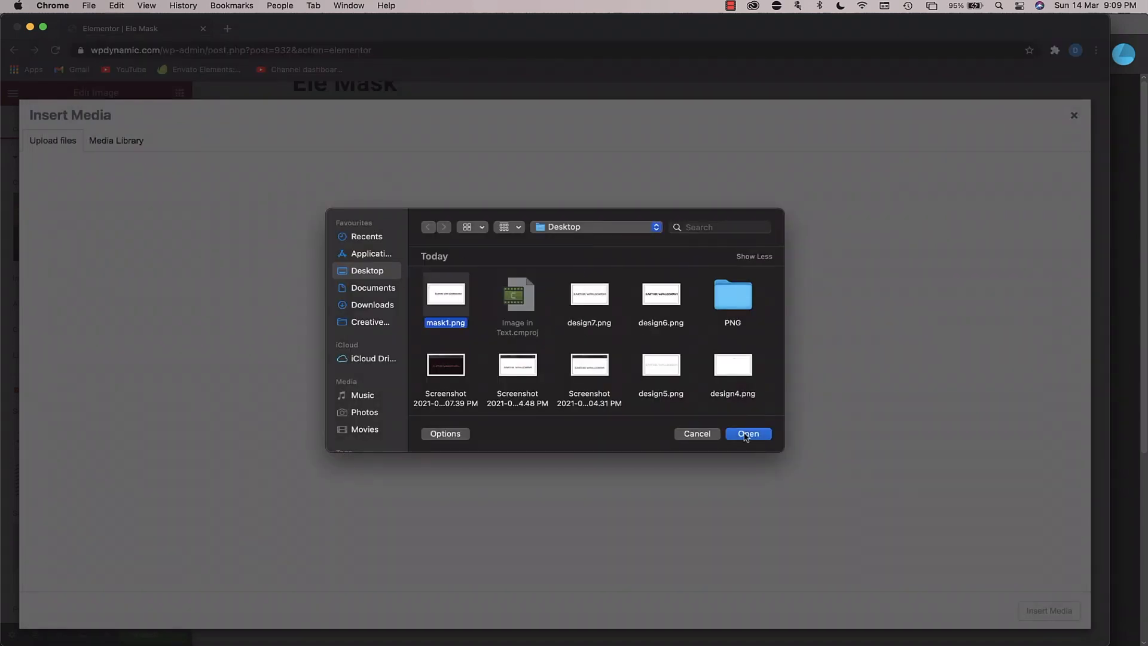
{"action": "left_click", "coordinate": [747, 433]}
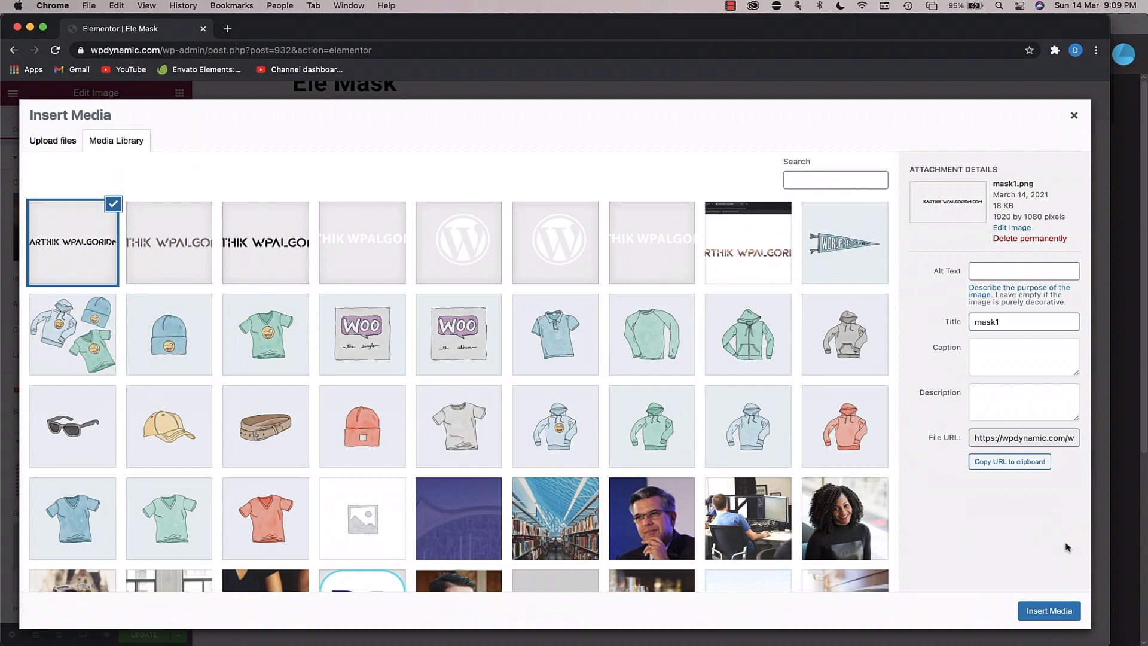
{"action": "left_click", "coordinate": [1047, 610]}
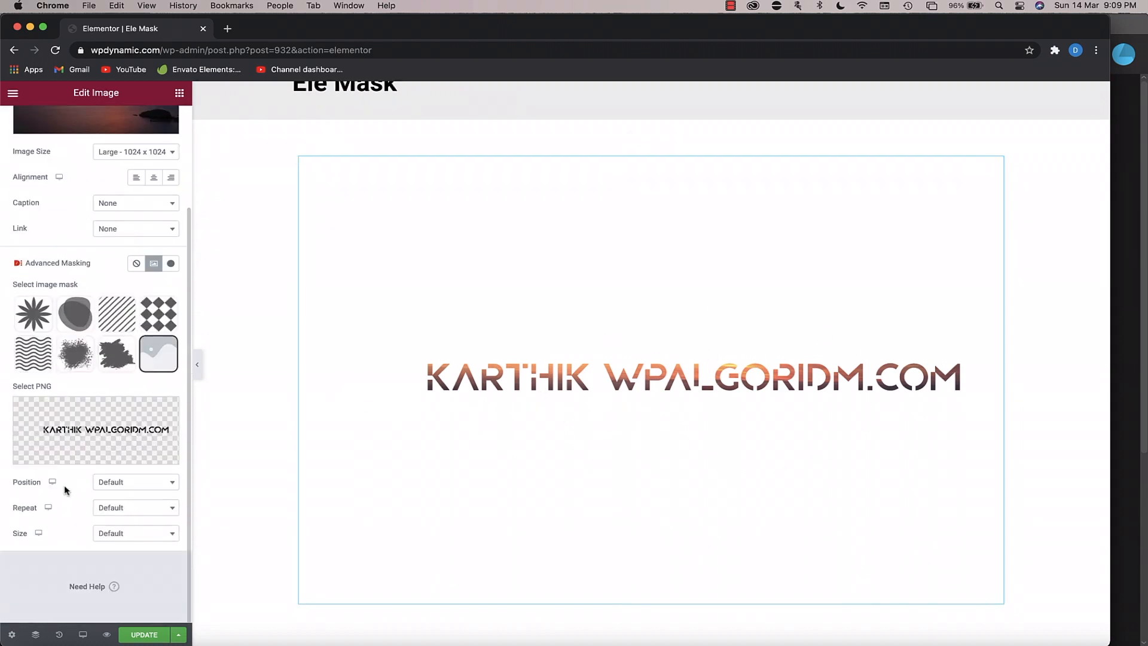
- Try Center Right and Top Right mask positions, then center the mask on the photo
{"action": "left_click", "coordinate": [134, 482]}
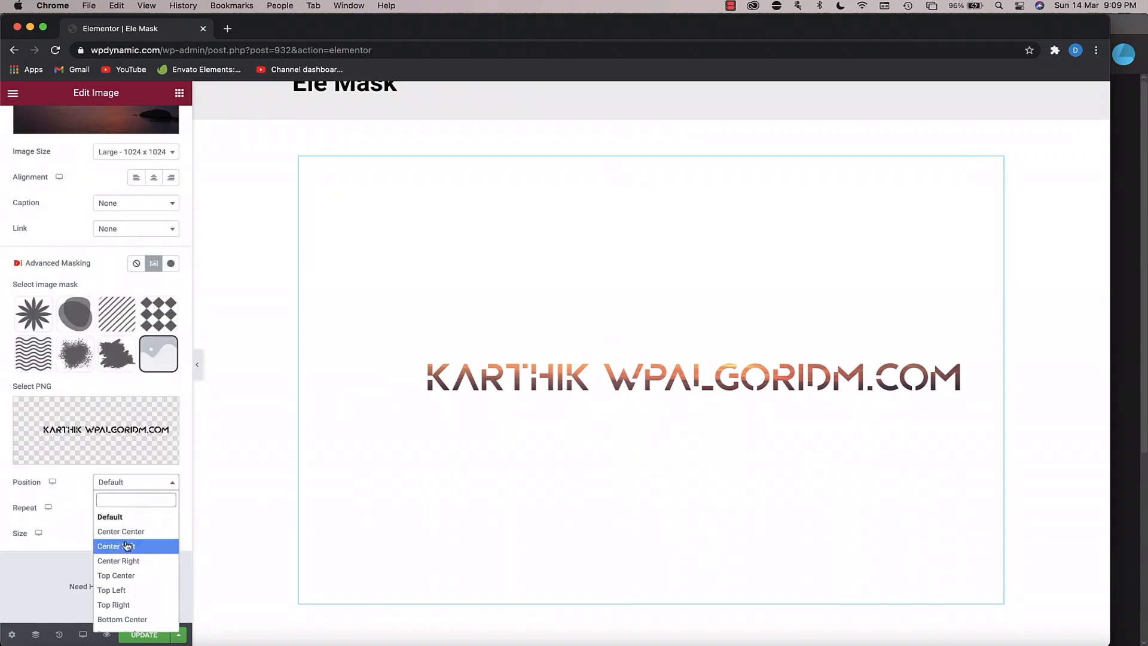
{"action": "left_click", "coordinate": [118, 560]}
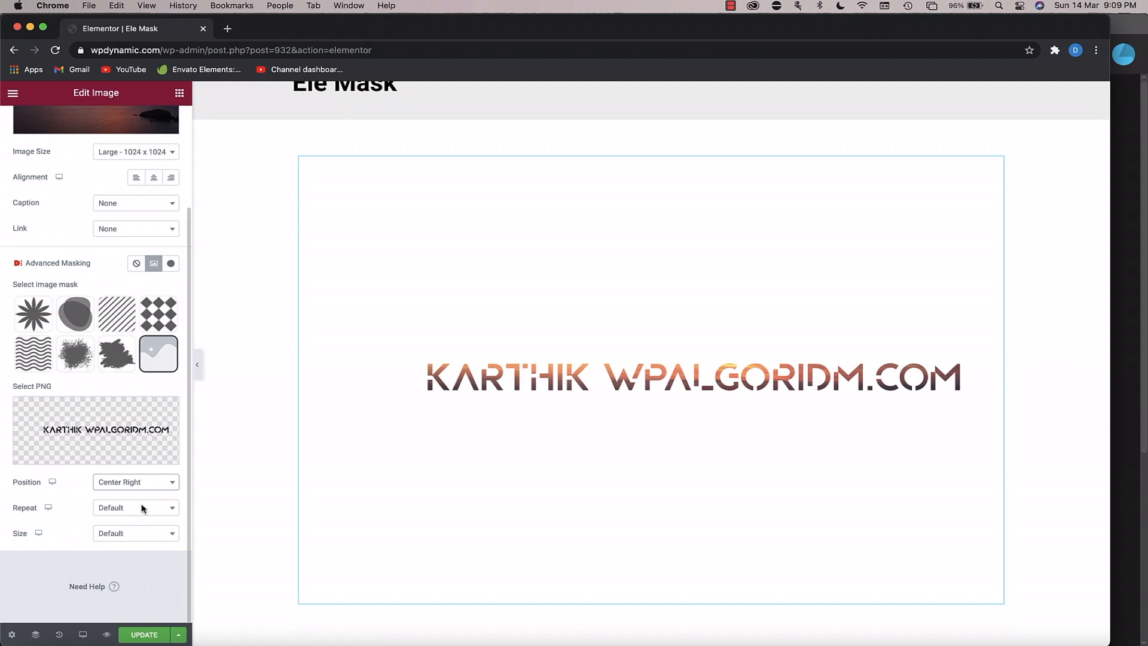
{"action": "left_click", "coordinate": [136, 482]}
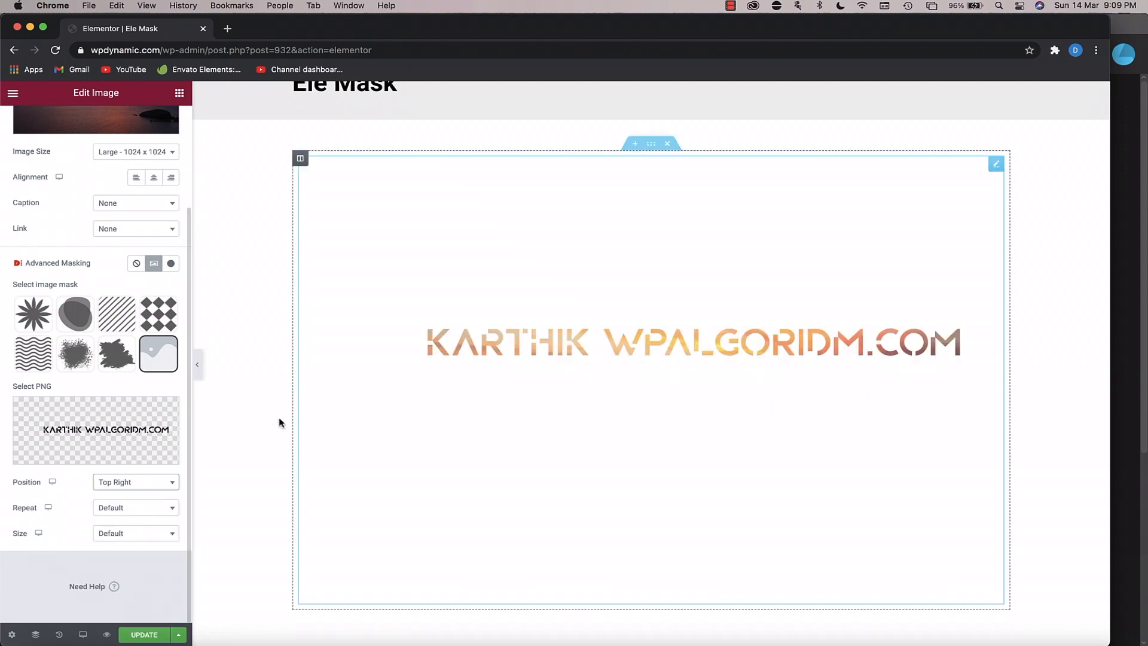
{"action": "left_click", "coordinate": [136, 482]}
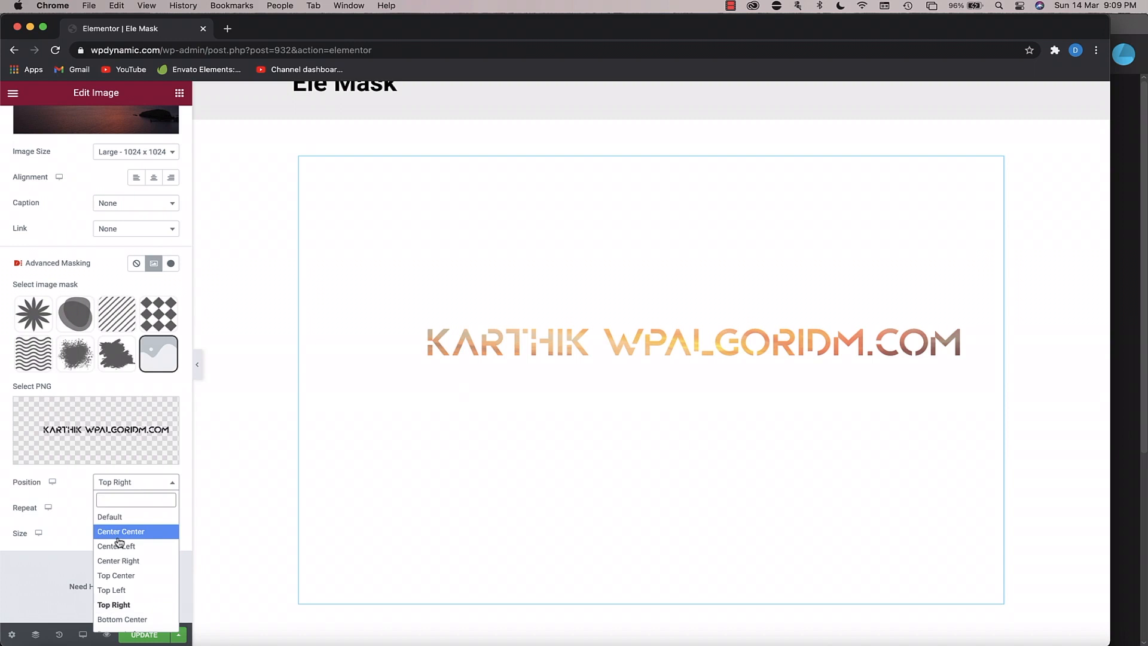
{"action": "left_click", "coordinate": [121, 531]}
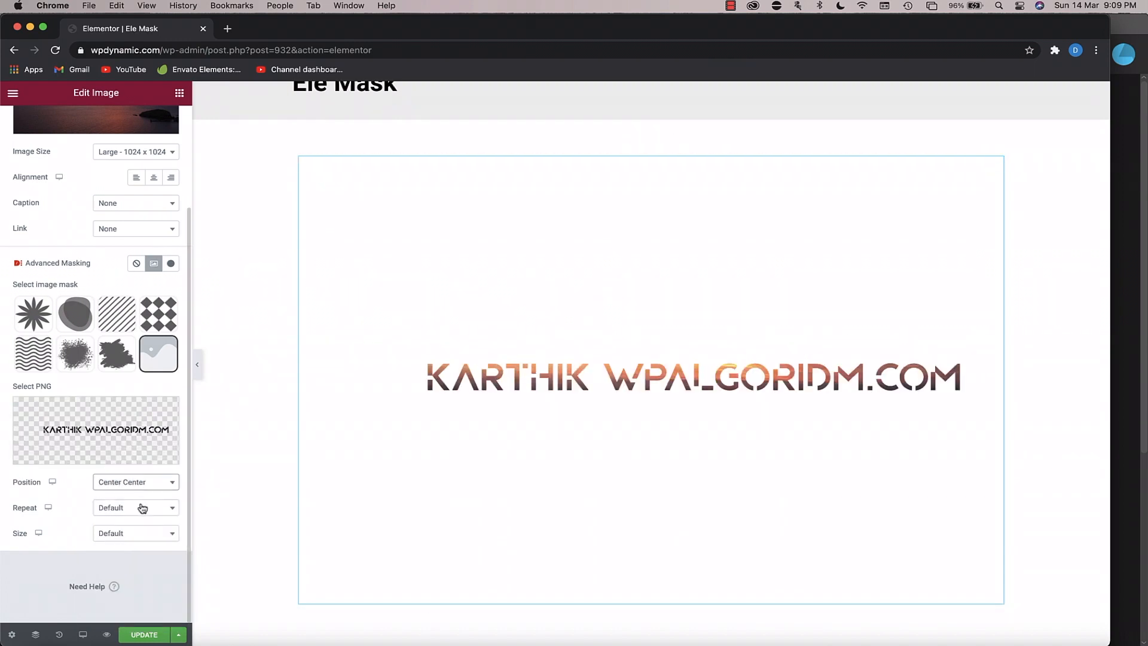
- Set the mask to Repeat and, after trying Auto and Cover, use a Custom size
{"action": "left_click", "coordinate": [134, 507]}
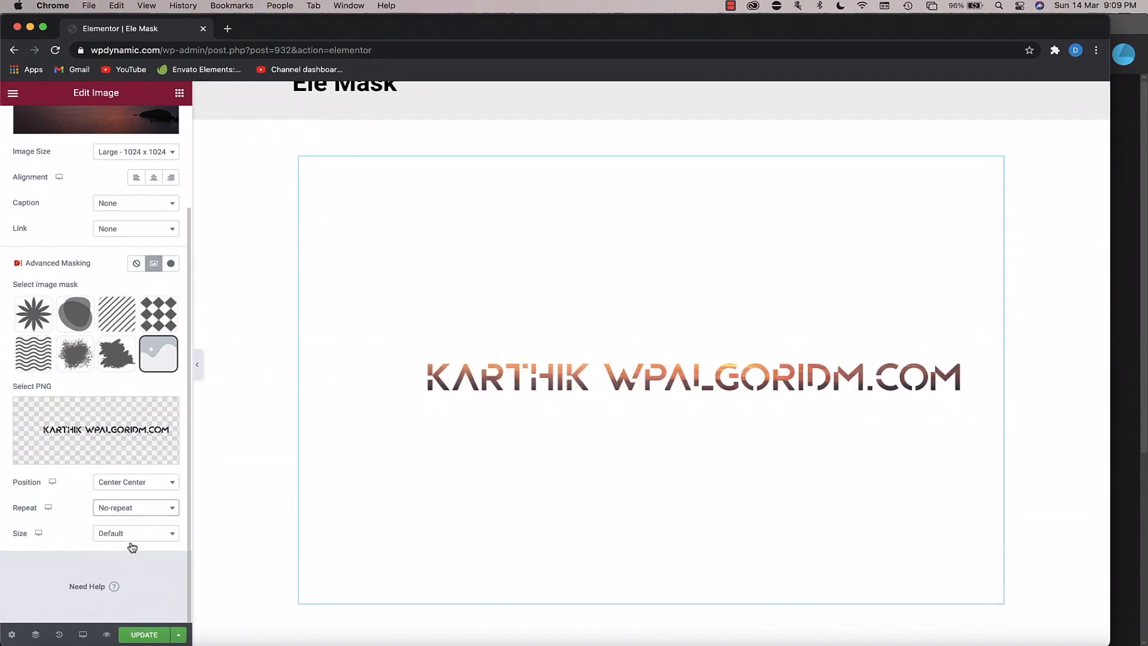
{"action": "left_click", "coordinate": [135, 508]}
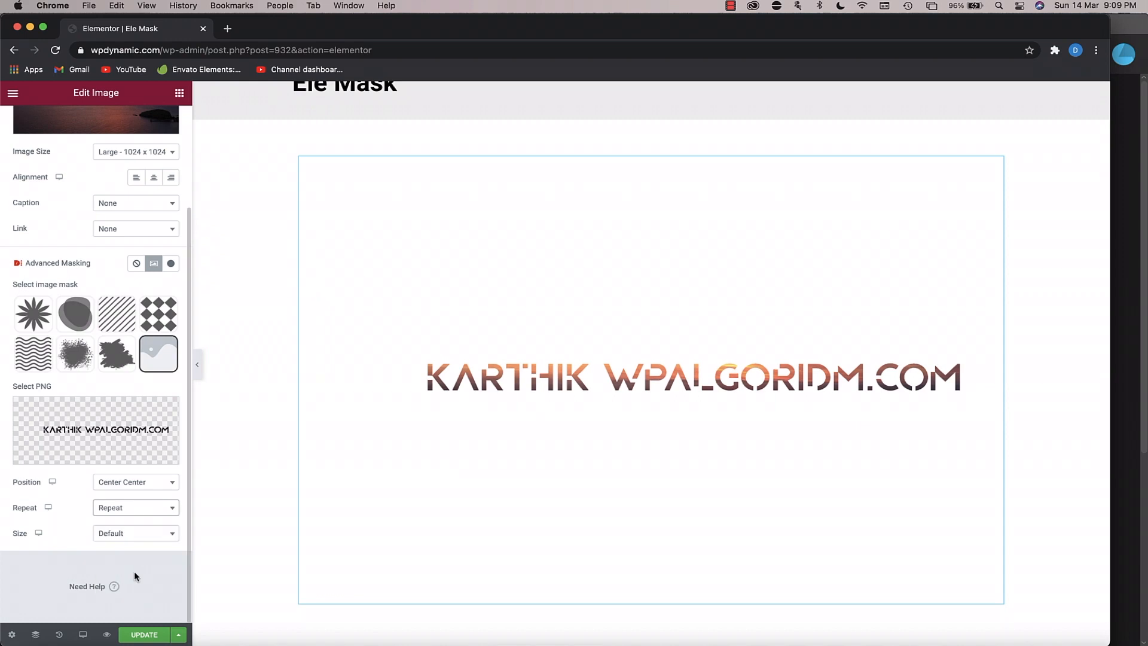
{"action": "left_click", "coordinate": [136, 533]}
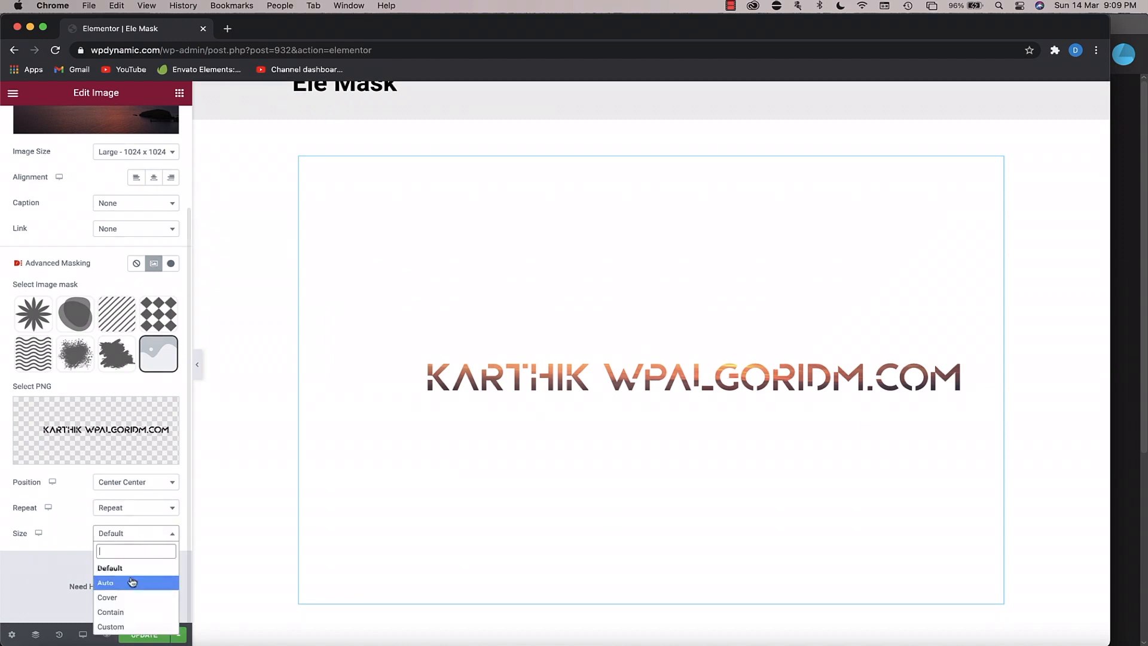
{"action": "left_click", "coordinate": [105, 581]}
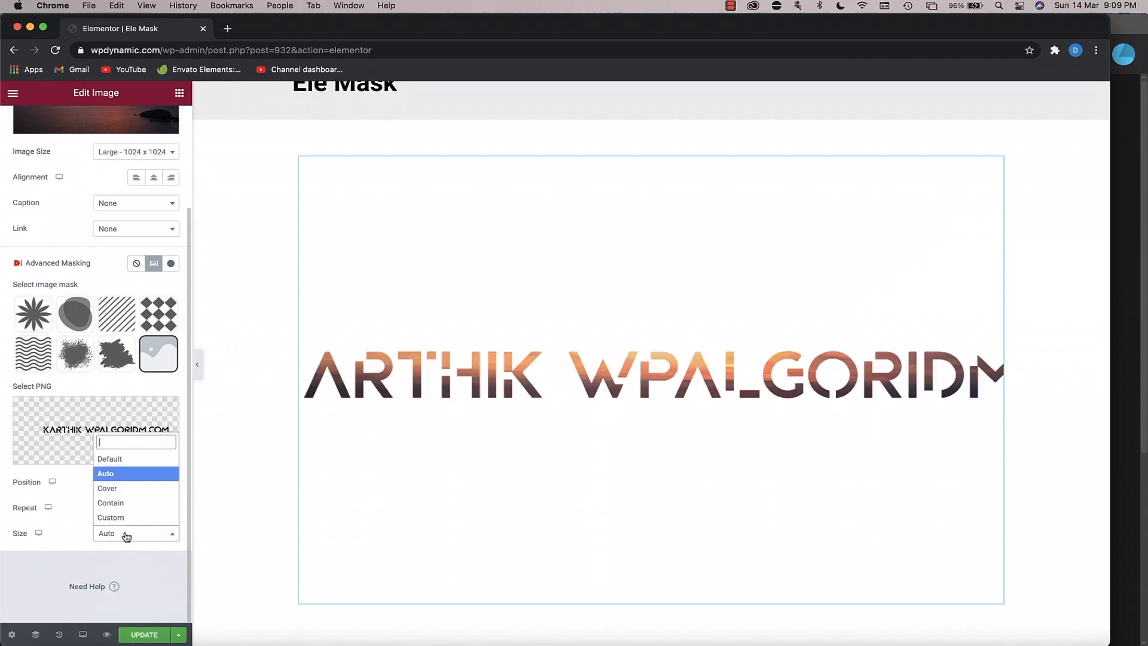
{"action": "left_click", "coordinate": [107, 489]}
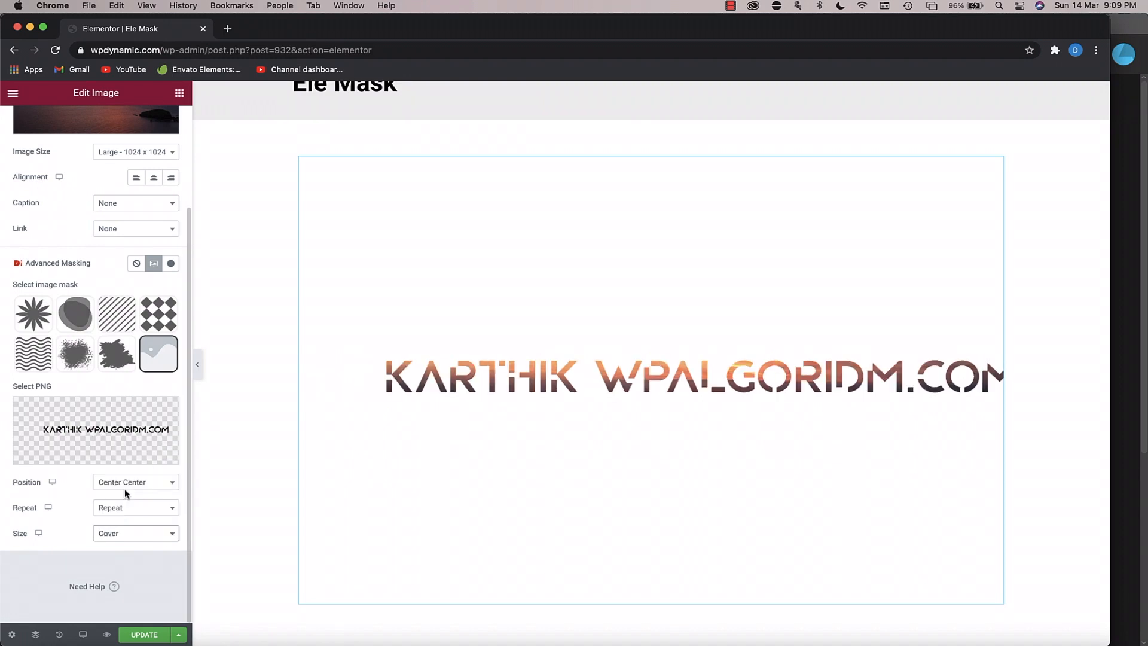
{"action": "left_click", "coordinate": [134, 533]}
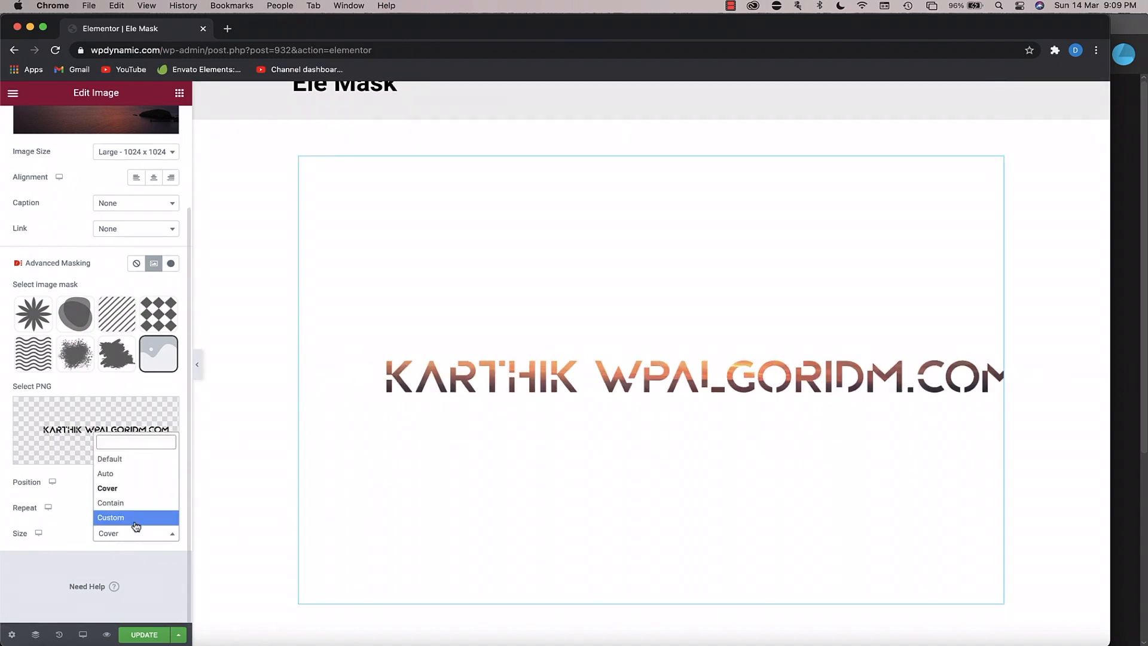
{"action": "left_click", "coordinate": [111, 518]}
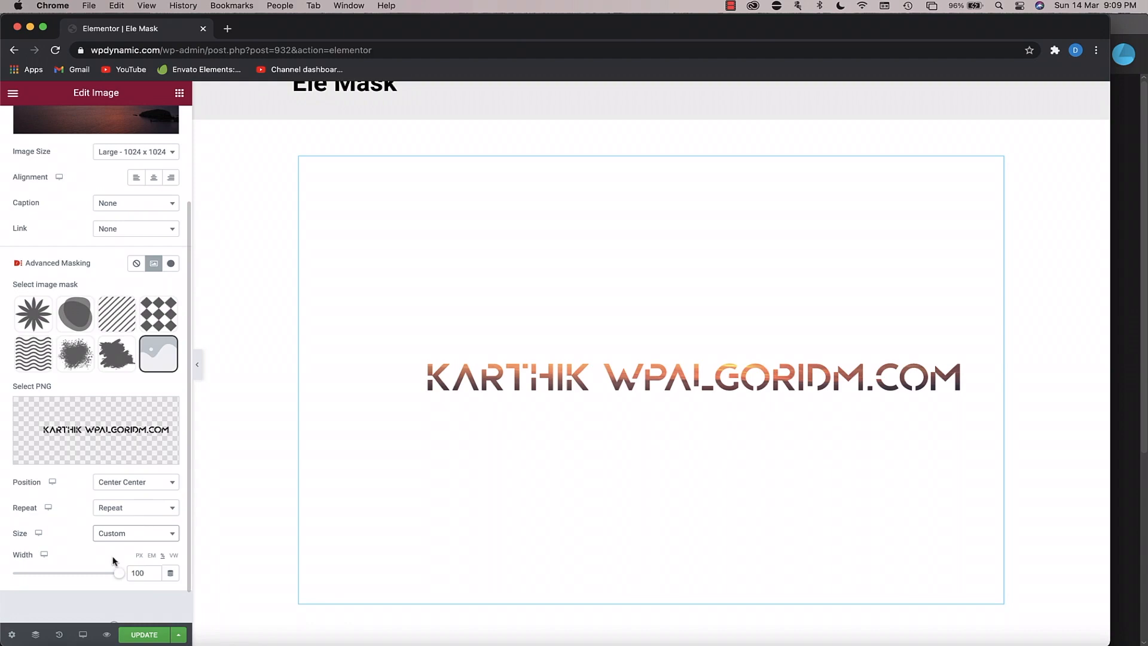
- Drag the mask Width slider back and forth to preview the tiled mask
{"action": "left_click_drag", "start_coordinate": [120, 572], "coordinate": [75, 572]}
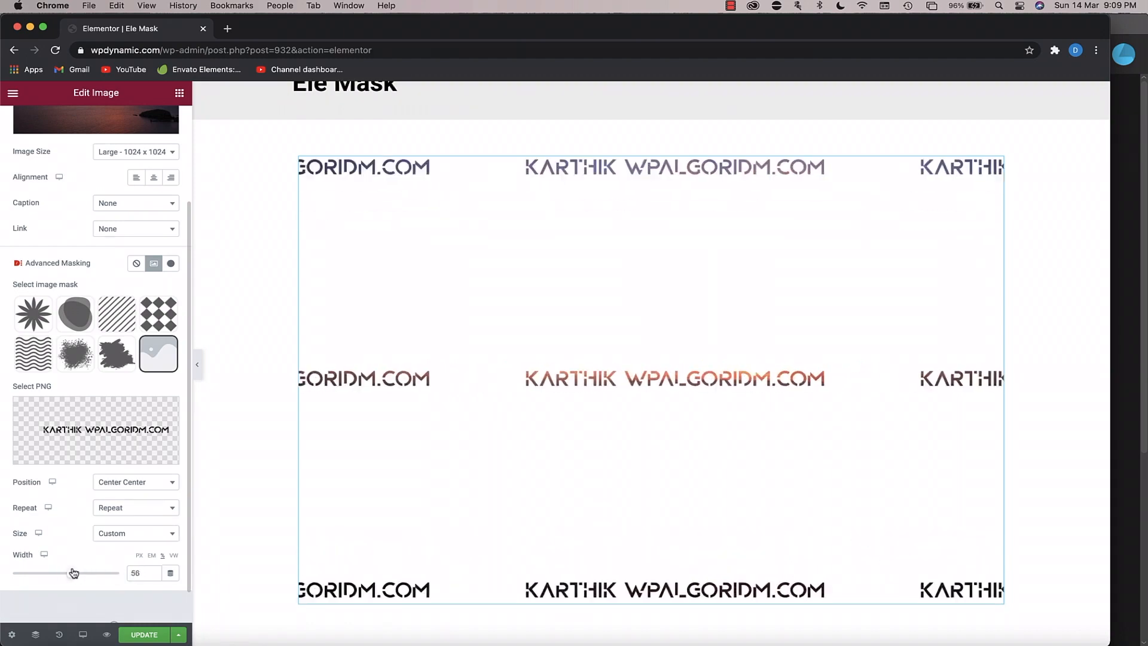
{"action": "left_click_drag", "start_coordinate": [72, 573], "coordinate": [40, 573]}
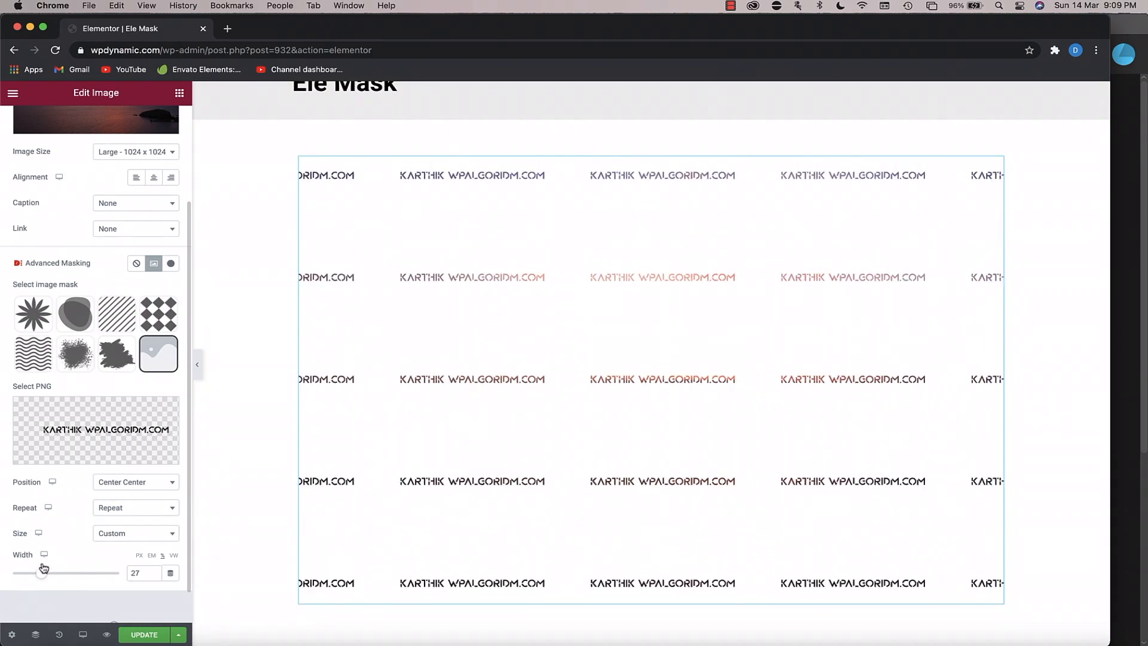
{"action": "left_click_drag", "start_coordinate": [41, 573], "coordinate": [81, 573]}
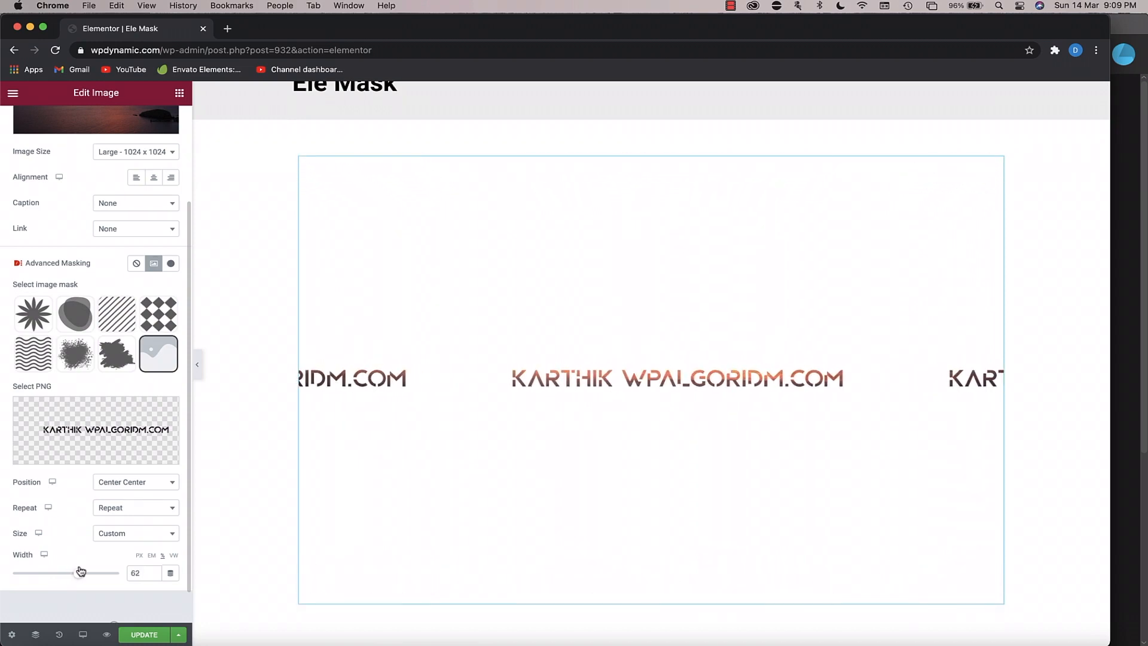
{"action": "left_click_drag", "start_coordinate": [81, 571], "coordinate": [49, 572]}
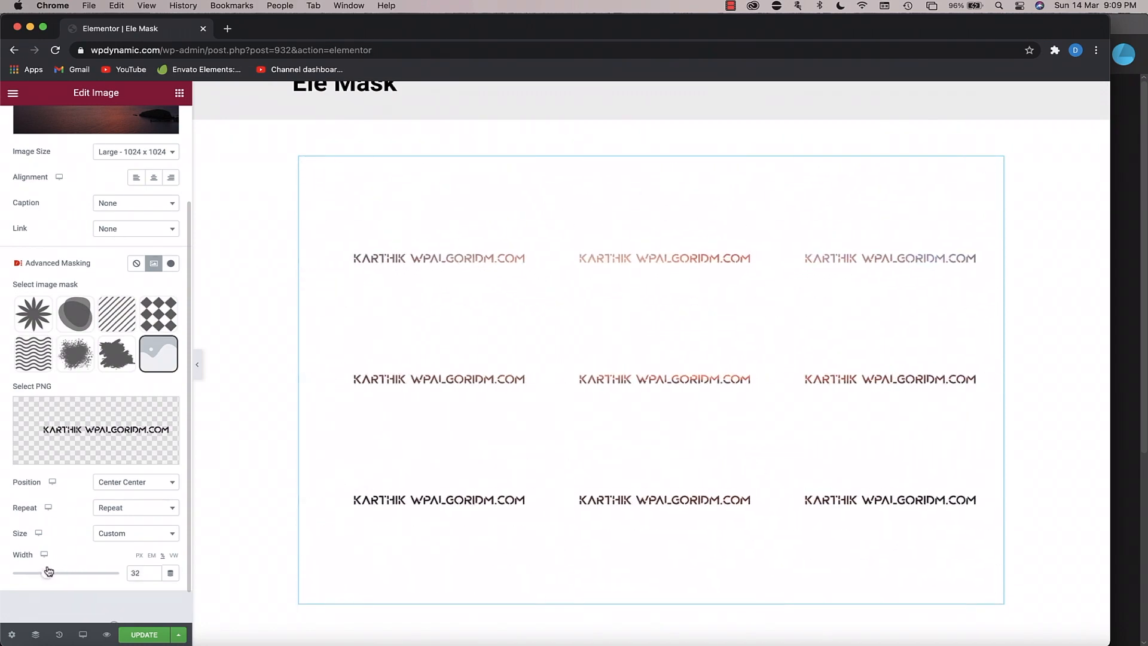
{"action": "left_click_drag", "start_coordinate": [49, 573], "coordinate": [73, 572]}
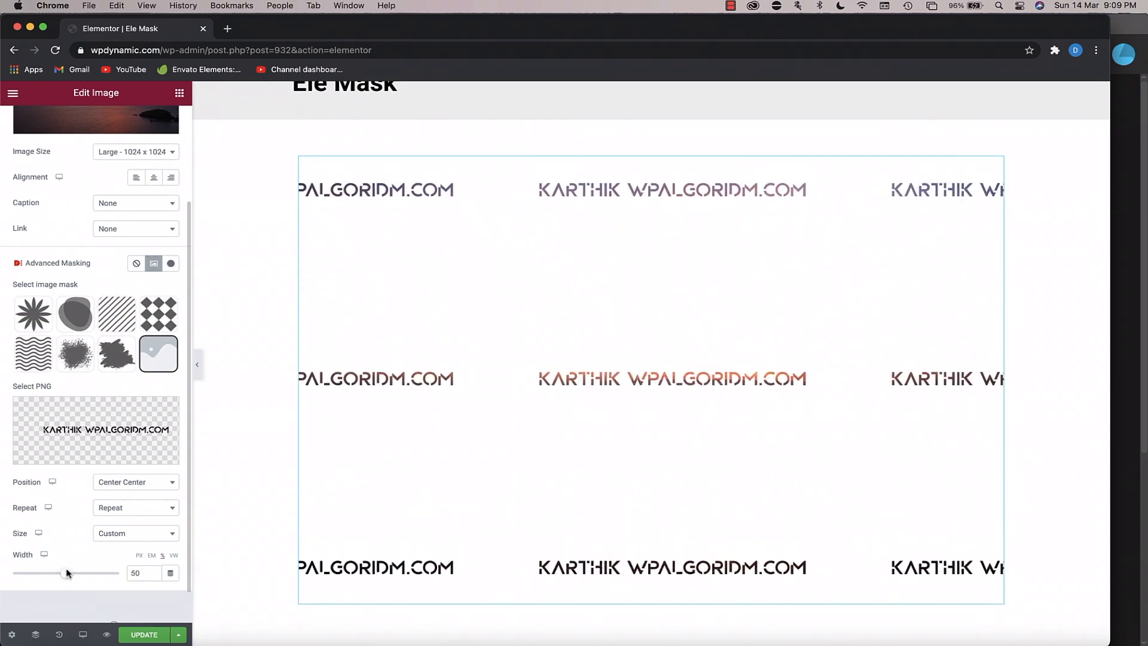
- Set the mask Repeat to No-repeat and restore the mask width to full size
{"action": "left_click", "coordinate": [136, 508]}
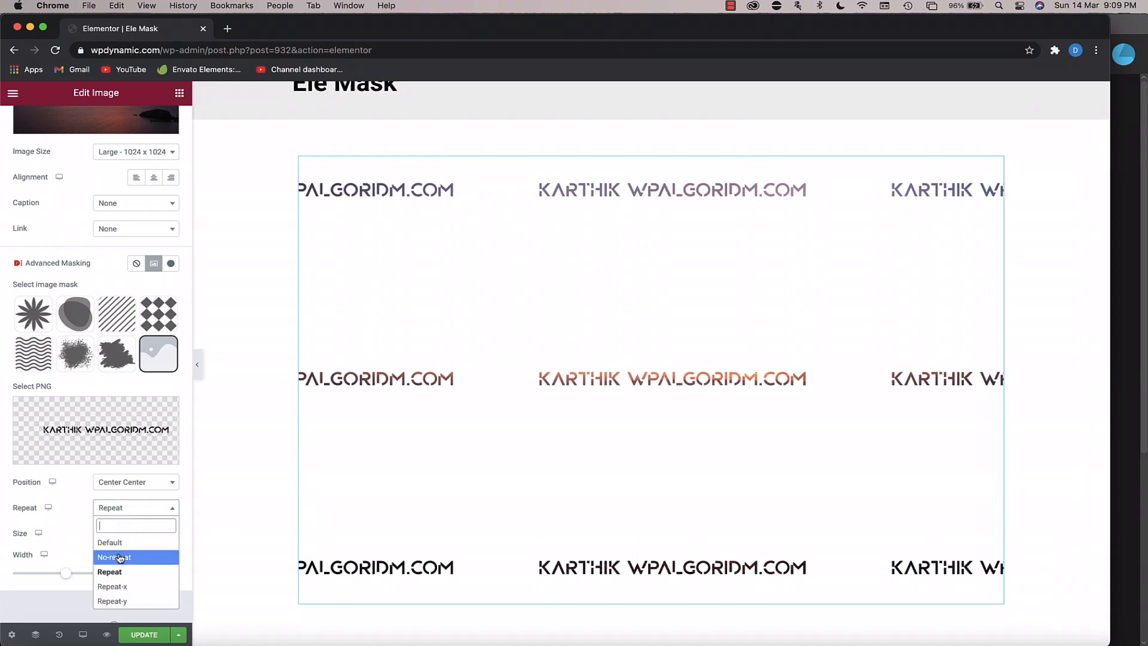
{"action": "left_click", "coordinate": [114, 557]}
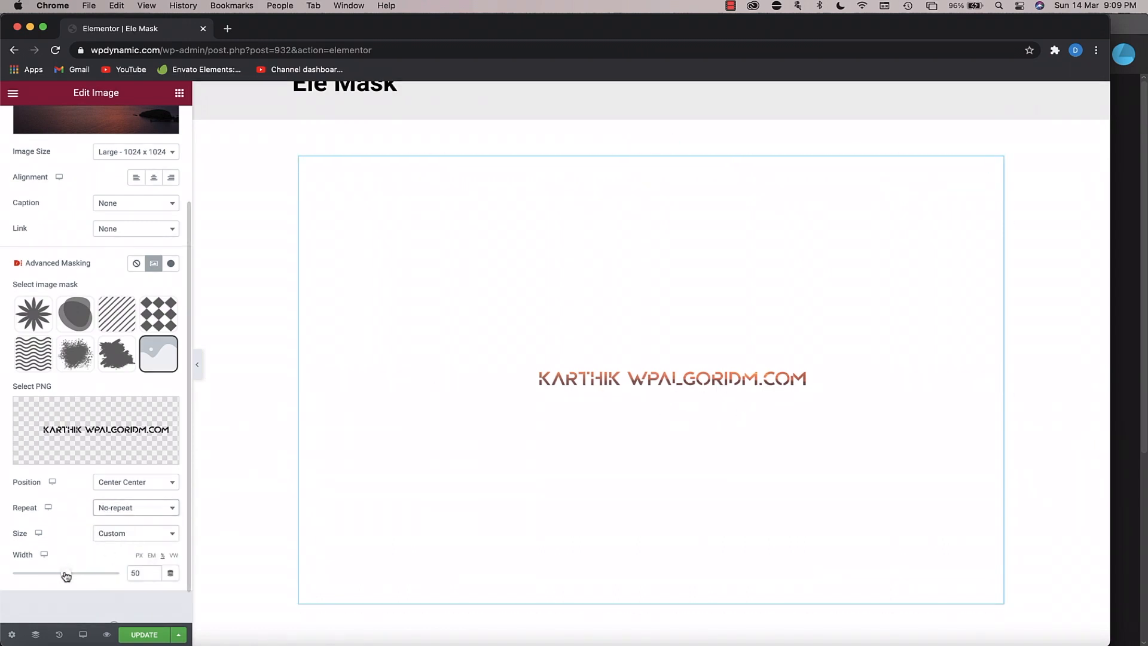
{"action": "left_click_drag", "start_coordinate": [66, 573], "coordinate": [119, 572]}
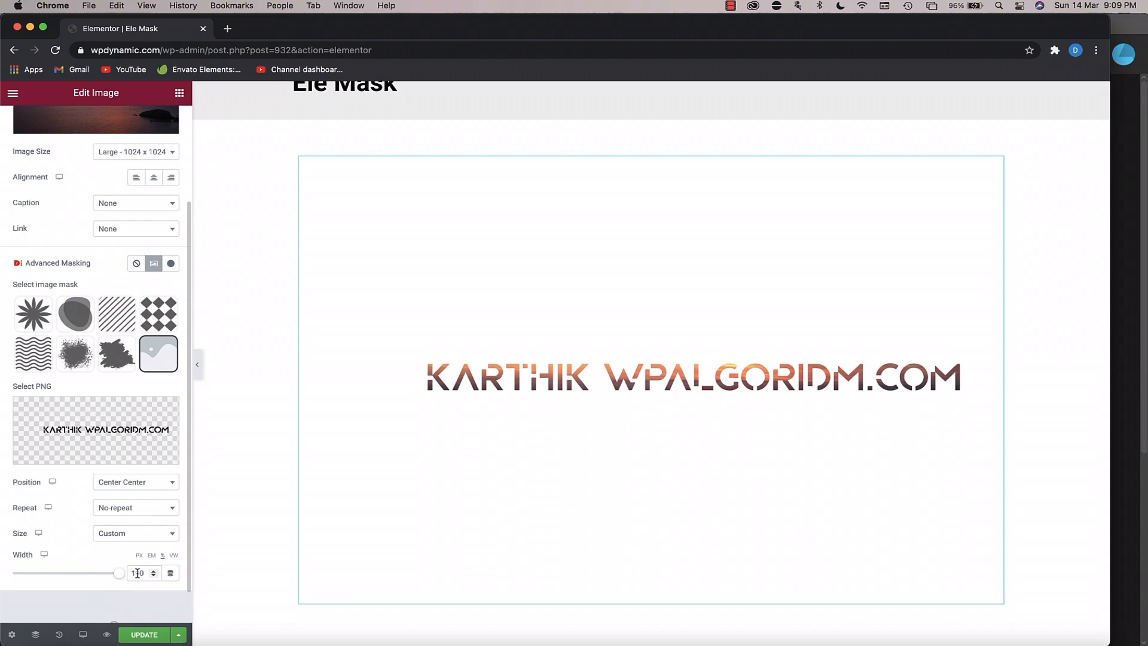
{"action": "type", "text": "200"}
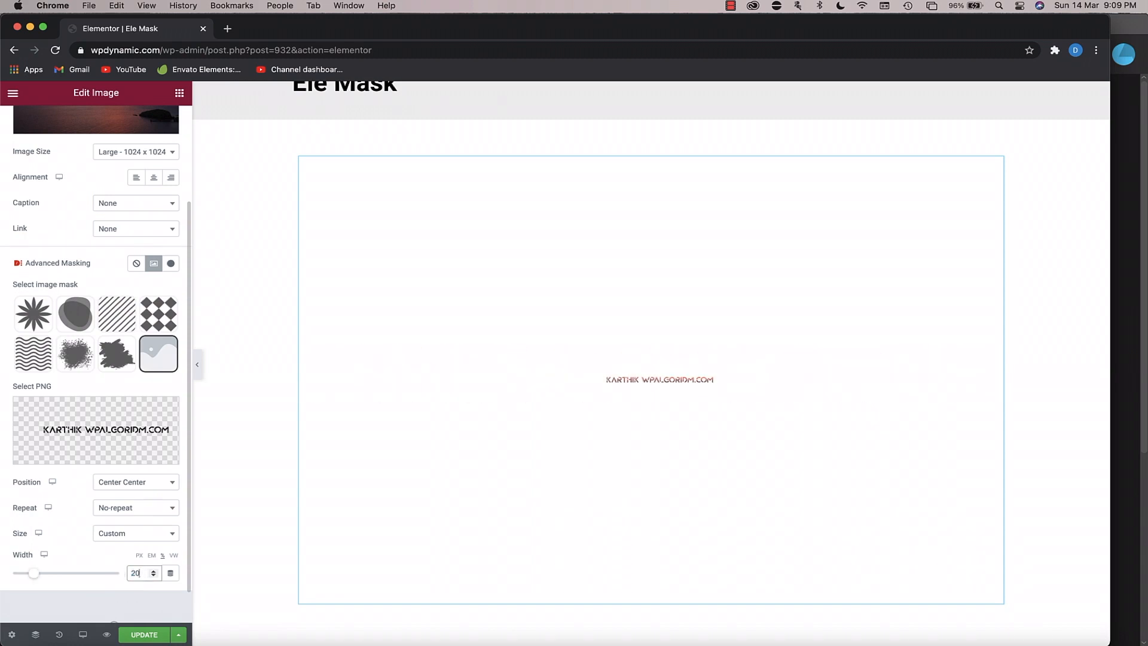
{"action": "left_click_drag", "start_coordinate": [33, 573], "coordinate": [15, 573]}
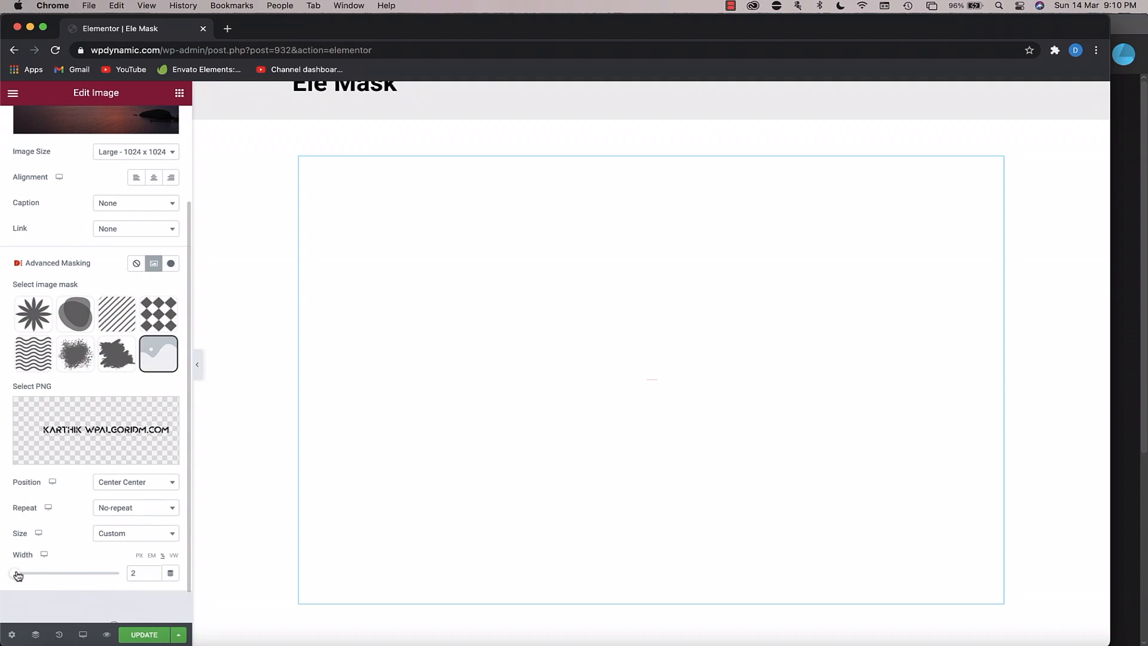
{"action": "left_click_drag", "start_coordinate": [17, 572], "coordinate": [120, 573]}
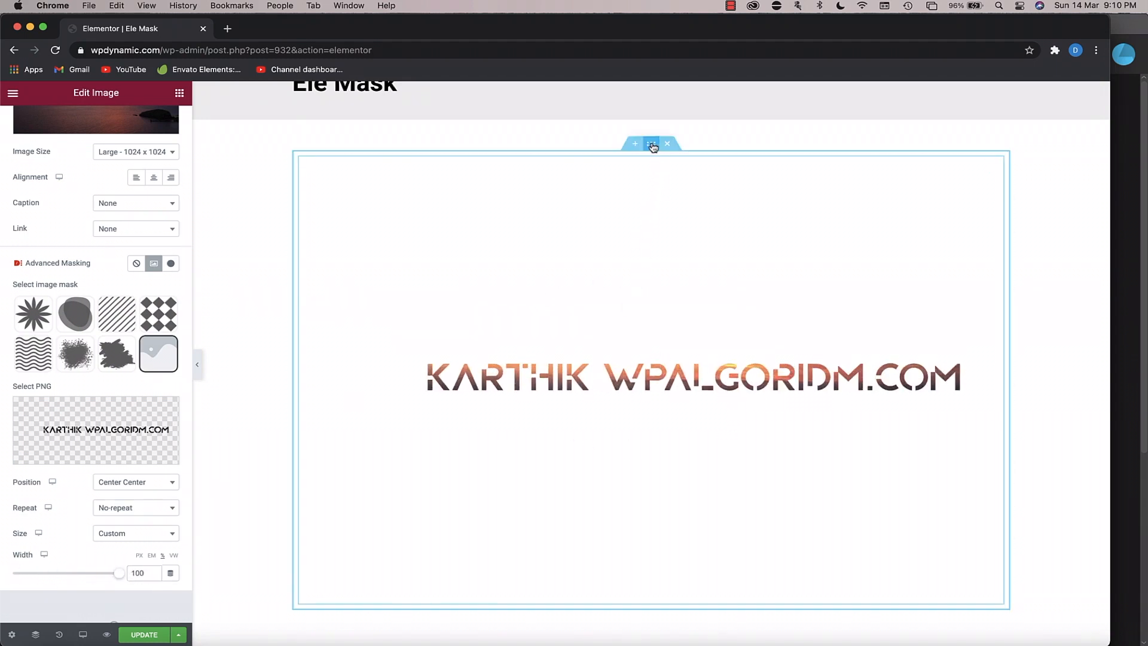
- Give the section a classic #000000 background and hide the editor panel to preview
{"action": "left_click", "coordinate": [651, 144]}
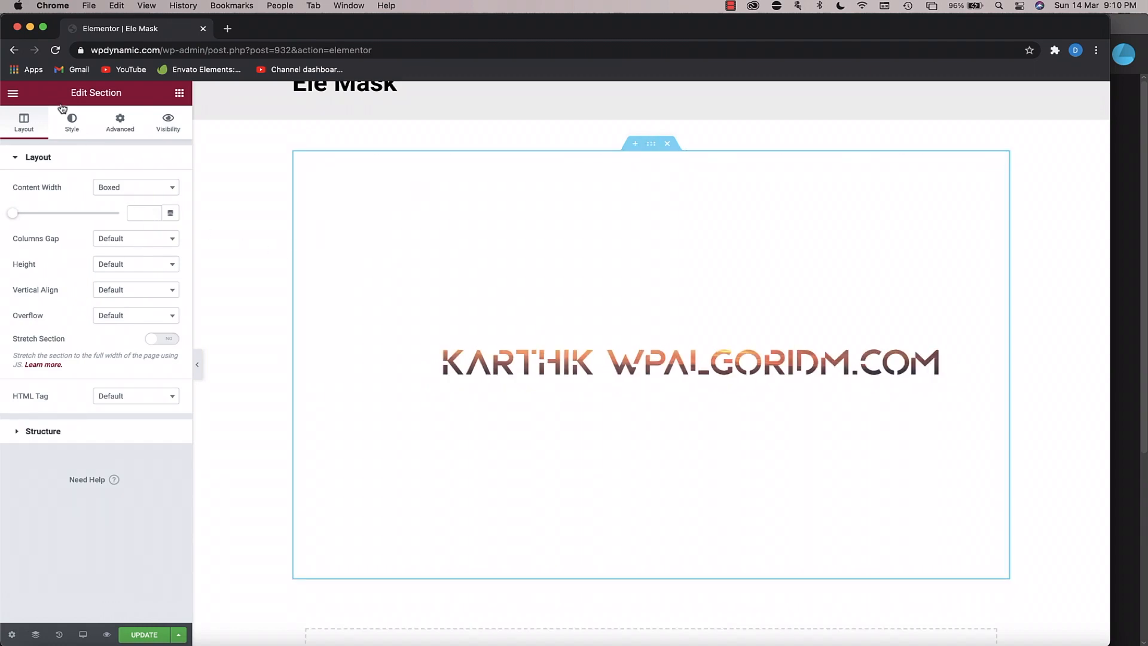
{"action": "left_click", "coordinate": [71, 122]}
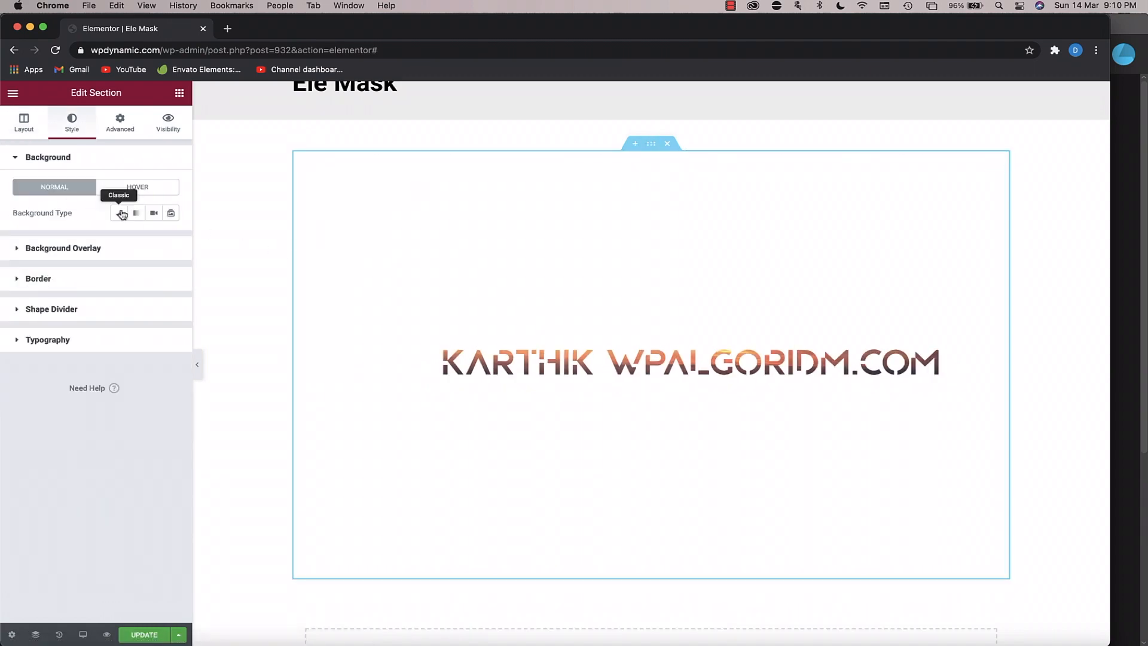
{"action": "left_click", "coordinate": [118, 213]}
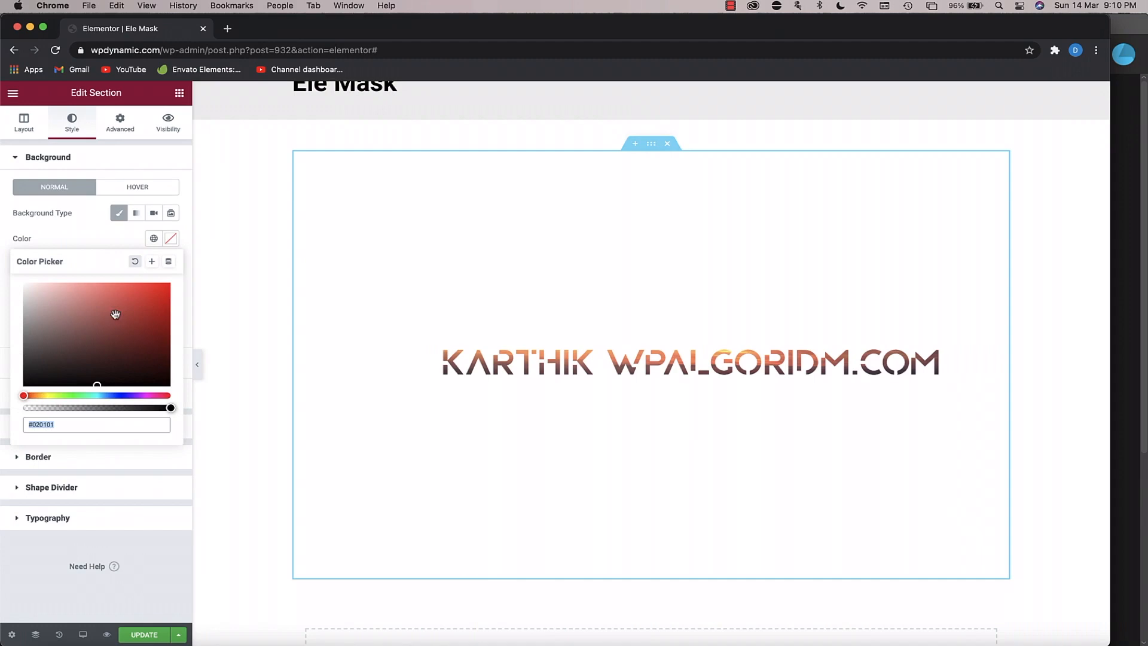
{"action": "type", "text": "#000000"}
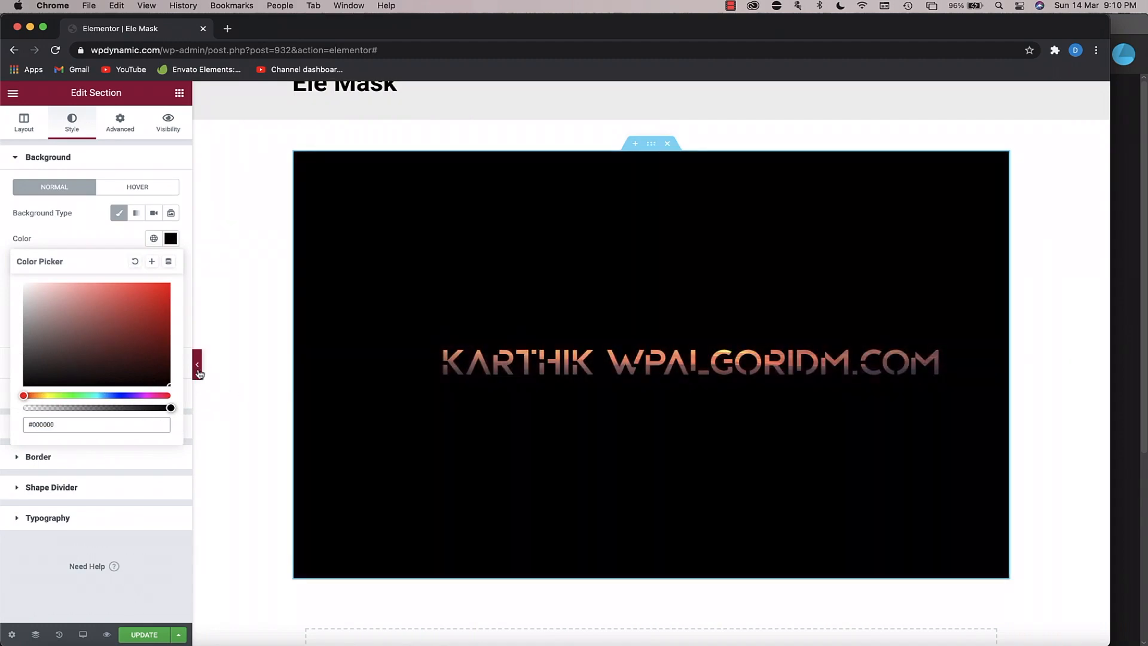
{"action": "left_click", "coordinate": [198, 364]}
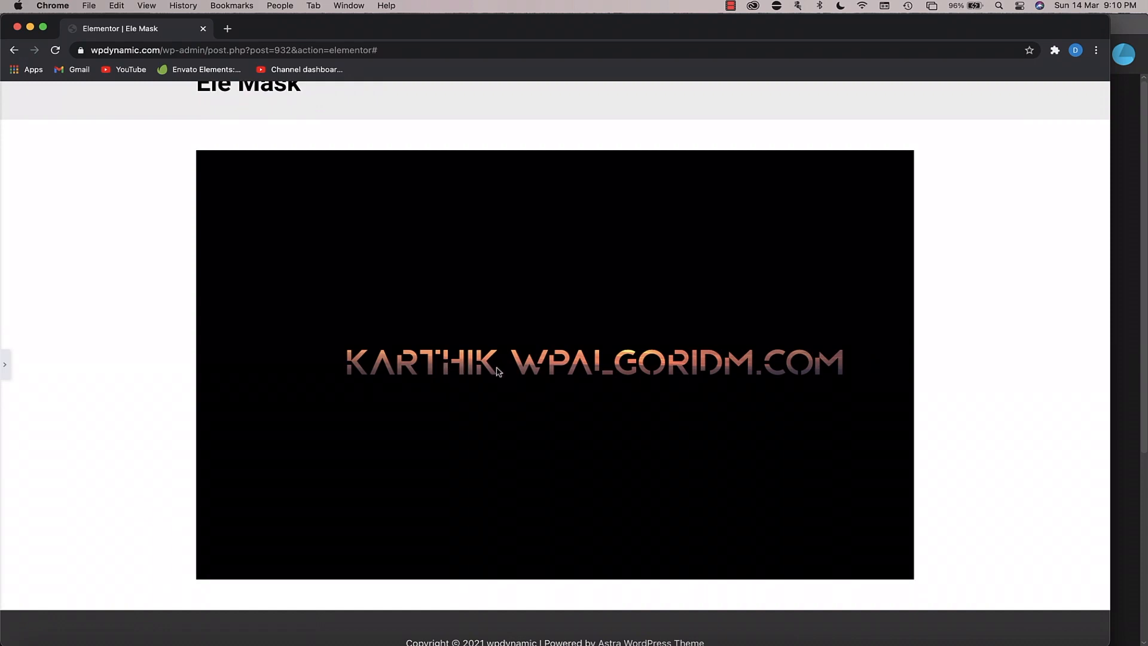
{"action": "mouse_move", "coordinate": [745, 303]}
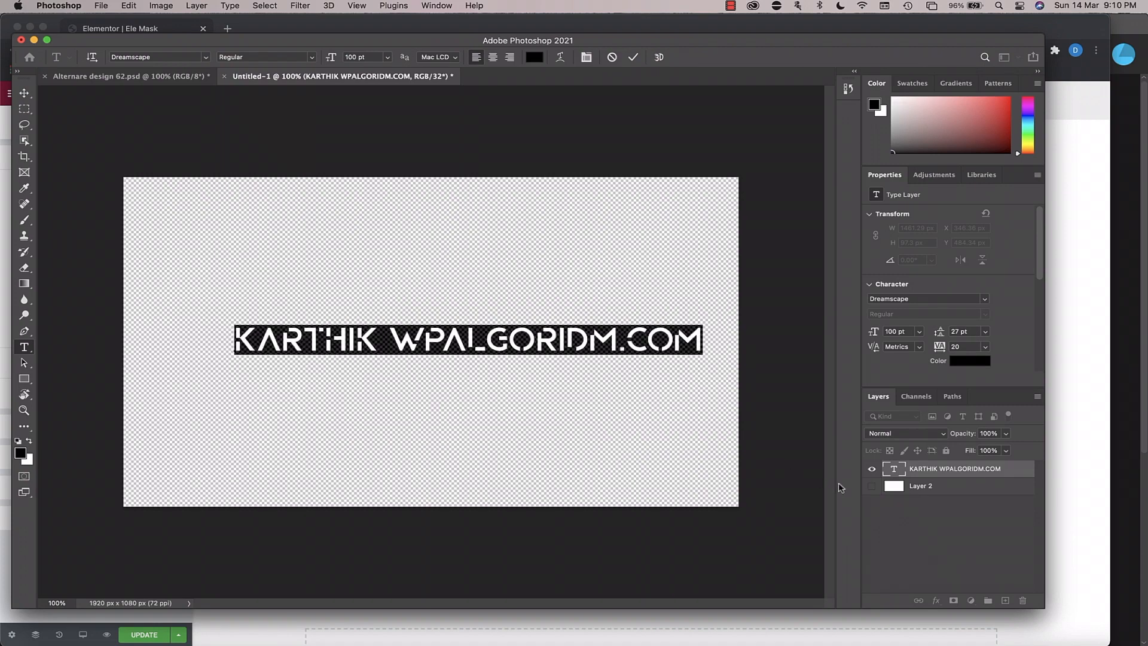
- Commit the KARTHIK WPALGORIDM.COM type layer and hide the white Layer 2 background
{"action": "left_click", "coordinate": [871, 471]}
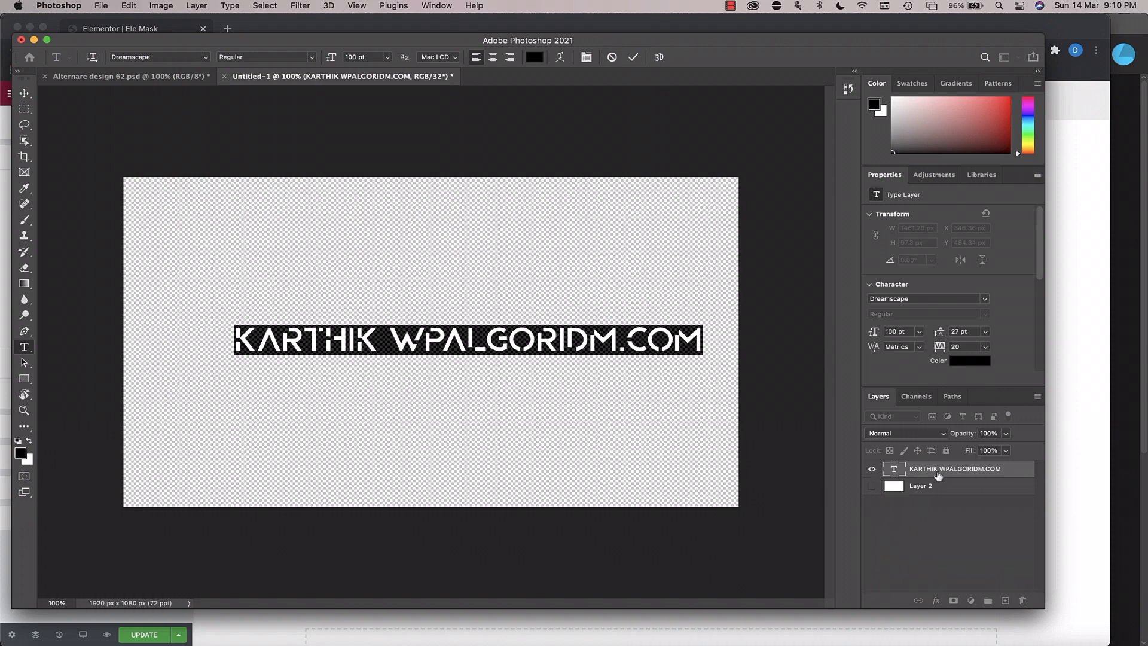
{"action": "mouse_move", "coordinate": [955, 468]}
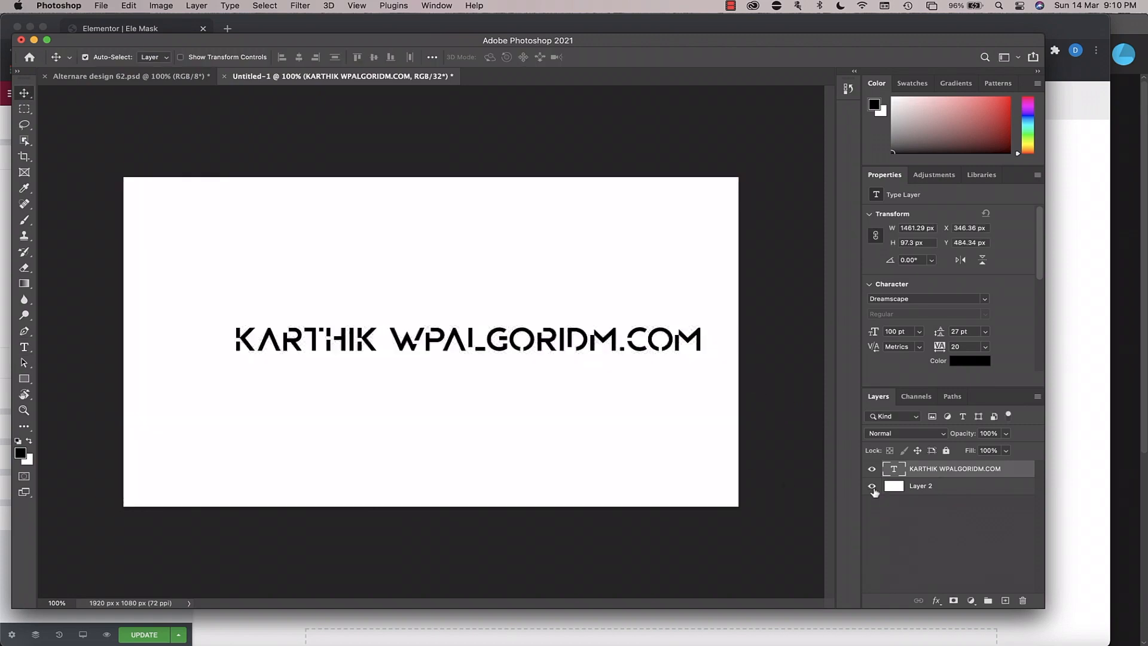
{"action": "mouse_move", "coordinate": [872, 488]}
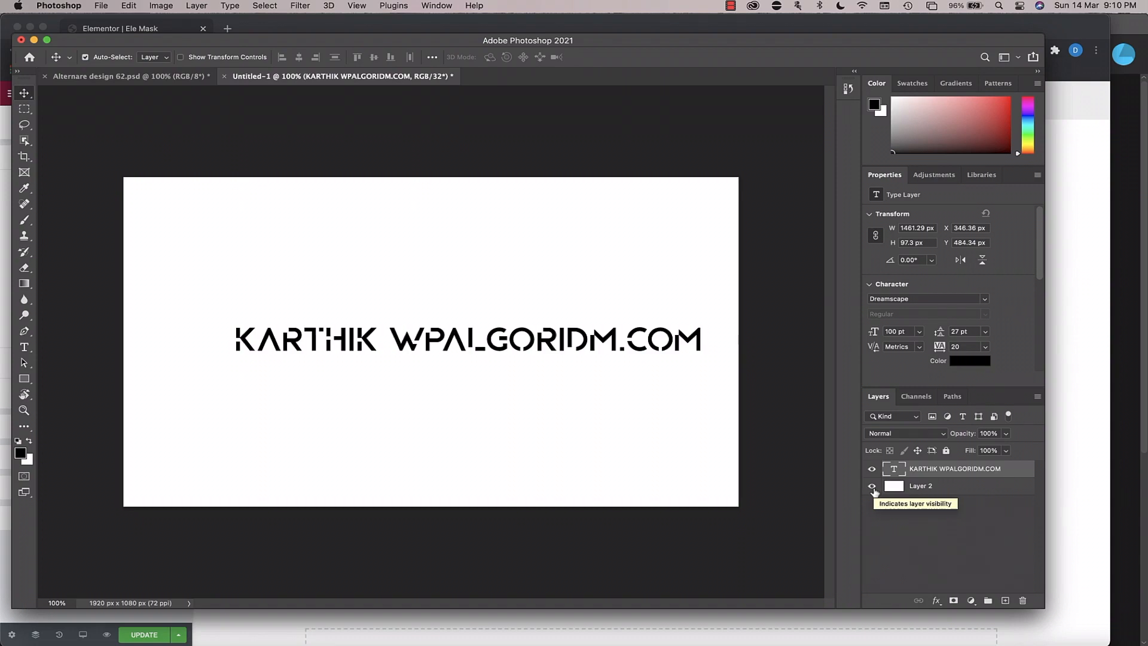
{"action": "left_click", "coordinate": [871, 485]}
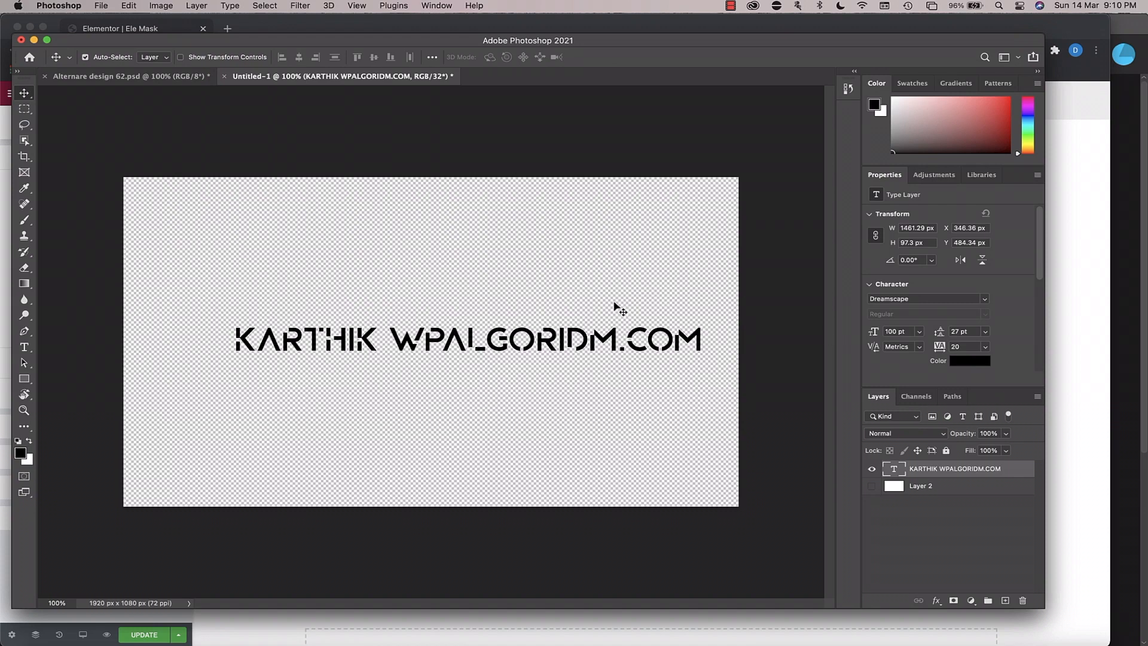
{"action": "mouse_move", "coordinate": [427, 296]}
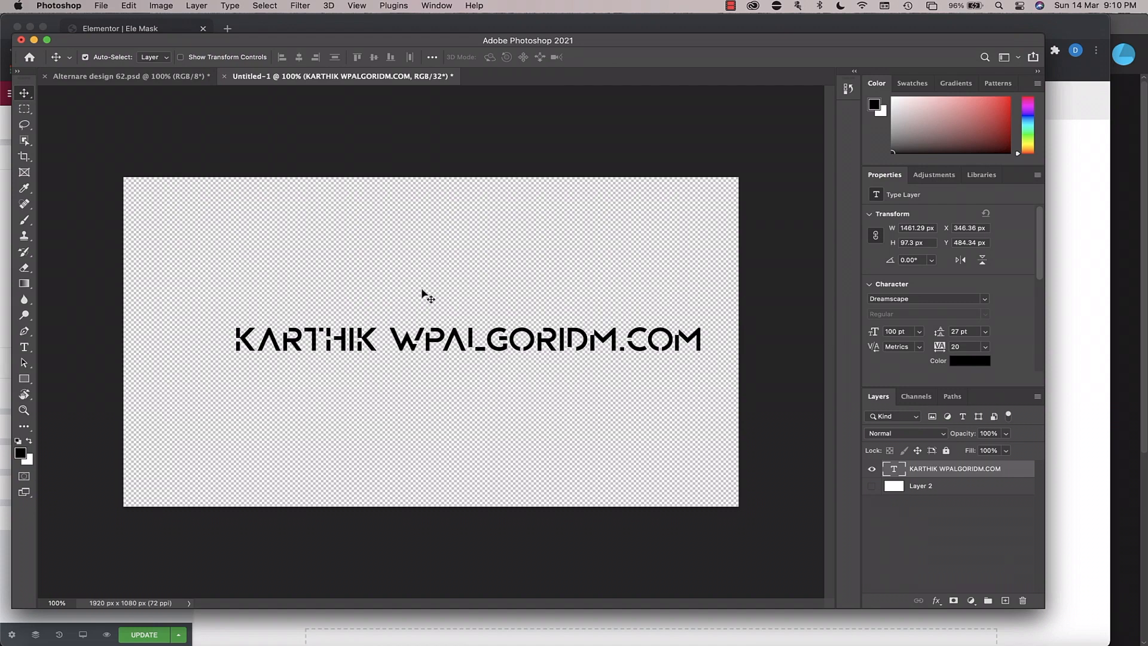
{"action": "mouse_move", "coordinate": [359, 310]}
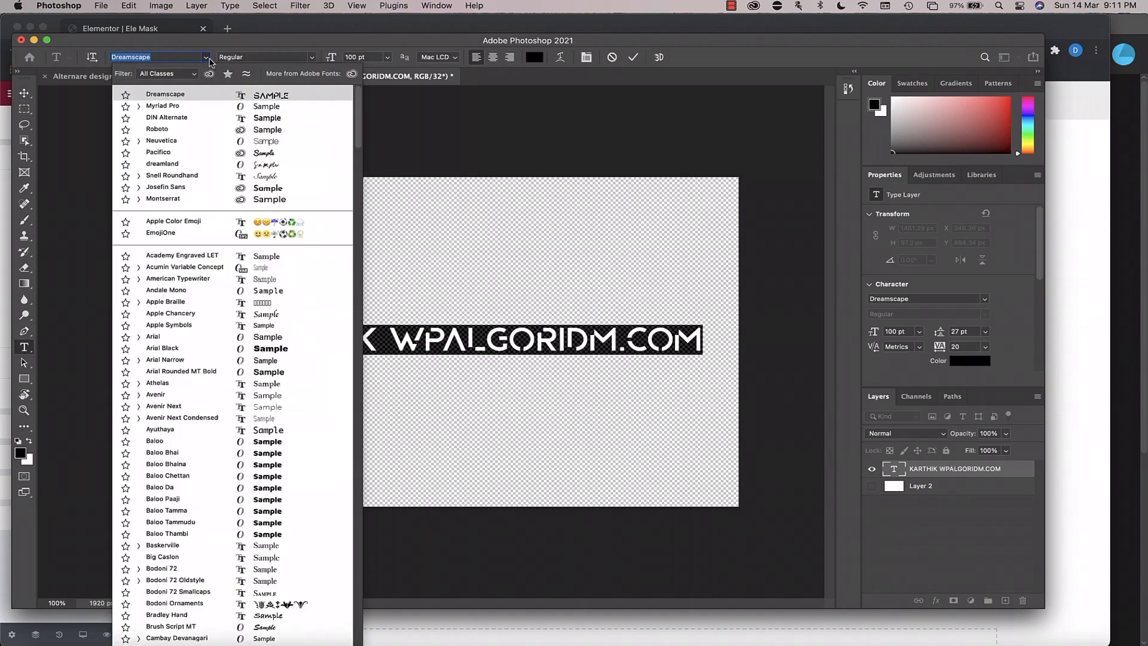
- Set the KARTHIK WPALGORIDM.COM text to Myriad Pro Bold Italic
{"action": "left_click", "coordinate": [162, 105]}
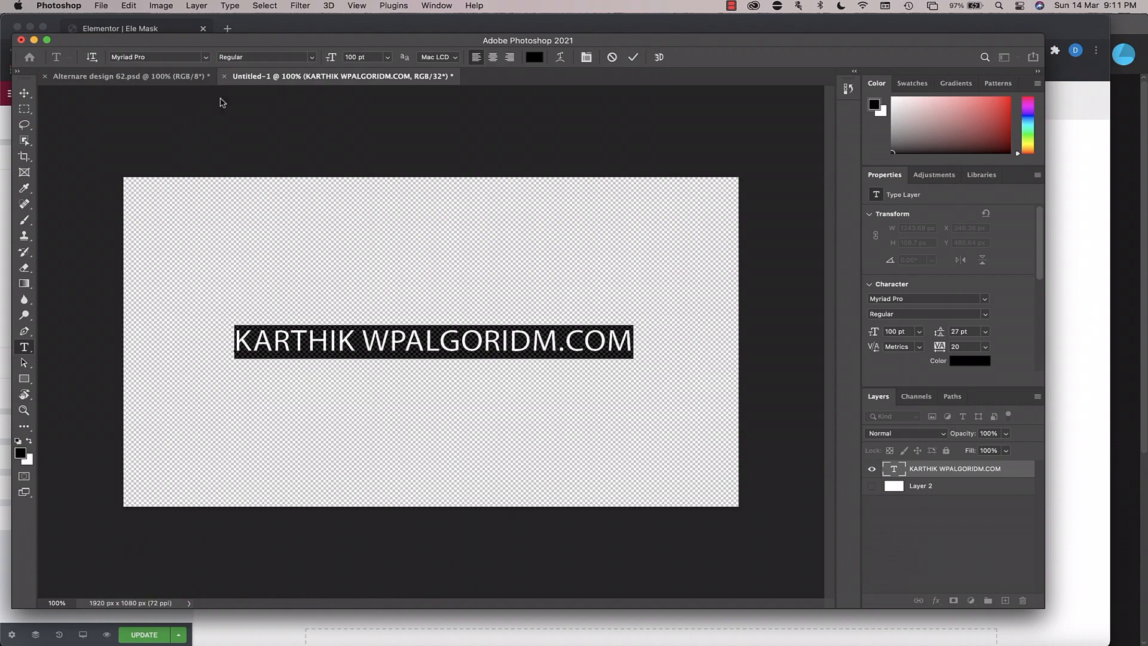
{"action": "left_click", "coordinate": [265, 57]}
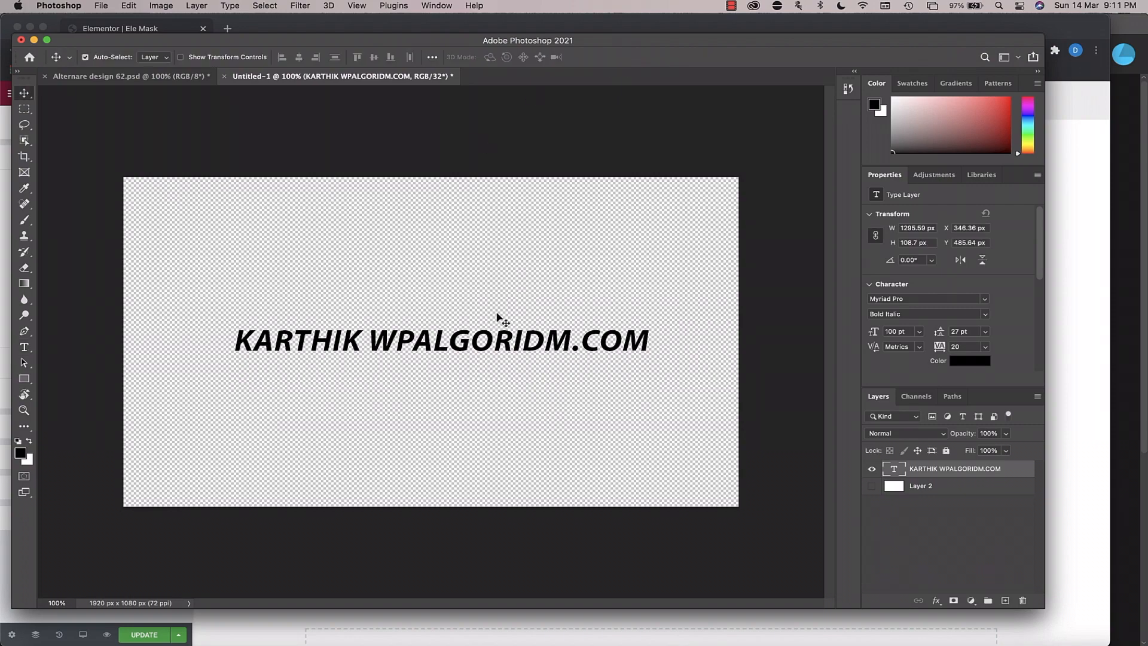
{"action": "left_click", "coordinate": [101, 6]}
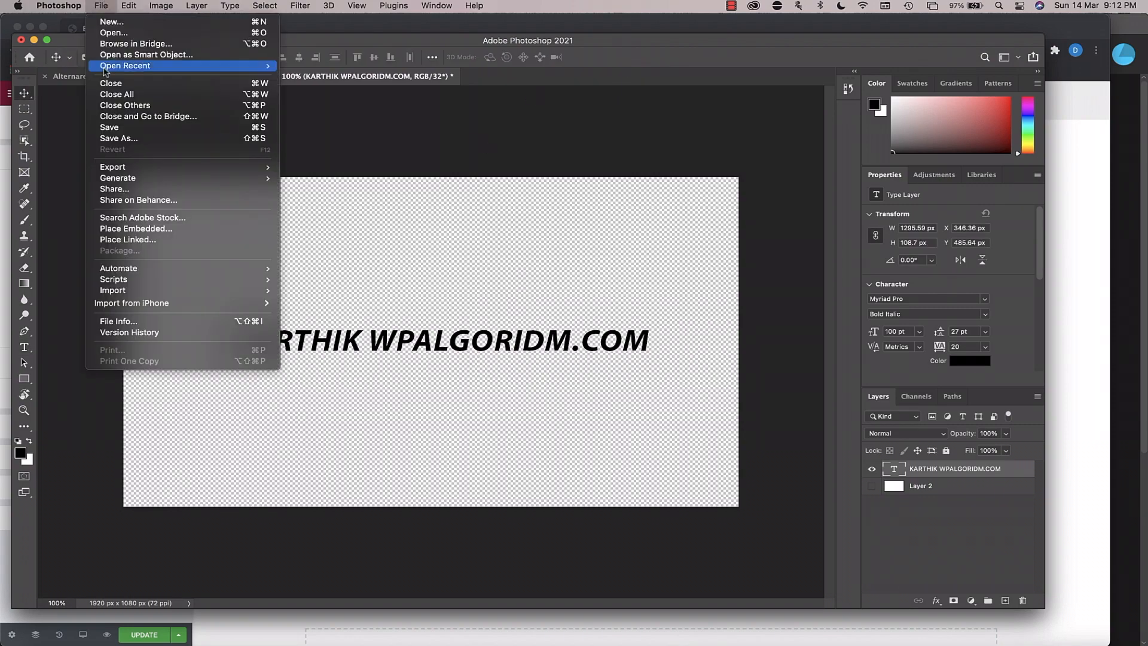
{"action": "mouse_move", "coordinate": [113, 166]}
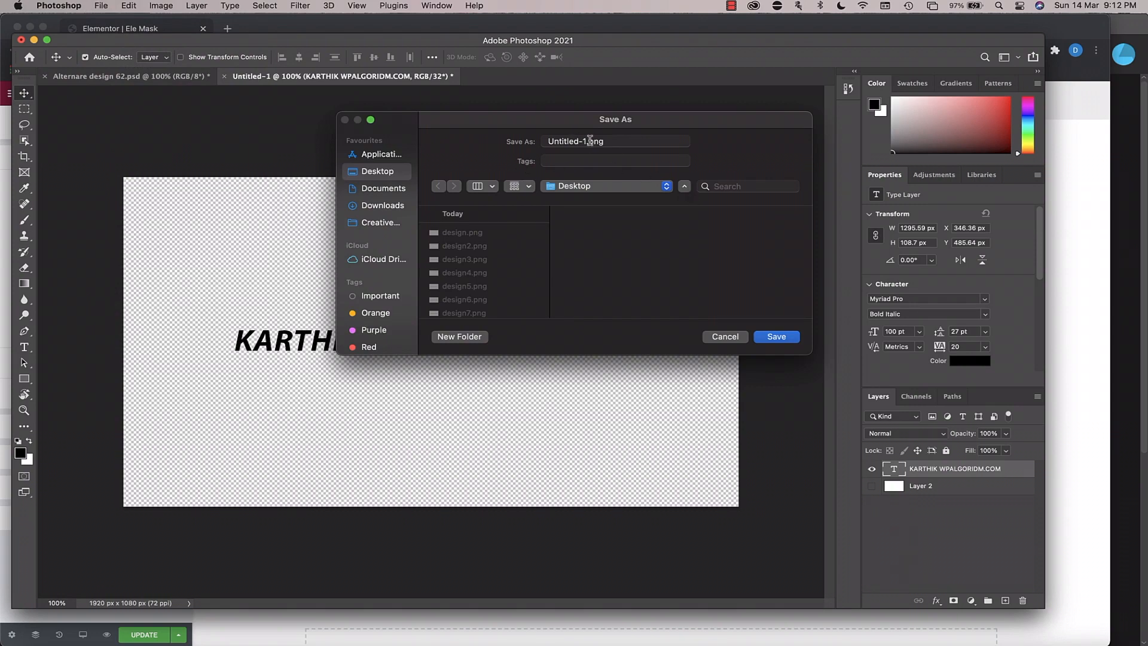
- Enter a new file name for the PNG in the Save As dialog
{"action": "left_click", "coordinate": [600, 140]}
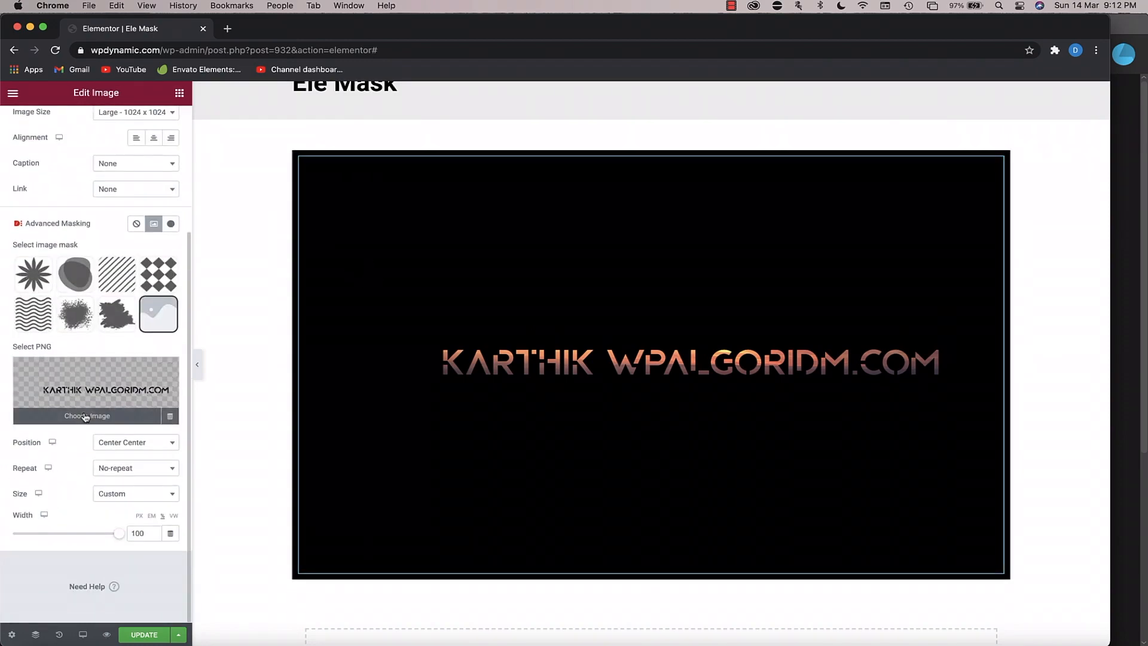
- Upload mask2png.png as the mask PNG and use study-footer.jpg as the masked image
{"action": "left_click", "coordinate": [86, 416]}
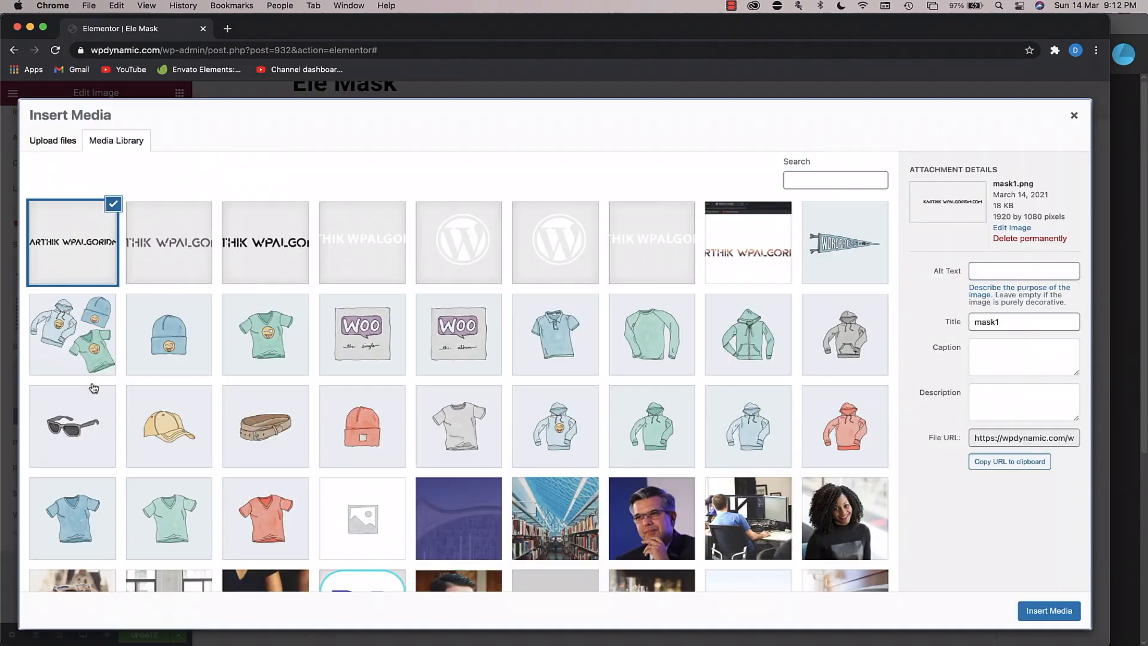
{"action": "left_click", "coordinate": [52, 140]}
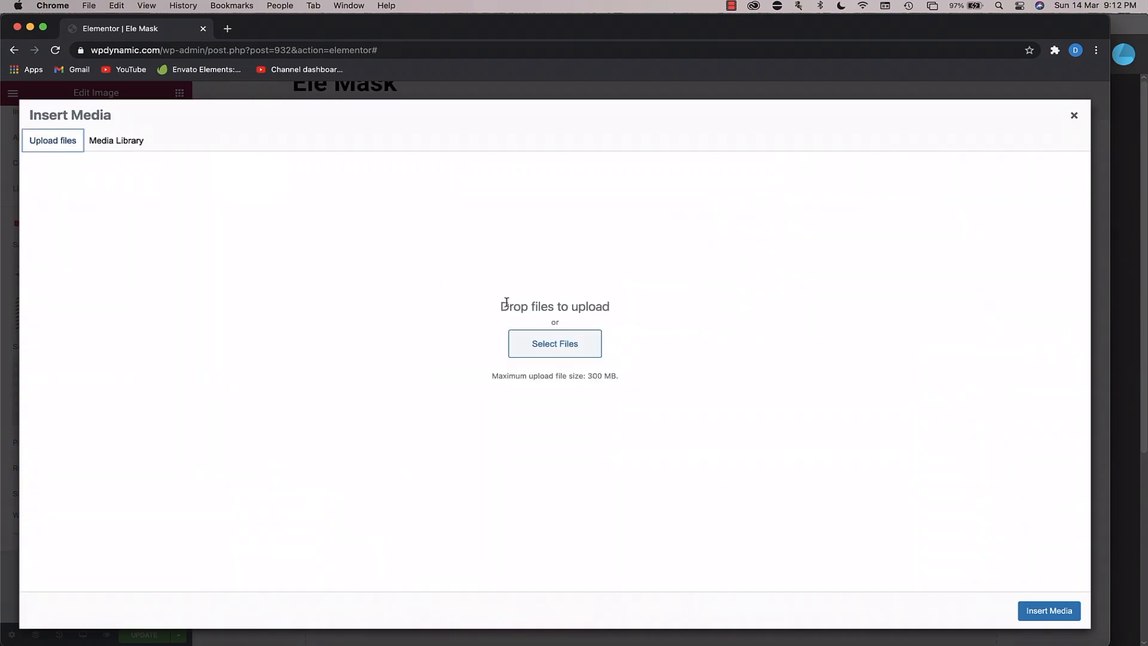
{"action": "left_click", "coordinate": [554, 343]}
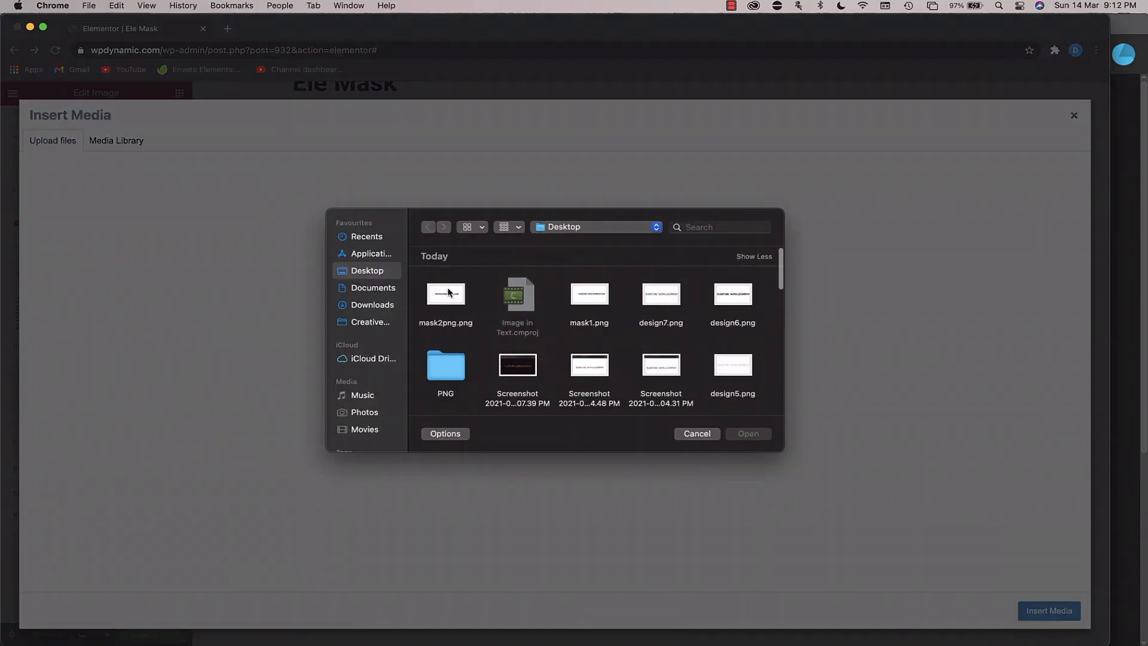
{"action": "double_click", "coordinate": [445, 293]}
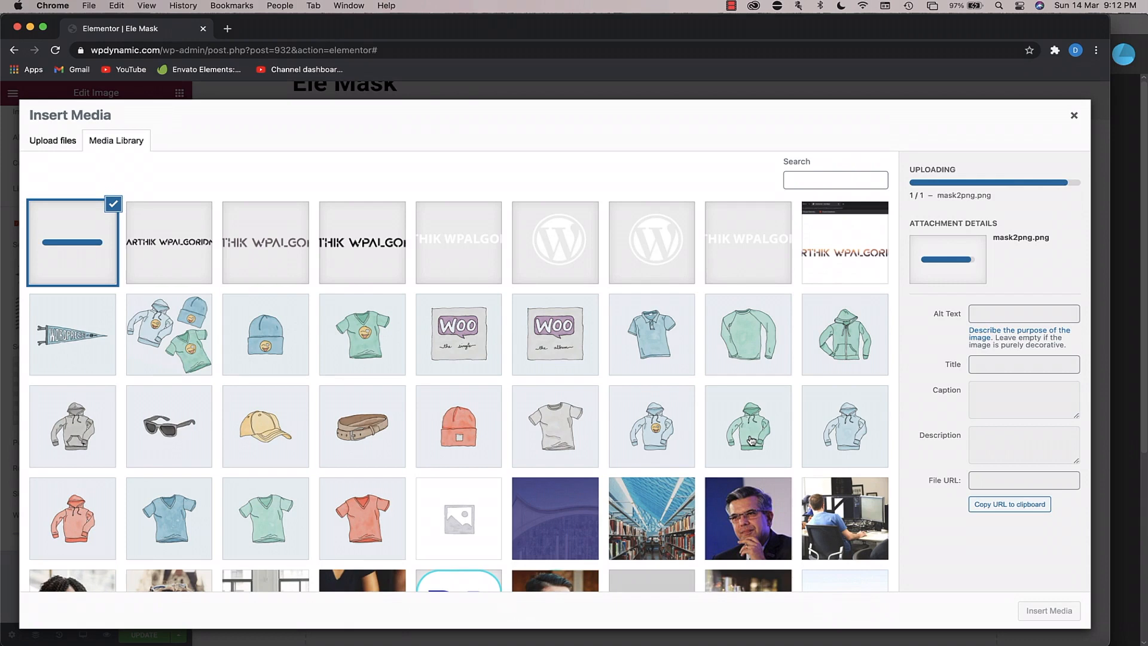
{"action": "left_click", "coordinate": [1047, 609]}
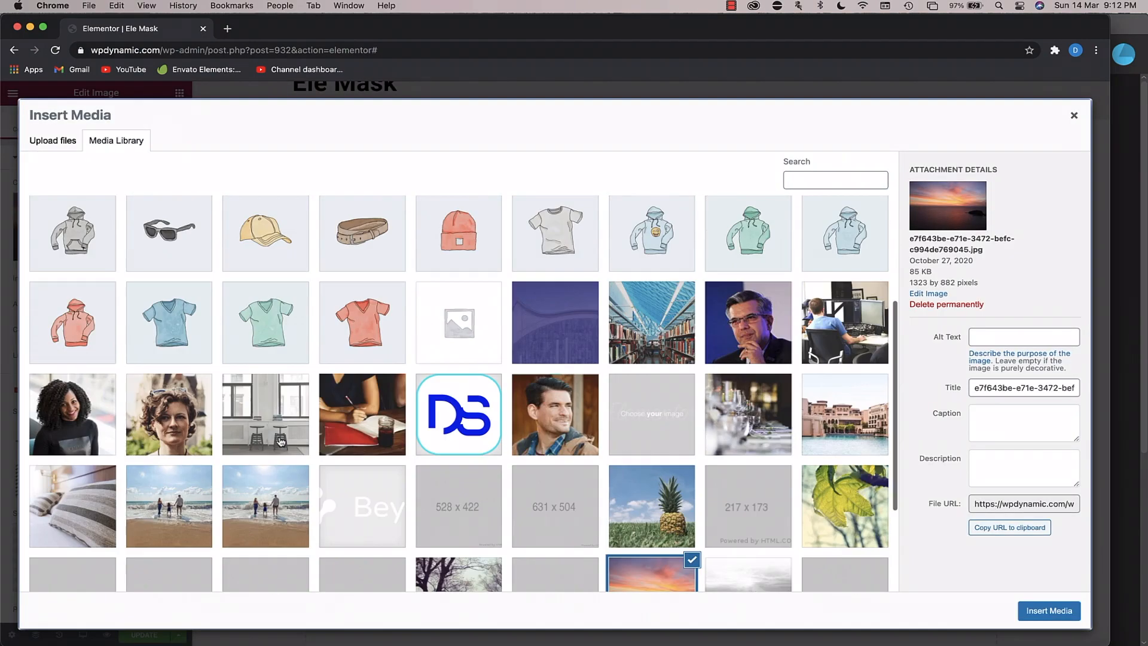
{"action": "left_click", "coordinate": [554, 322]}
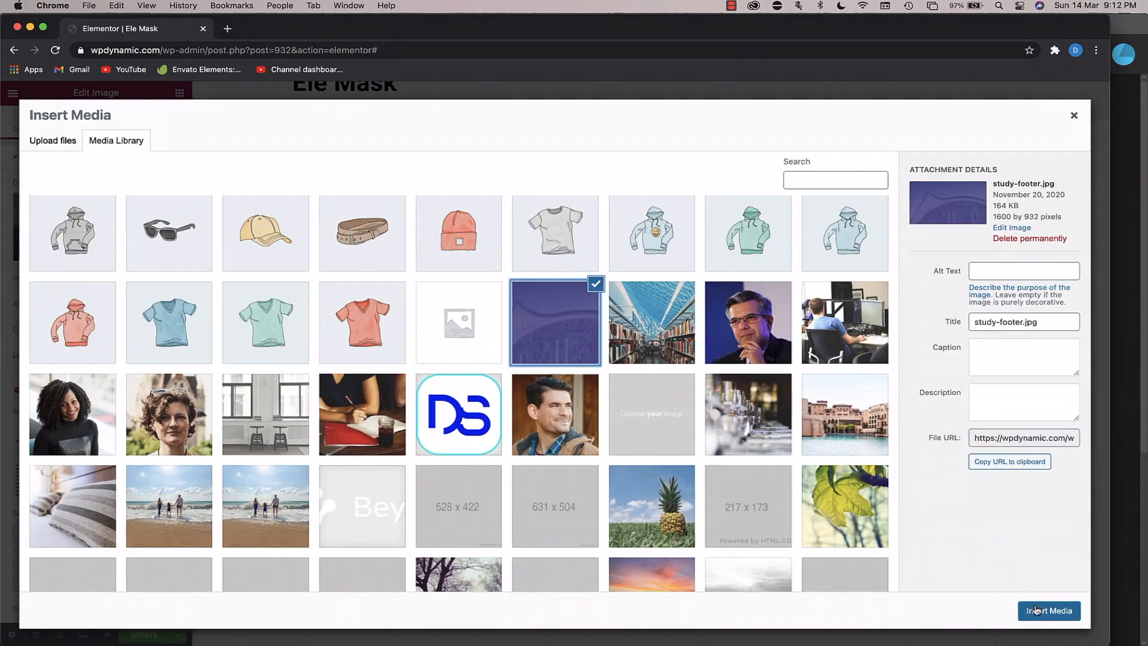
{"action": "left_click", "coordinate": [1047, 610]}
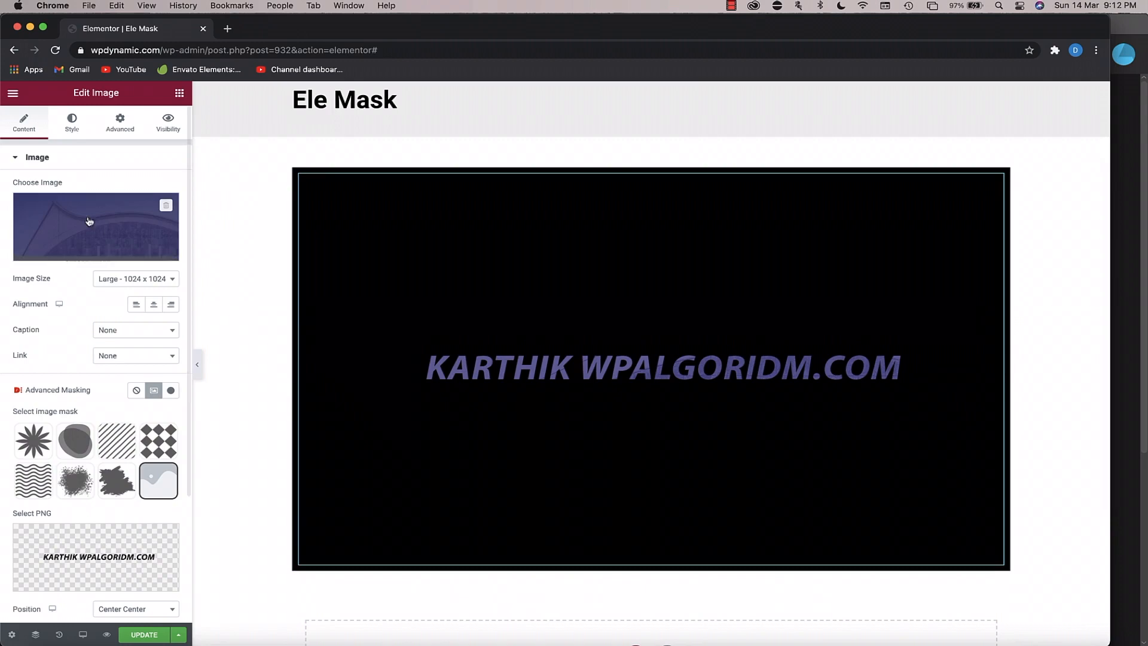
- Swap the masked image for the black-and-white city skyline photo
{"action": "left_click", "coordinate": [95, 227]}
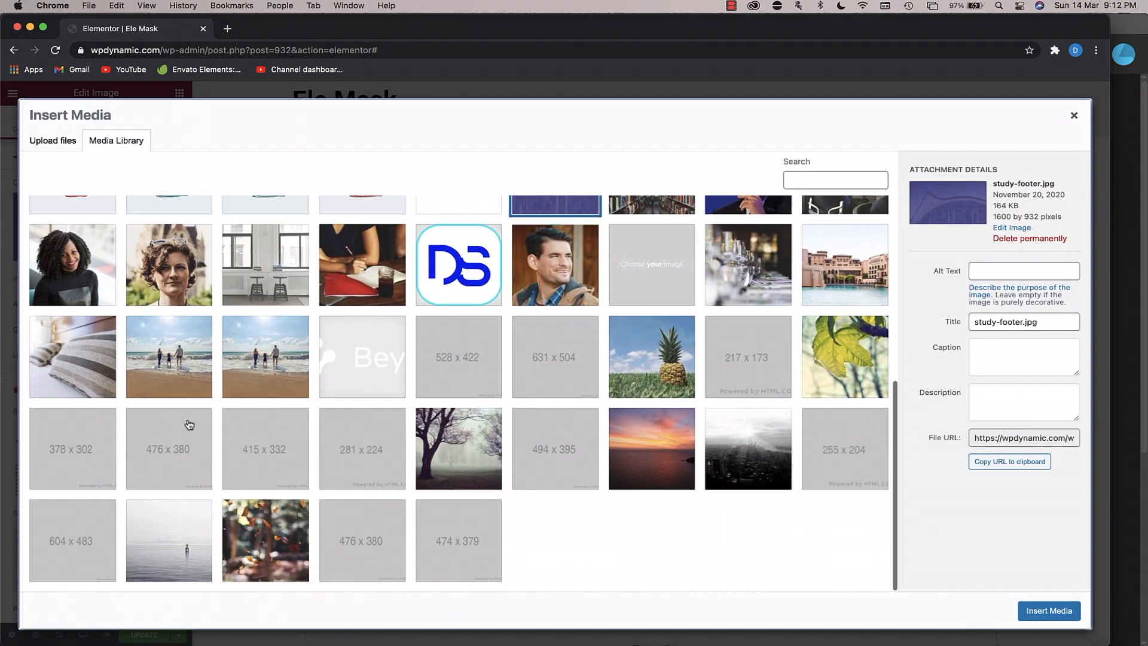
{"action": "left_click", "coordinate": [747, 447]}
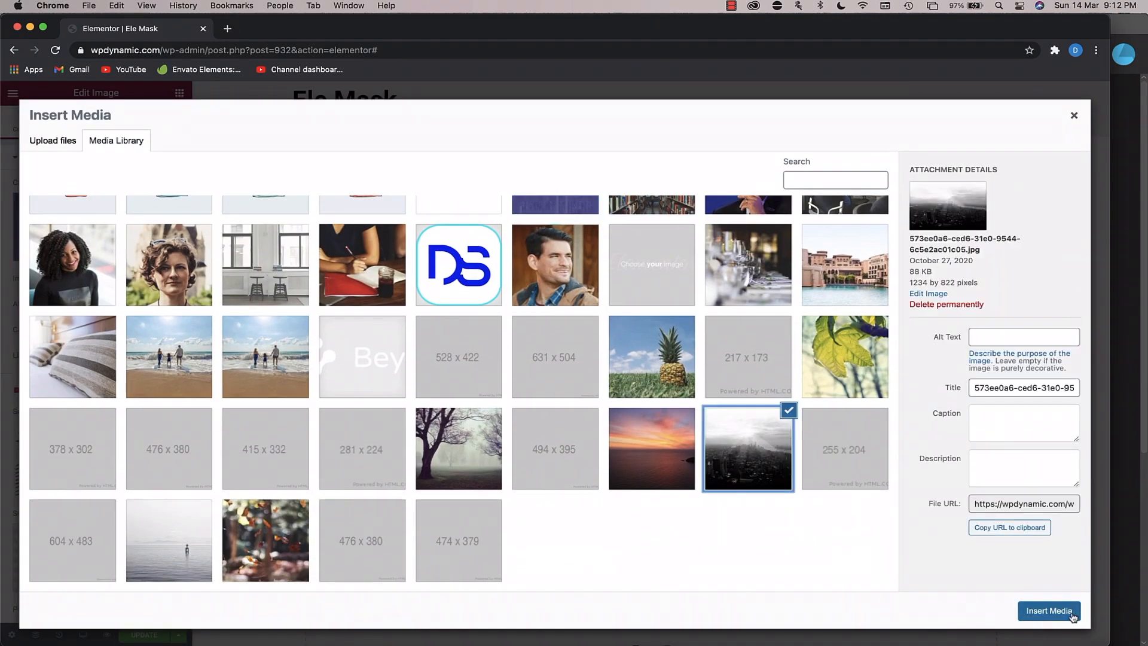
{"action": "left_click", "coordinate": [1048, 610]}
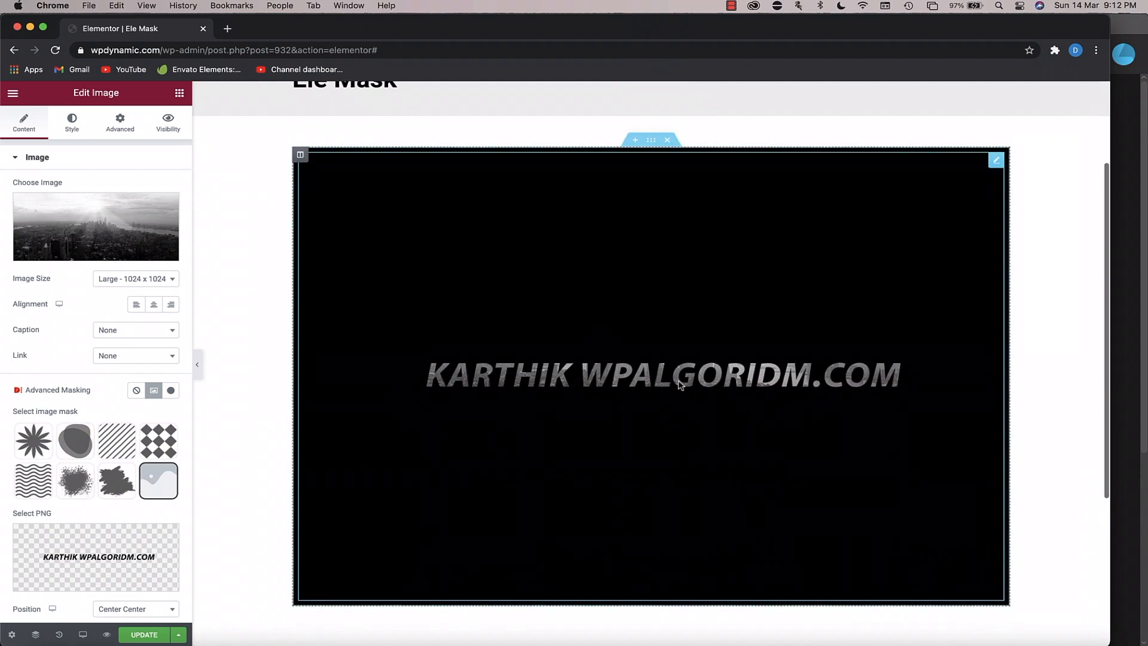
{"action": "mouse_move", "coordinate": [782, 384]}
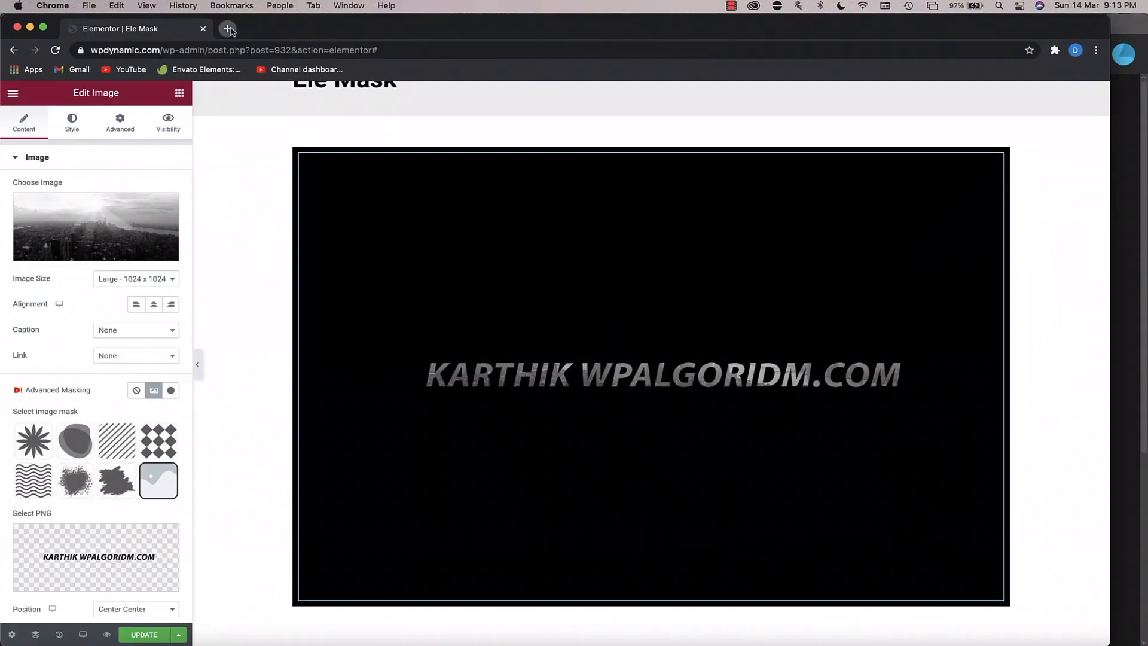
- Search Freepik for 'liquid' and download the Memphis-style fluid banners vector
{"action": "left_click", "coordinate": [228, 29]}
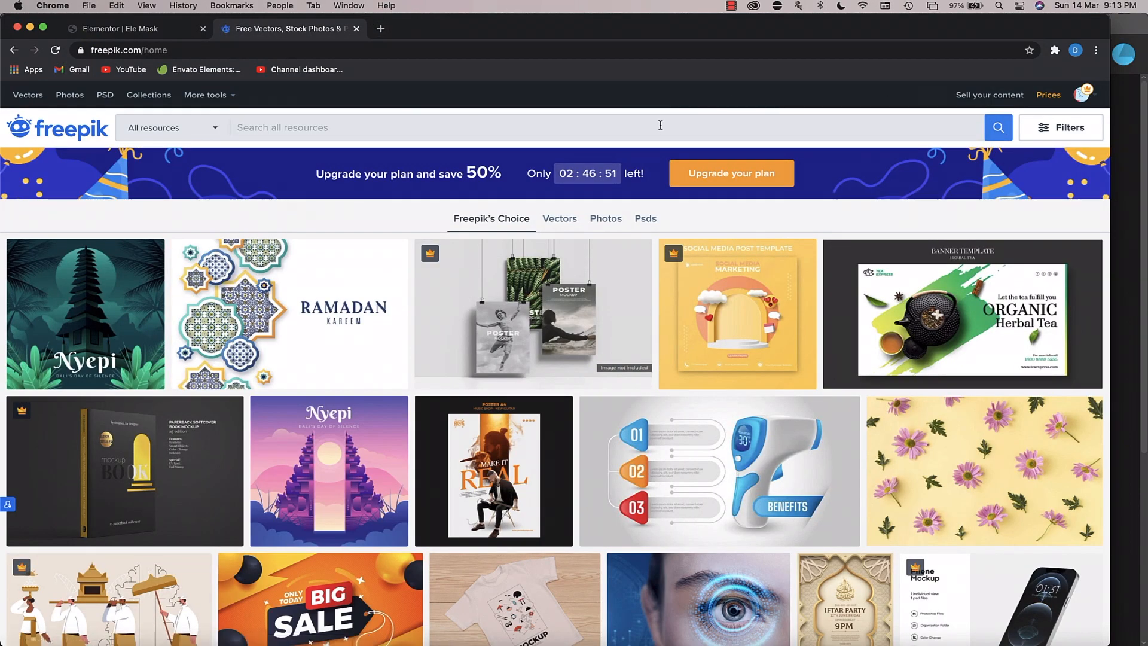
{"action": "type", "text": "liquid"}
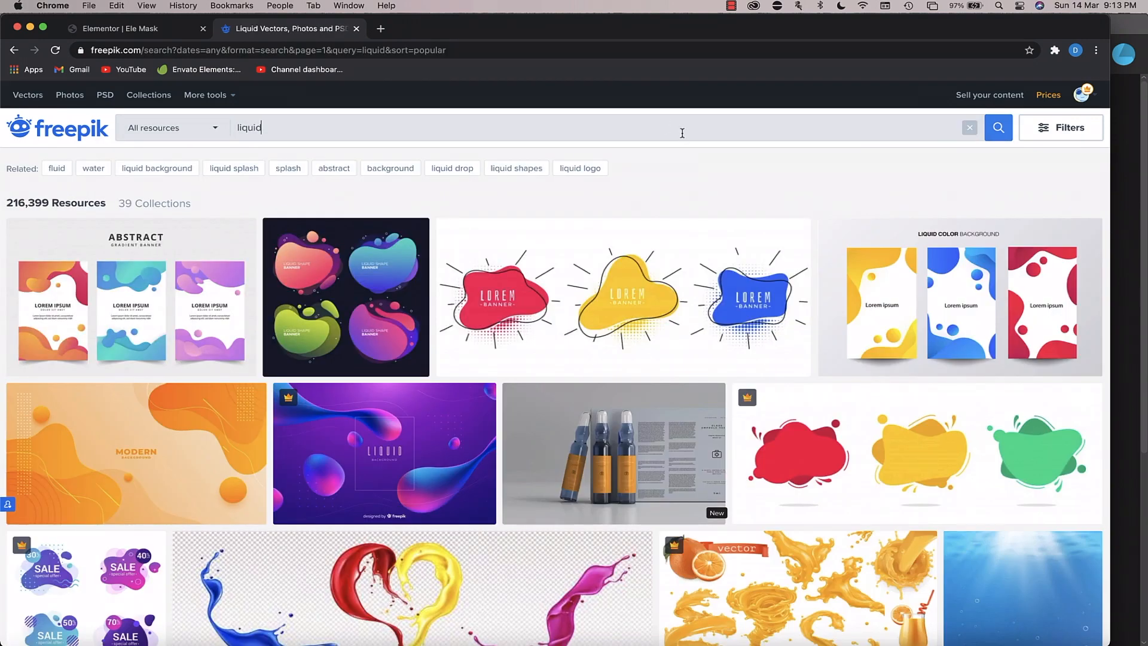
{"action": "left_click", "coordinate": [623, 296]}
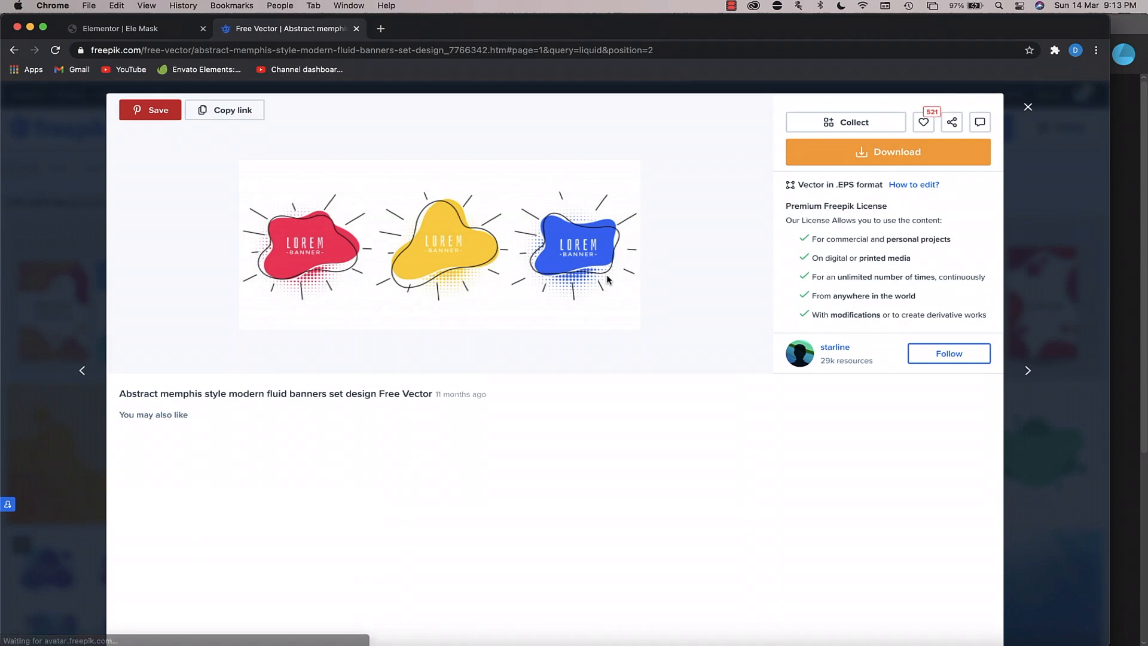
{"action": "left_click", "coordinate": [886, 151]}
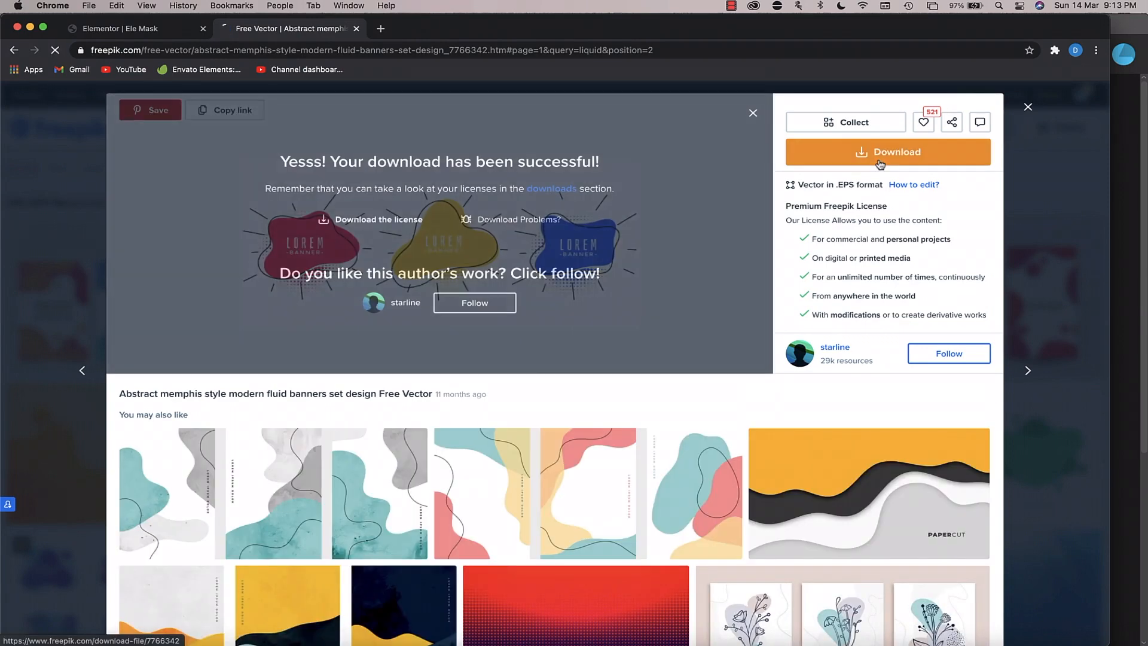
{"action": "left_click", "coordinate": [887, 152]}
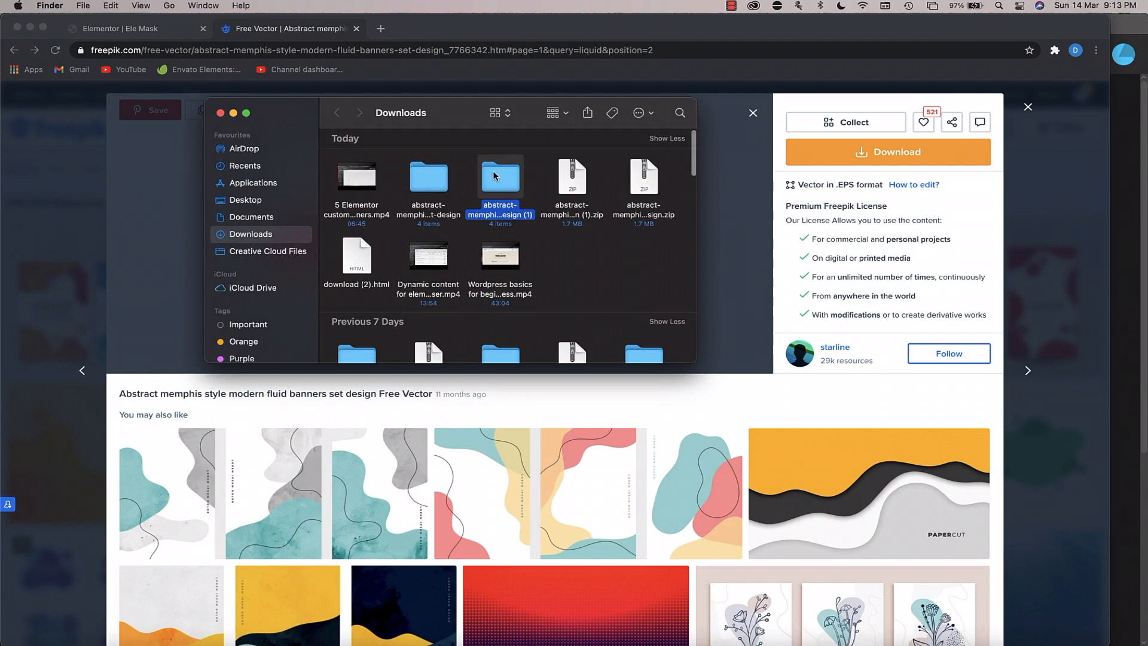
- Open the abstract-memphis folder and open 24796.eps in Adobe Illustrator 2021
{"action": "double_click", "coordinate": [500, 176]}
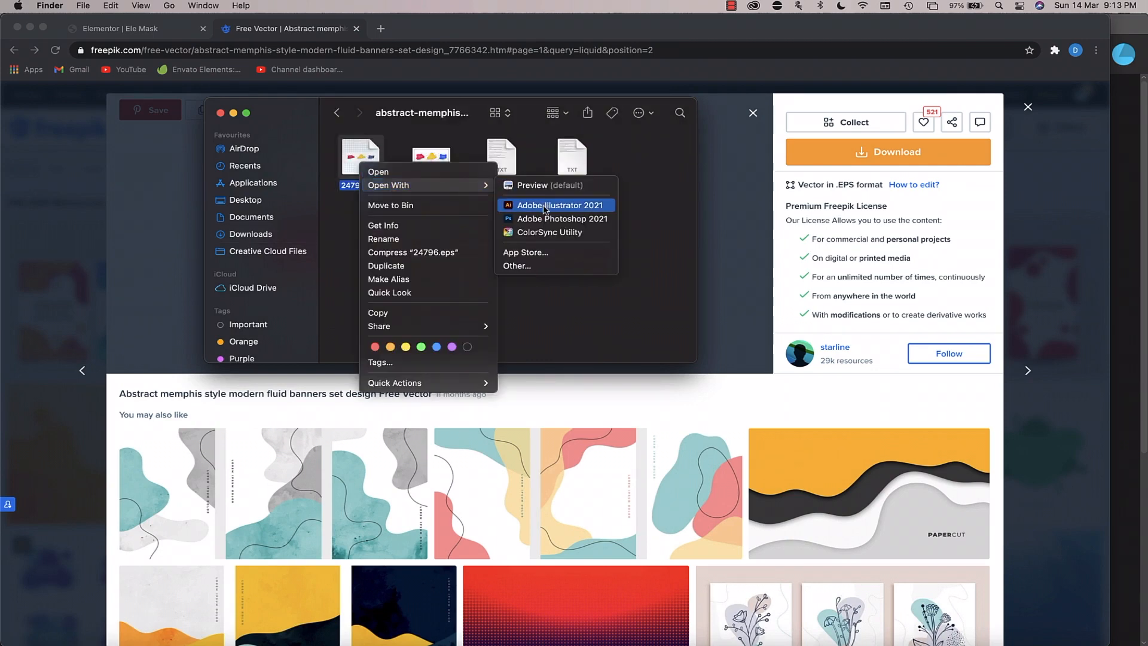
{"action": "left_click", "coordinate": [561, 205]}
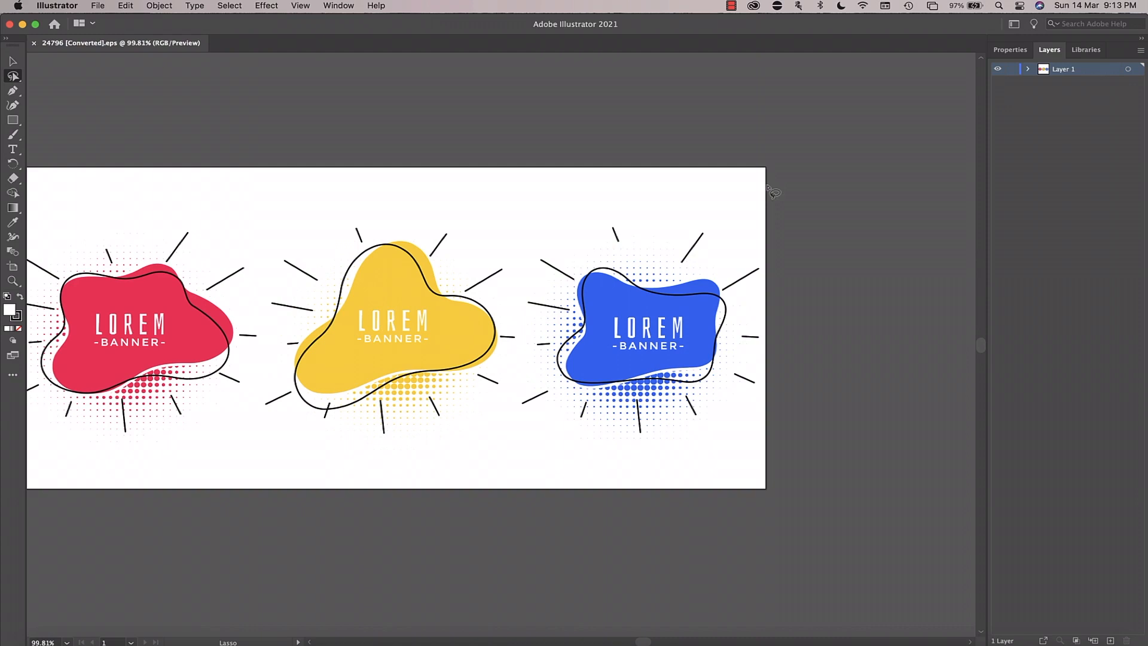
- Expand Layer 1's banner groups and select the blue blob with its dots and rays
{"action": "left_click", "coordinate": [1027, 68]}
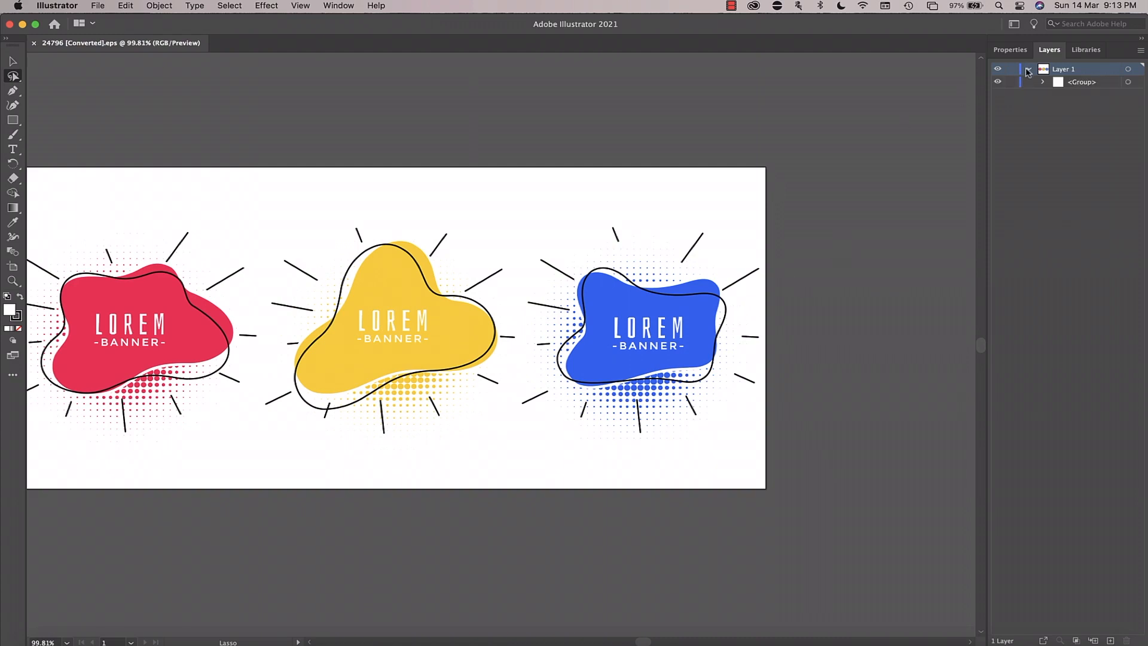
{"action": "left_click", "coordinate": [1042, 82]}
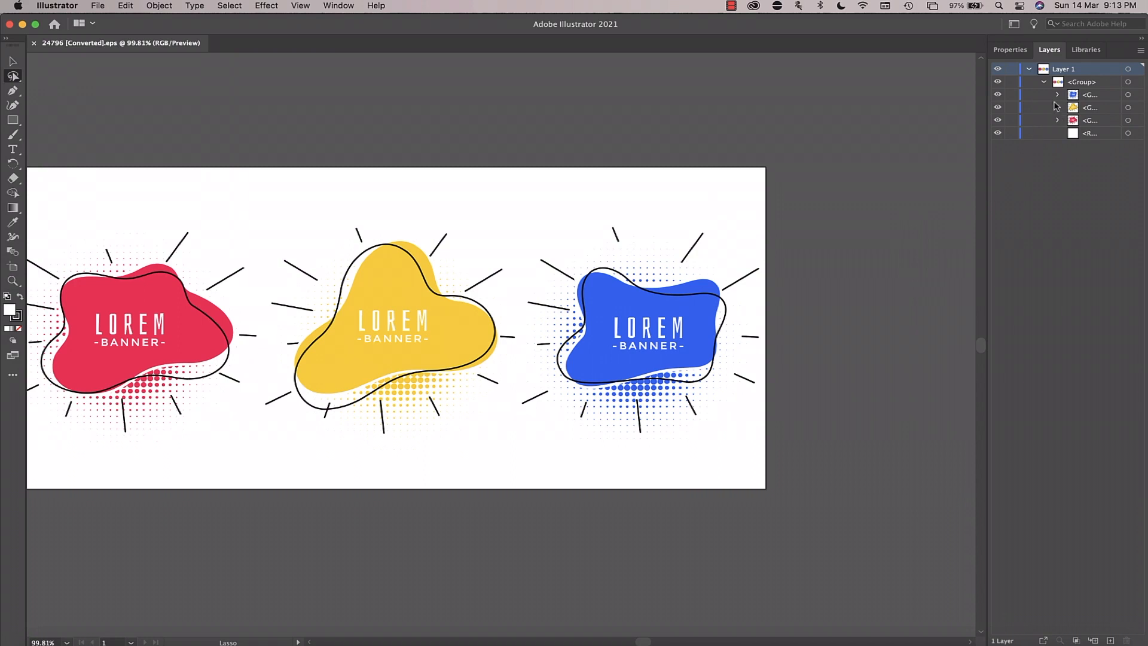
{"action": "left_click", "coordinate": [1044, 95]}
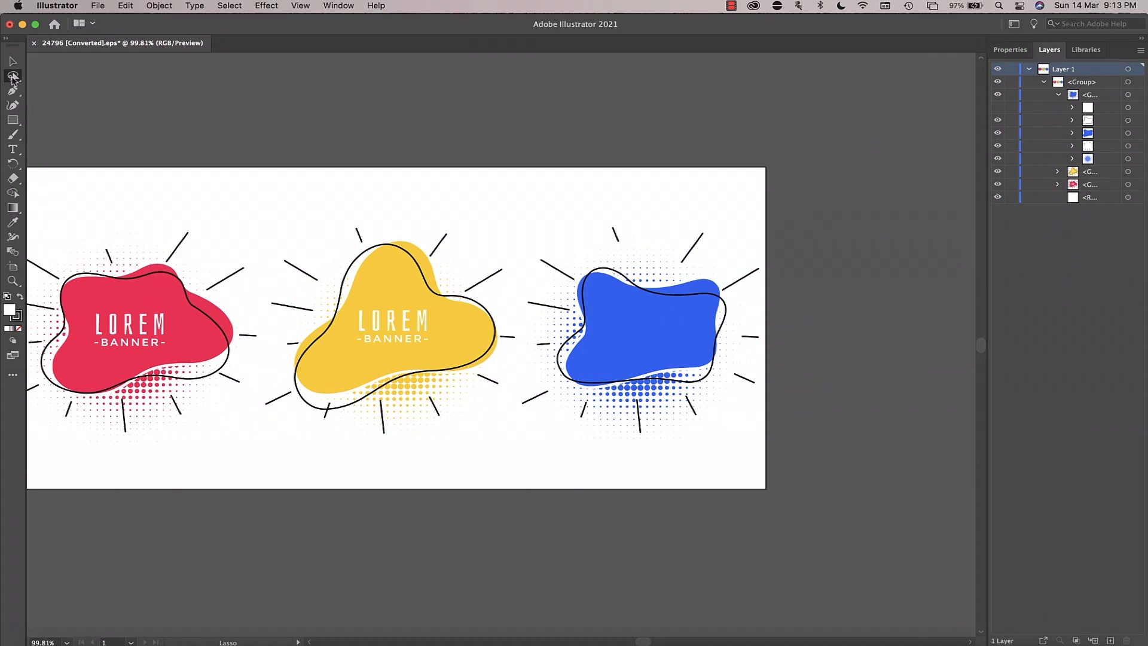
{"action": "left_click_drag", "start_coordinate": [692, 198], "coordinate": [714, 424]}
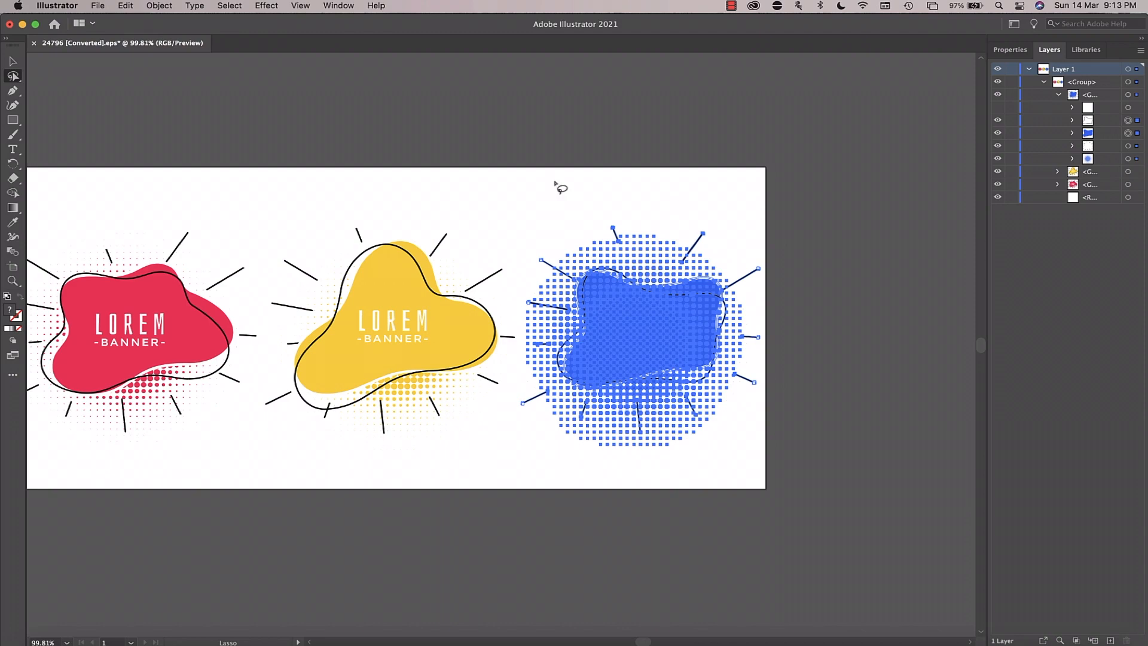
{"action": "left_click", "coordinate": [97, 6]}
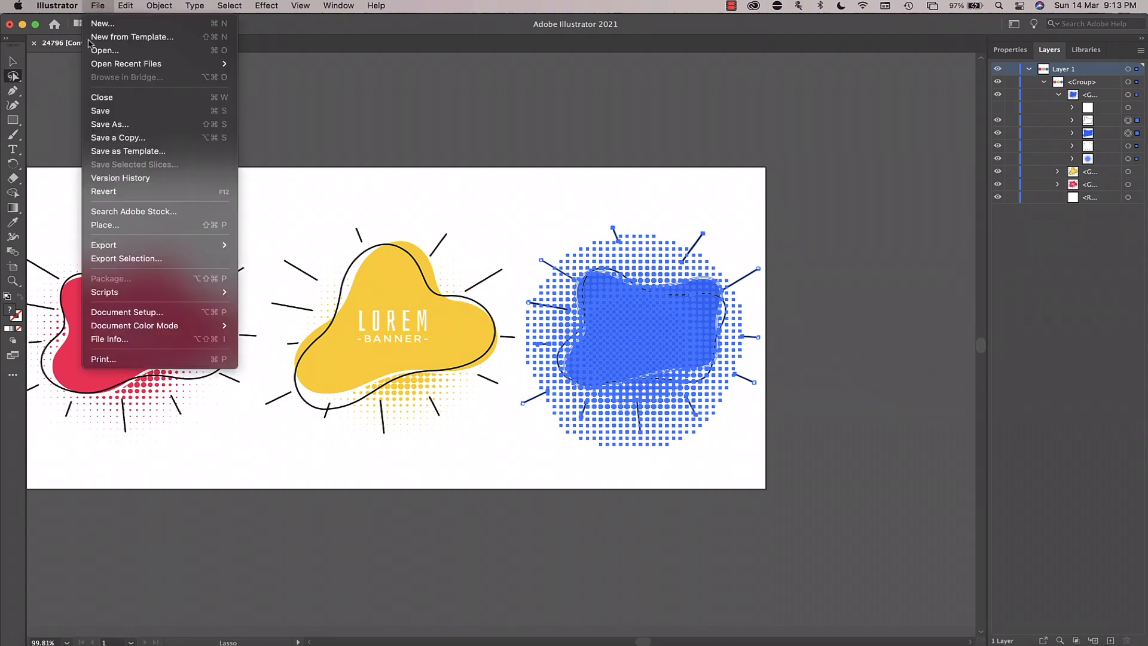
- Export the selected blue blob shape from Illustrator as a 2x PNG asset
{"action": "left_click", "coordinate": [103, 244]}
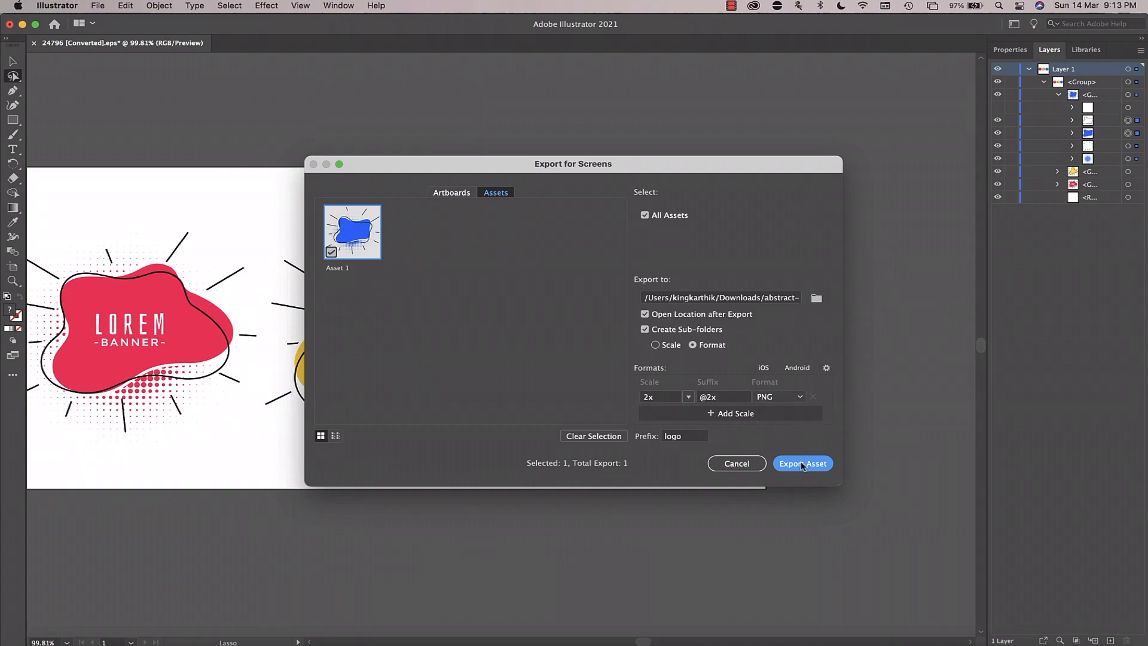
{"action": "mouse_move", "coordinate": [460, 319]}
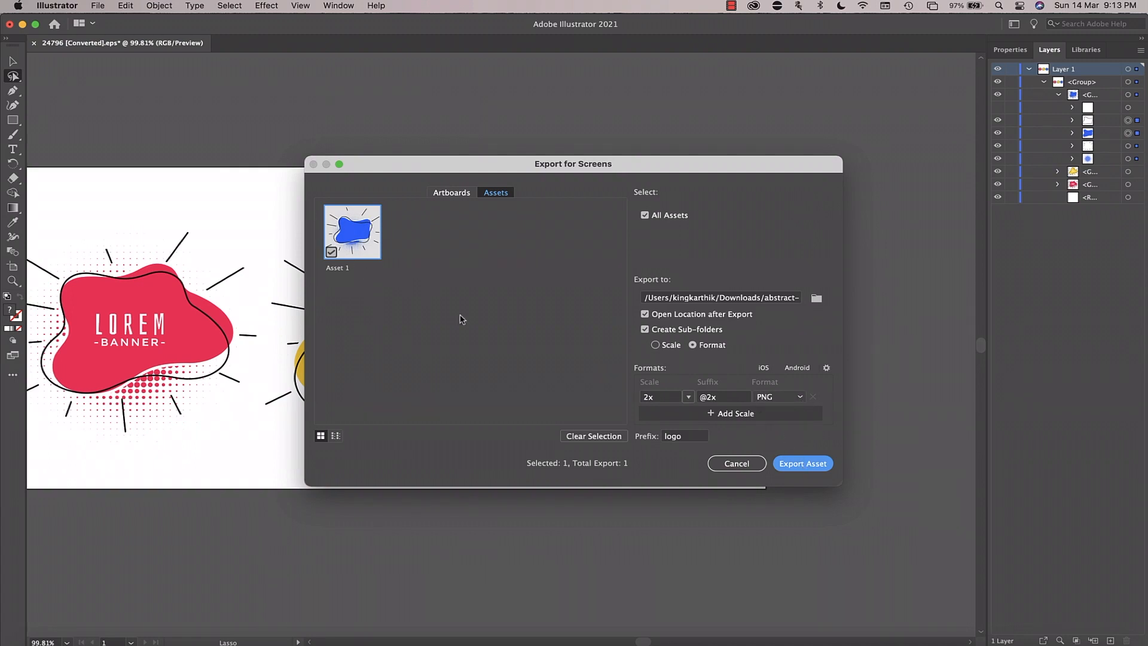
{"action": "left_click", "coordinate": [801, 462]}
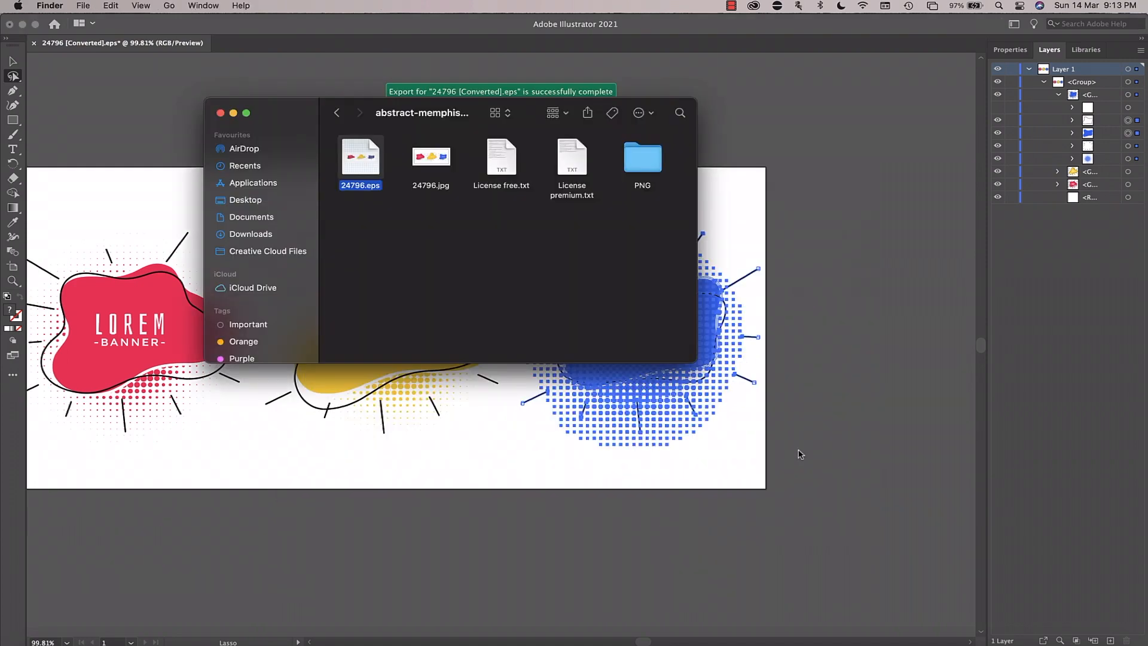
{"action": "mouse_move", "coordinate": [564, 252]}
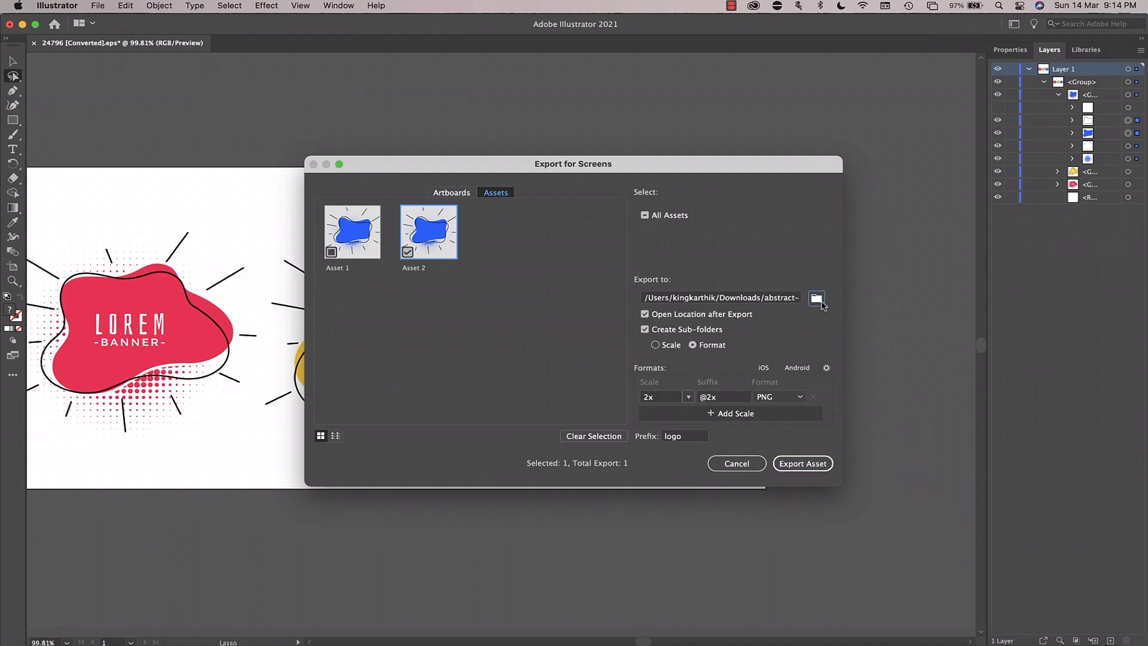
- Set the export destination to the Desktop and export the blob asset as 2x PNG
{"action": "left_click", "coordinate": [815, 298]}
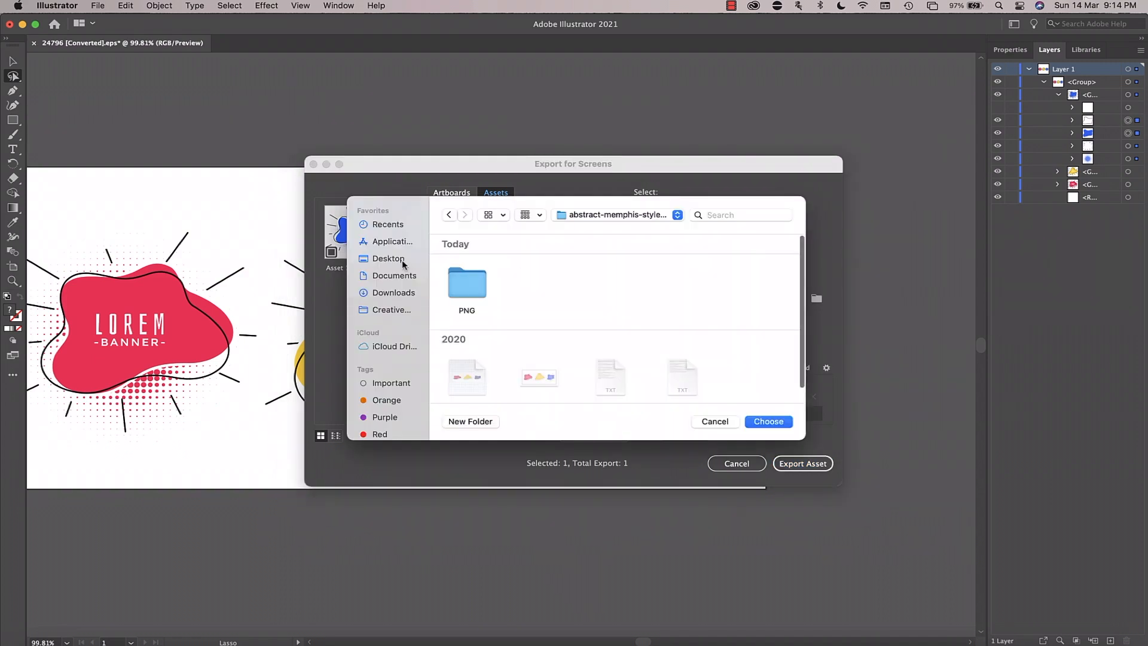
{"action": "left_click", "coordinate": [388, 258]}
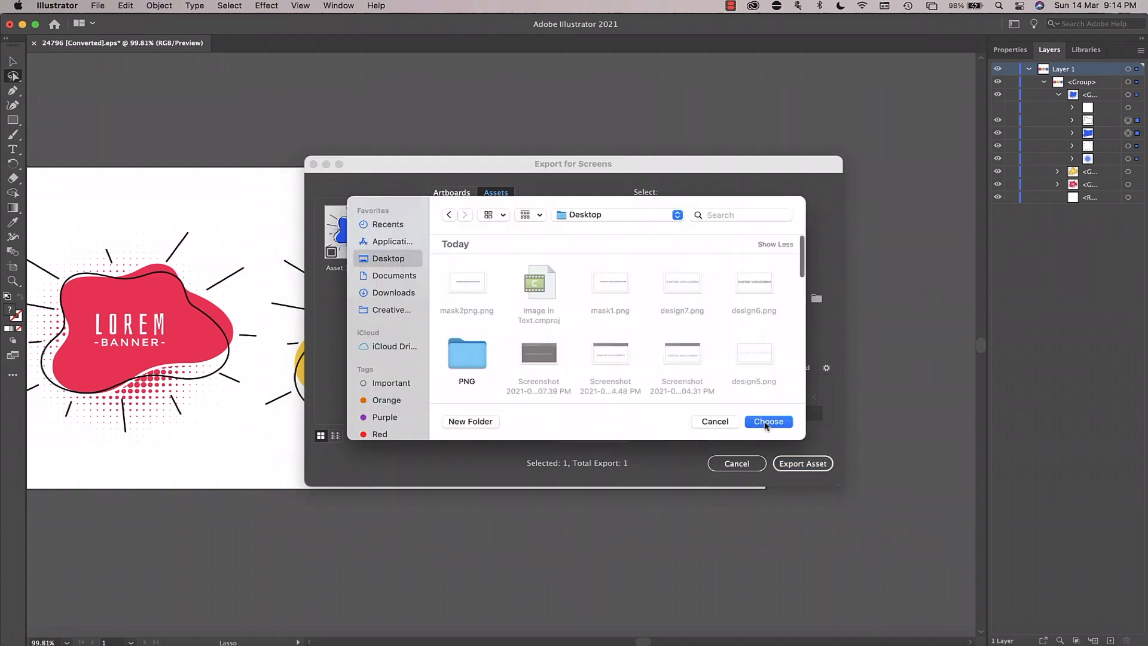
{"action": "left_click", "coordinate": [768, 421]}
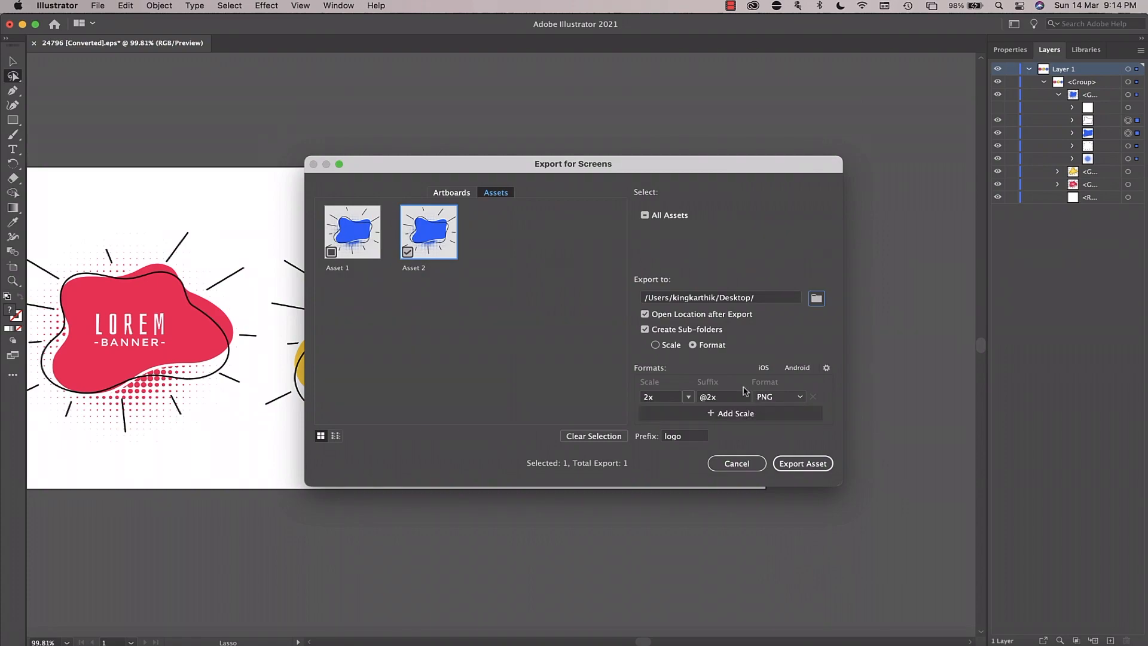
{"action": "left_click", "coordinate": [802, 463]}
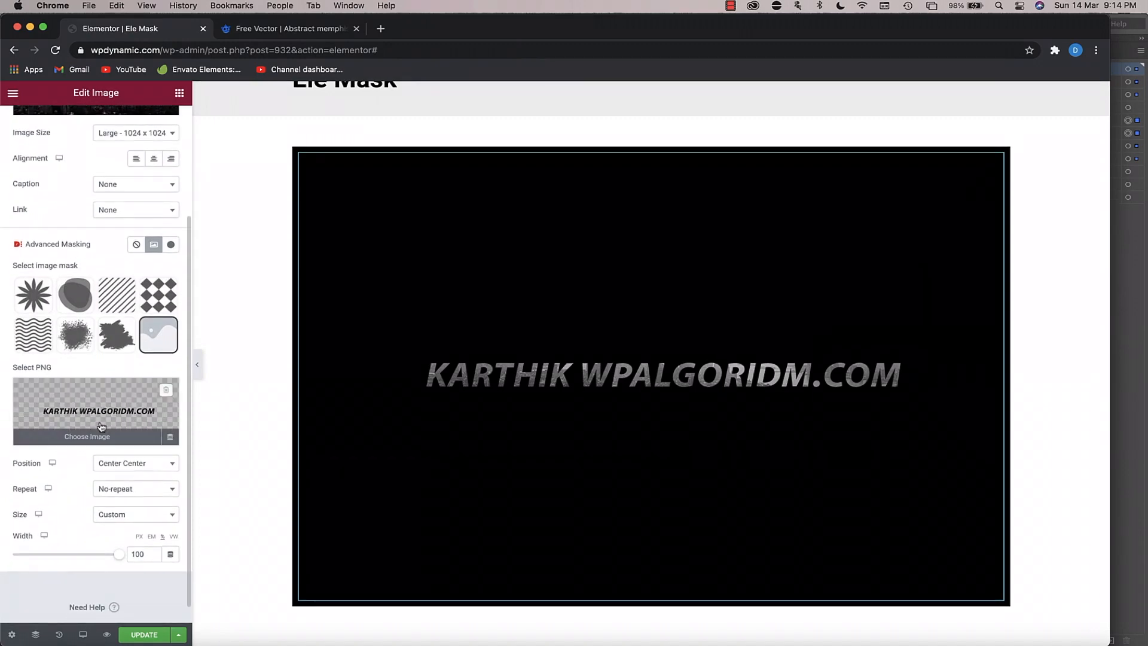
{"action": "left_click", "coordinate": [86, 436]}
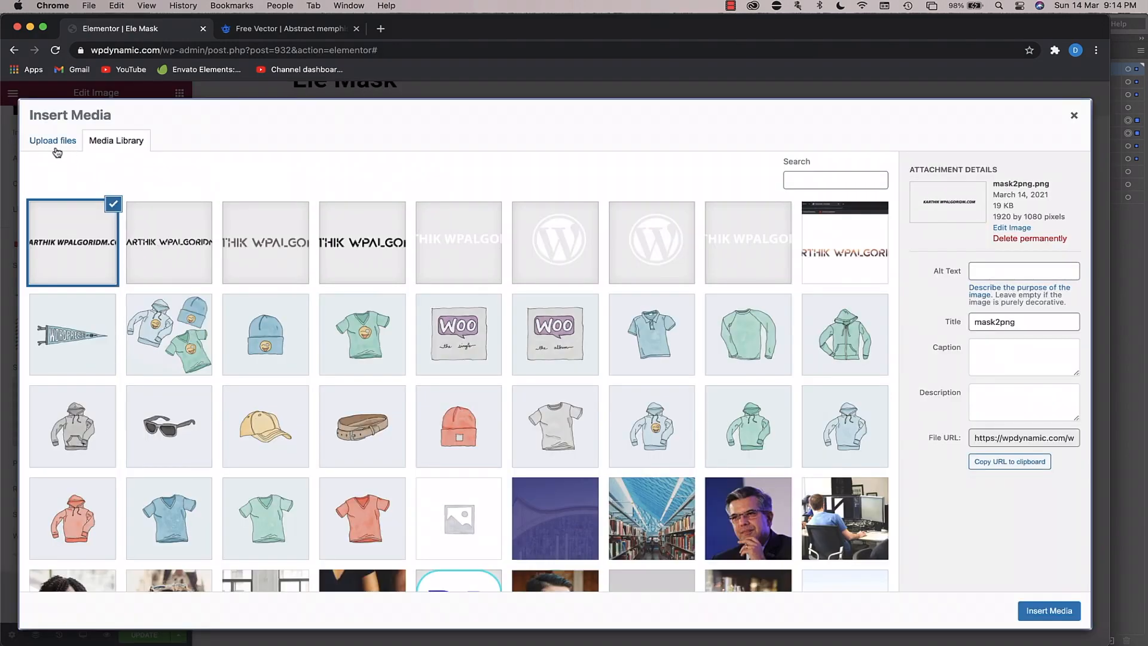
{"action": "left_click", "coordinate": [52, 140]}
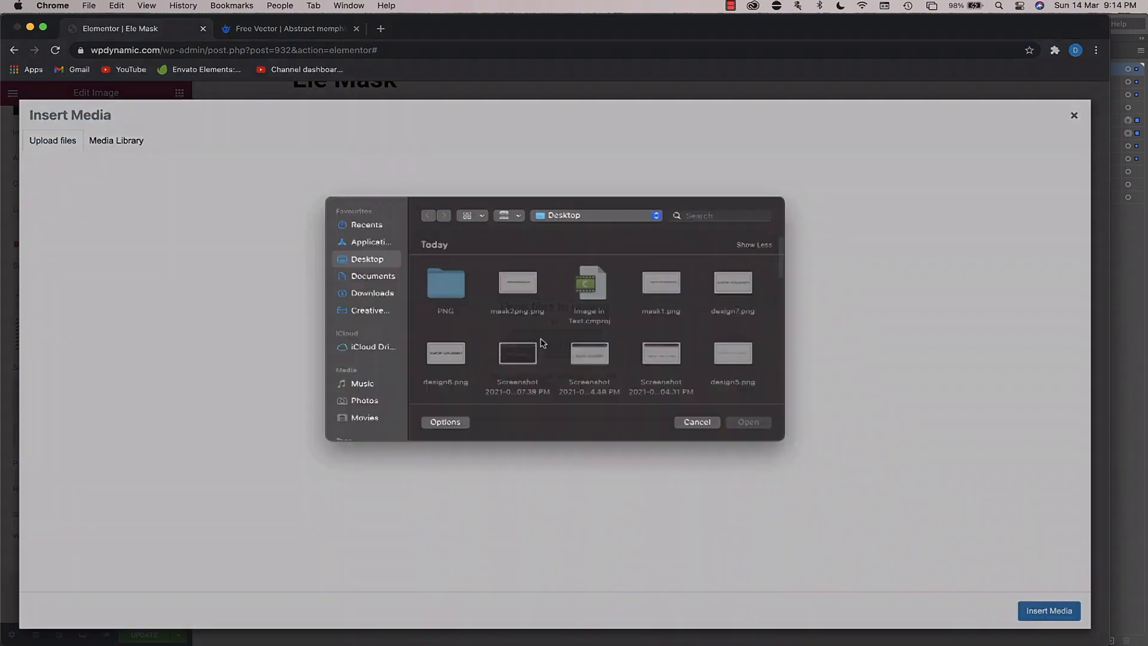
{"action": "double_click", "coordinate": [444, 283]}
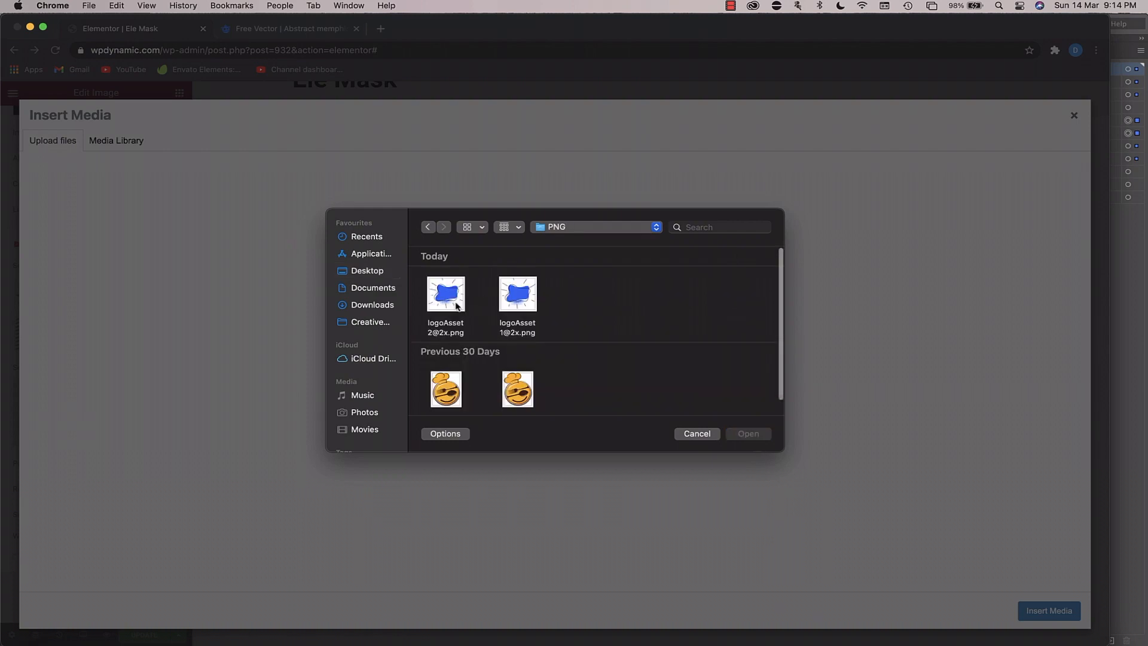
{"action": "left_click", "coordinate": [444, 294]}
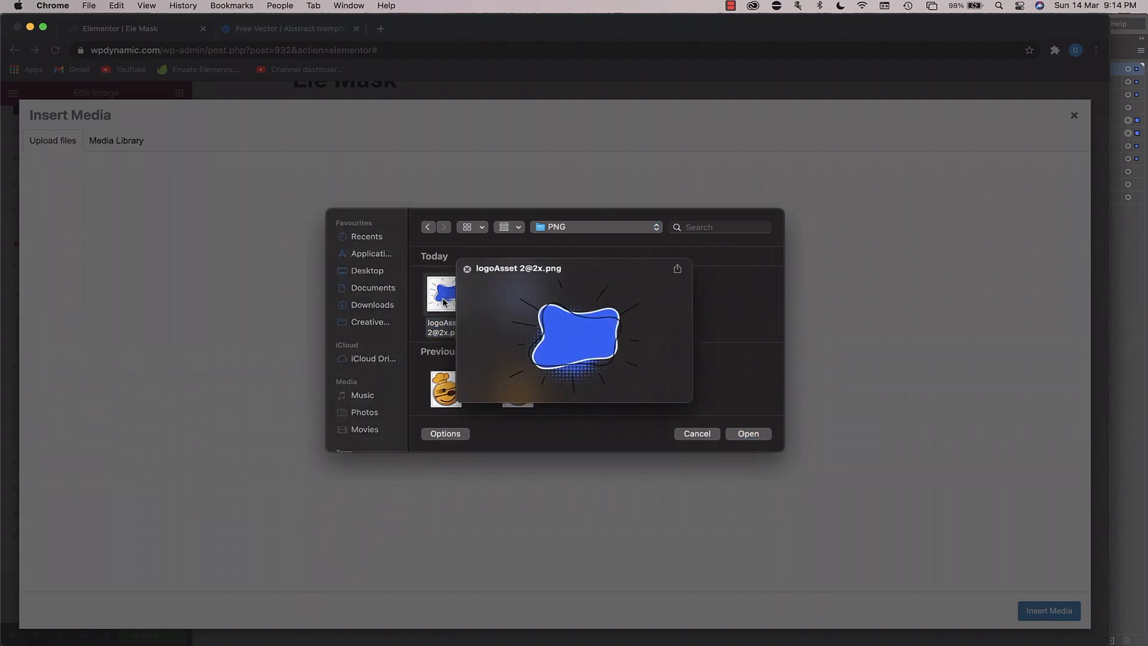
{"action": "left_click", "coordinate": [747, 433]}
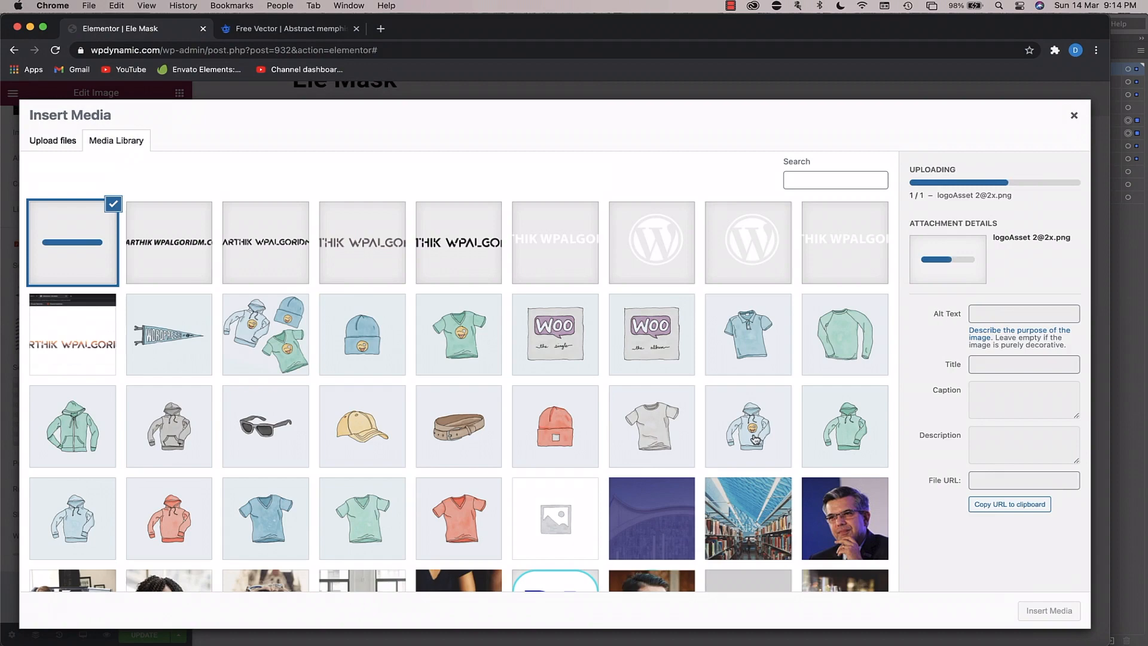
{"action": "left_click", "coordinate": [1048, 610]}
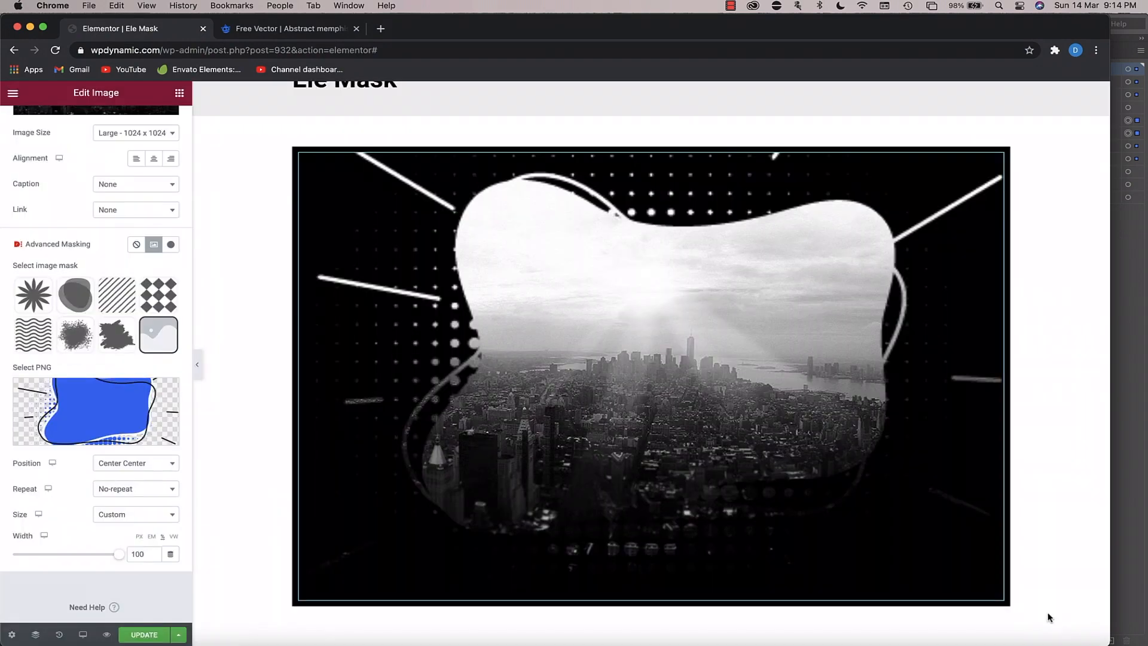
- Select the masked city image and reduce the blob mask width to about 74
{"action": "left_click", "coordinate": [615, 401]}
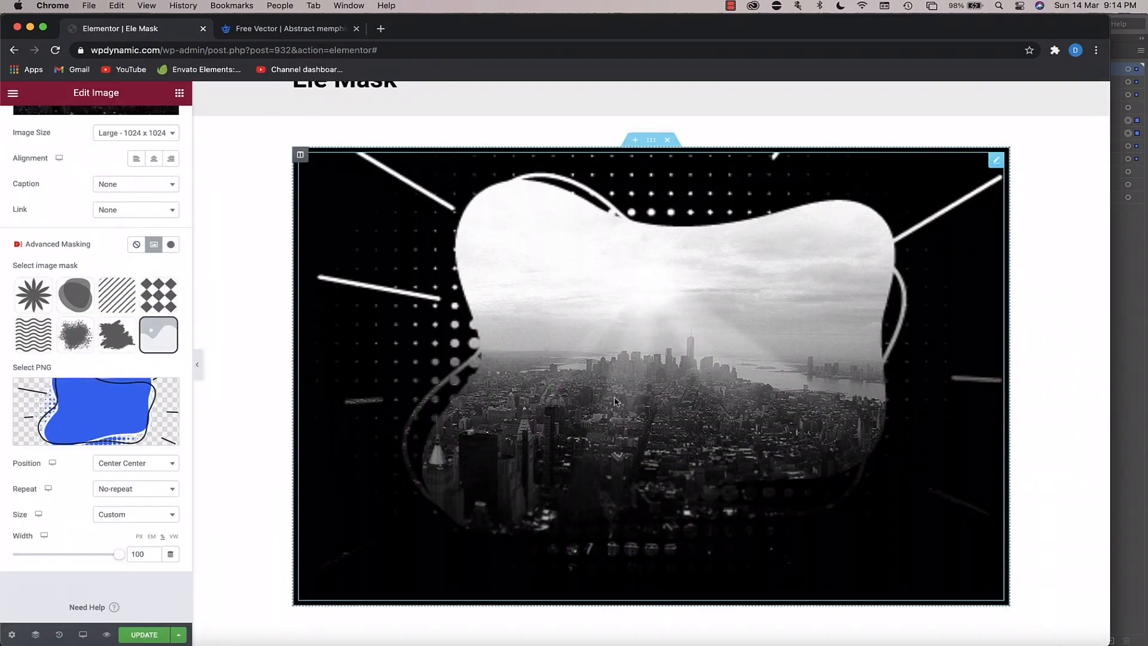
{"action": "scroll", "scroll_direction": "down", "scroll_amount": 3}
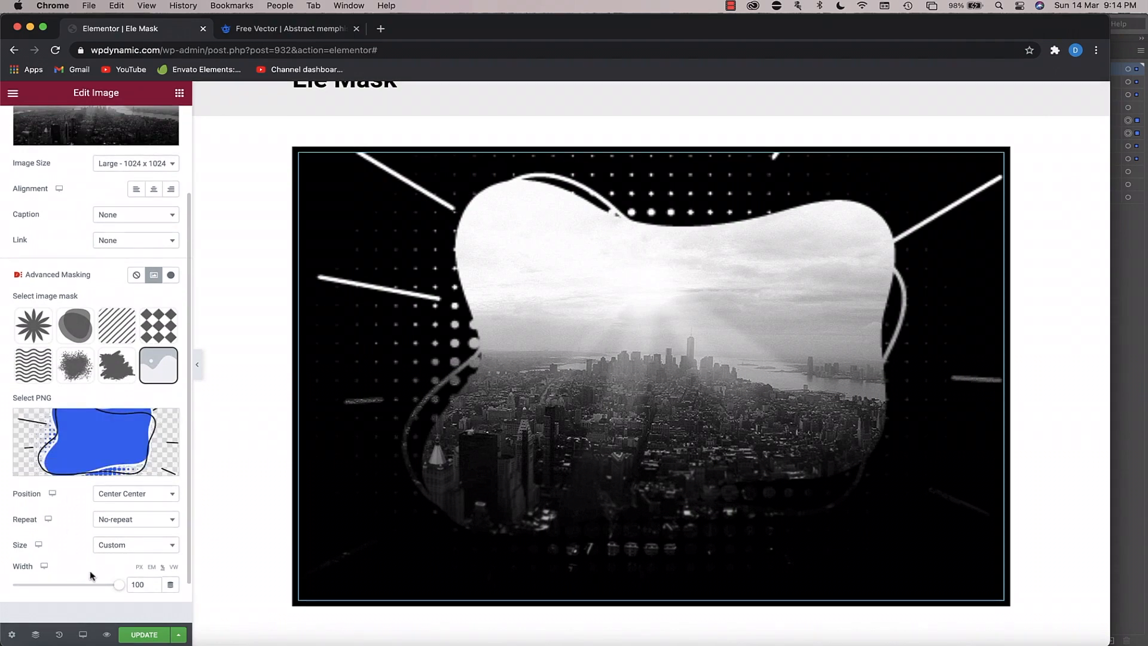
{"action": "left_click_drag", "start_coordinate": [119, 583], "coordinate": [93, 589]}
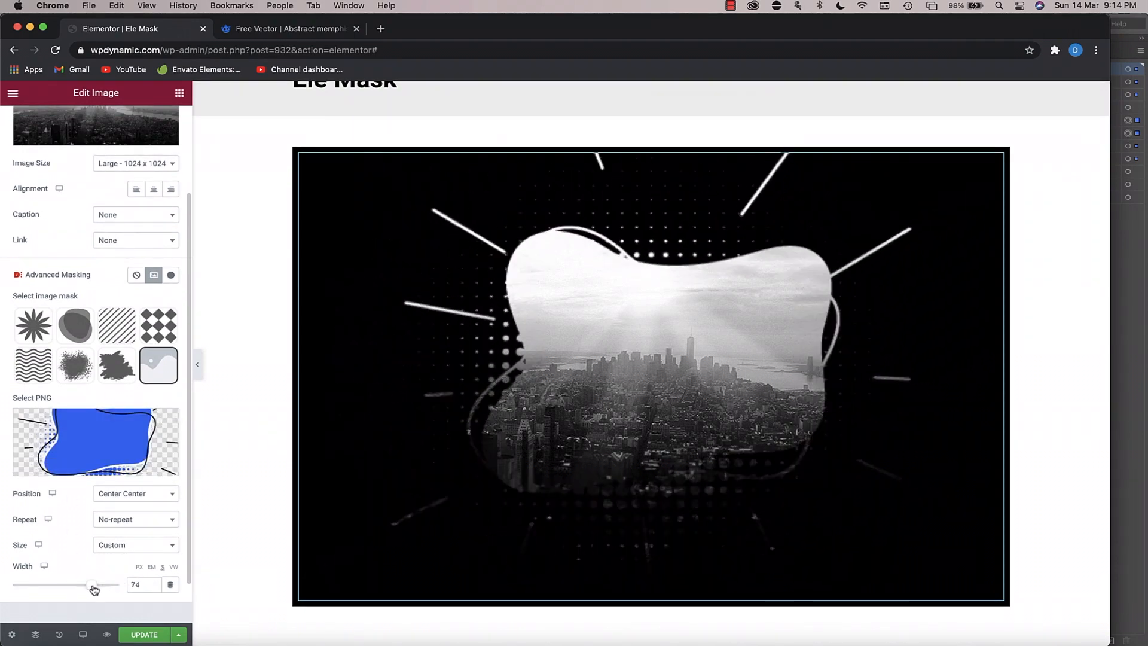
{"action": "left_click_drag", "start_coordinate": [94, 584], "coordinate": [87, 584]}
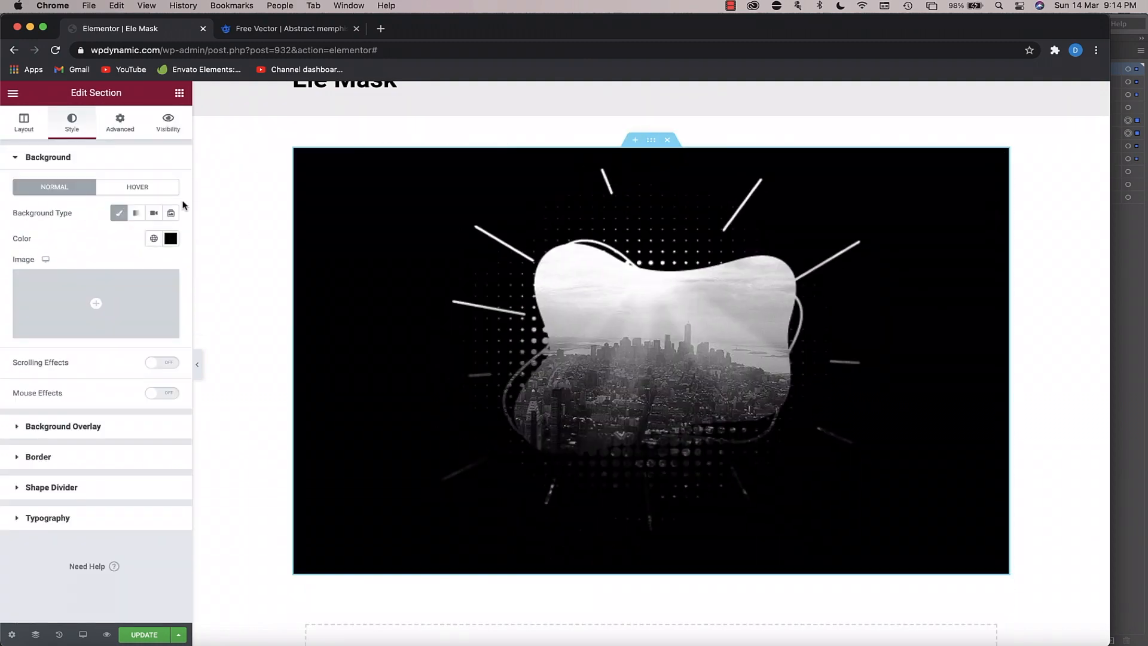
- Clear the section's black background colour and insert the pineapple photo into the image
{"action": "left_click", "coordinate": [170, 238]}
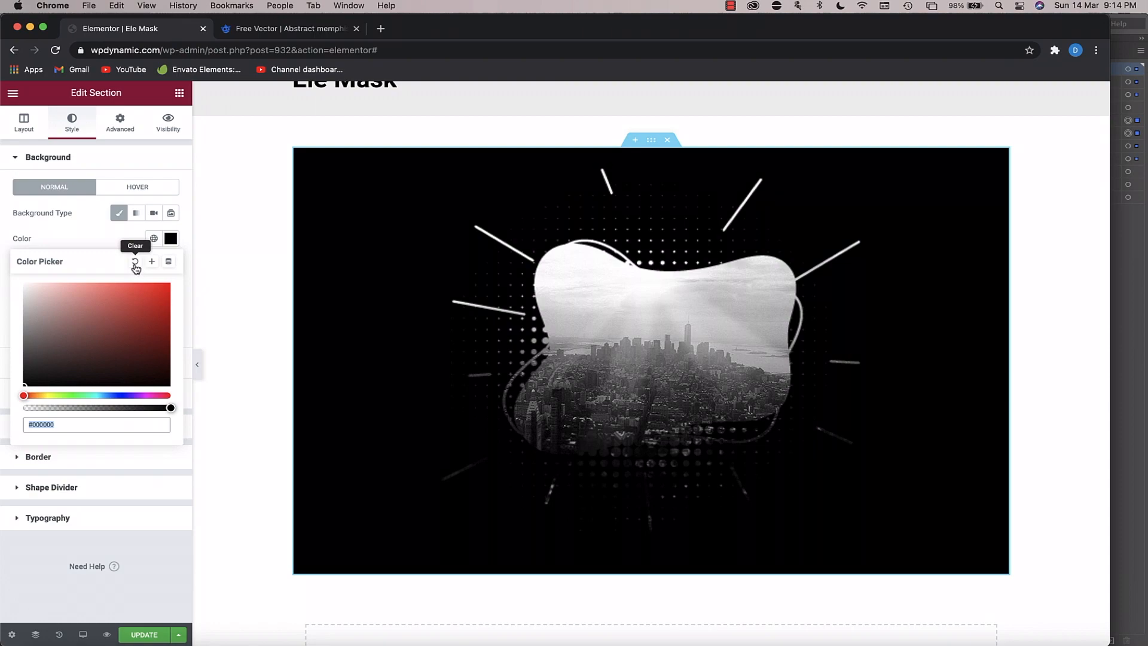
{"action": "left_click", "coordinate": [134, 262]}
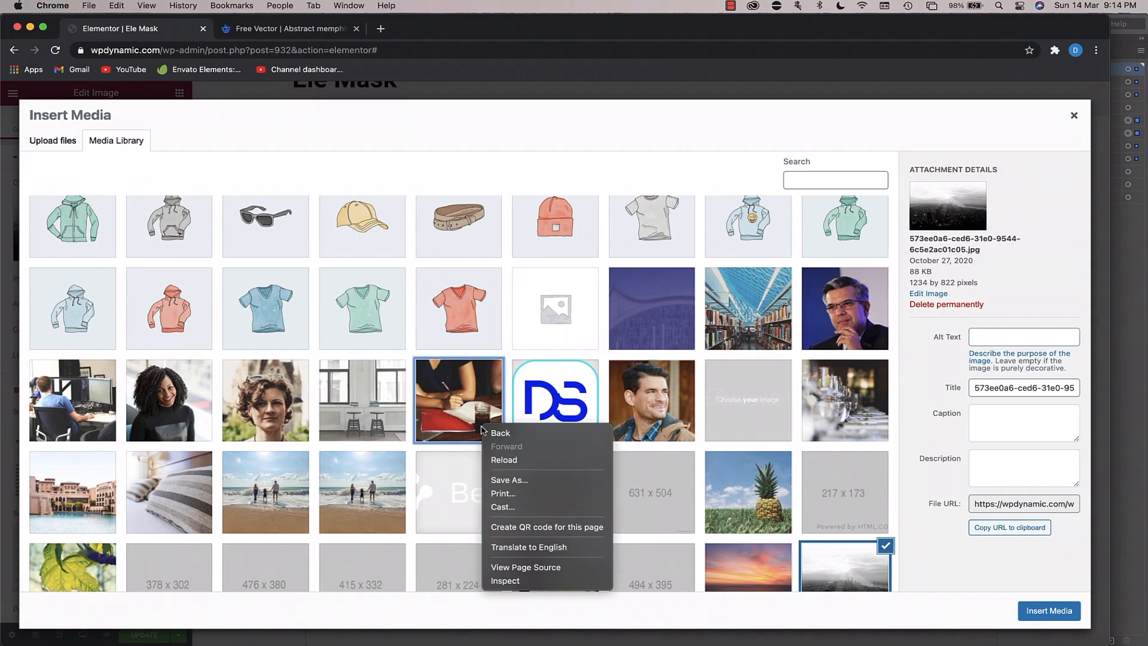
{"action": "left_click", "coordinate": [747, 491]}
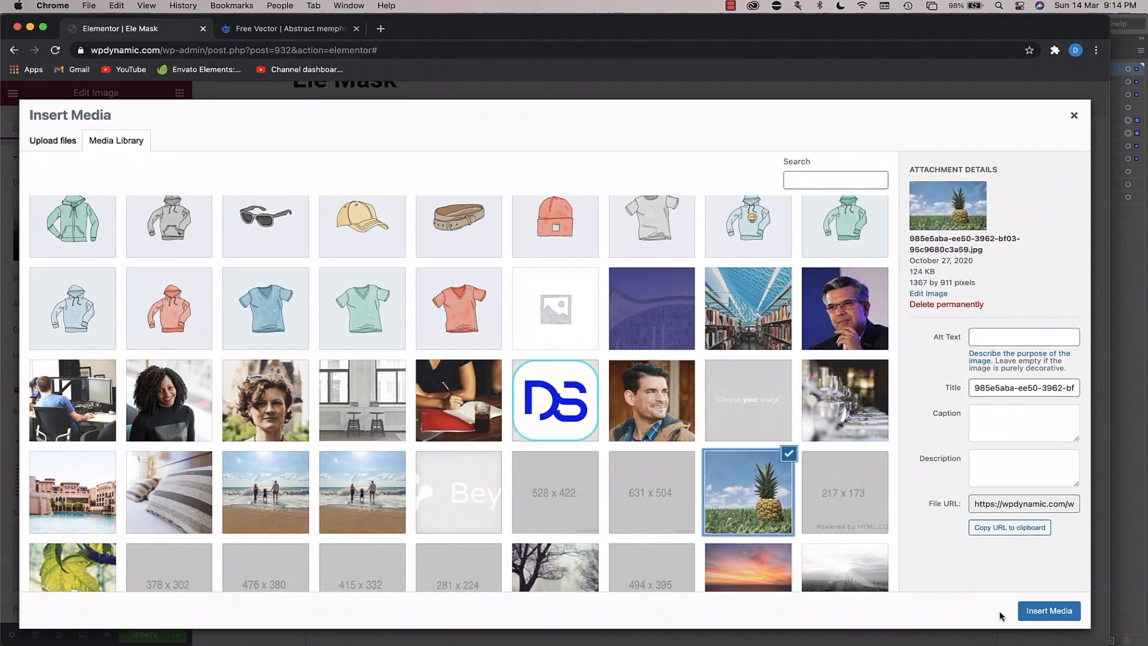
{"action": "left_click", "coordinate": [1048, 610]}
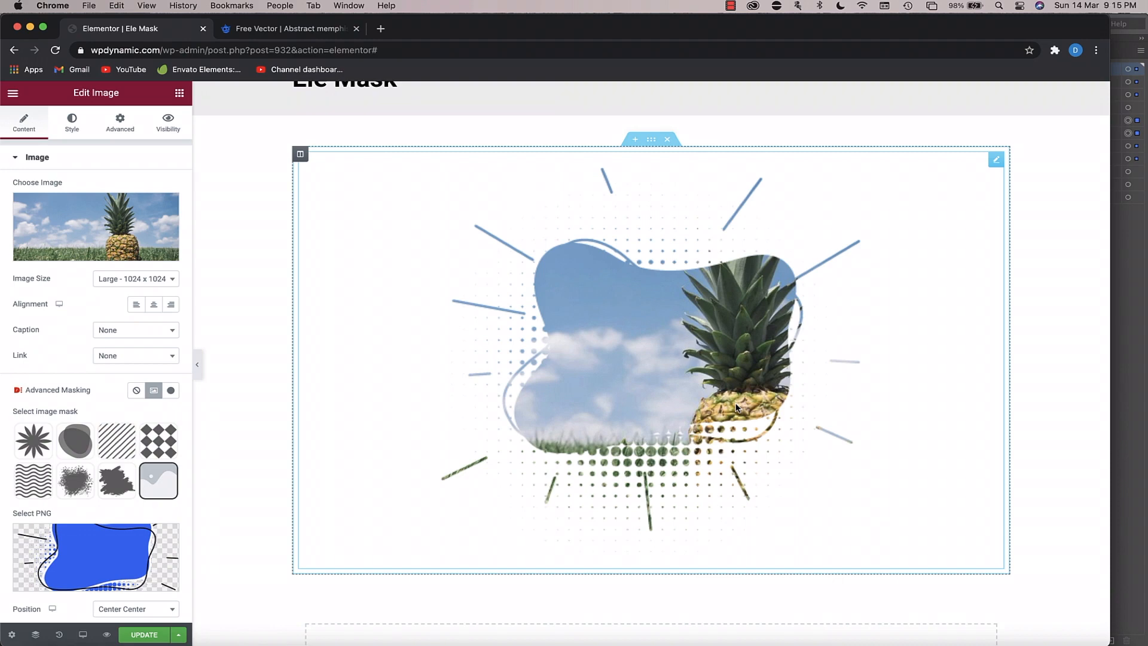
{"action": "mouse_move", "coordinate": [586, 305]}
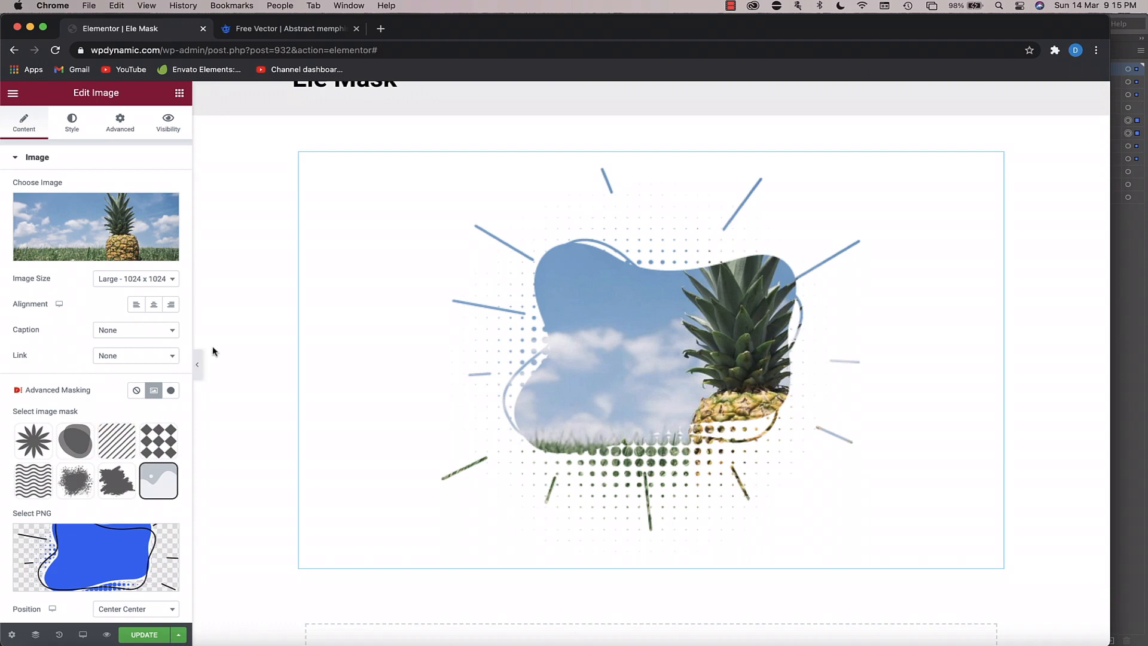
- Select the pineapple image widget and open the media library for its mask PNG
{"action": "left_click", "coordinate": [526, 388]}
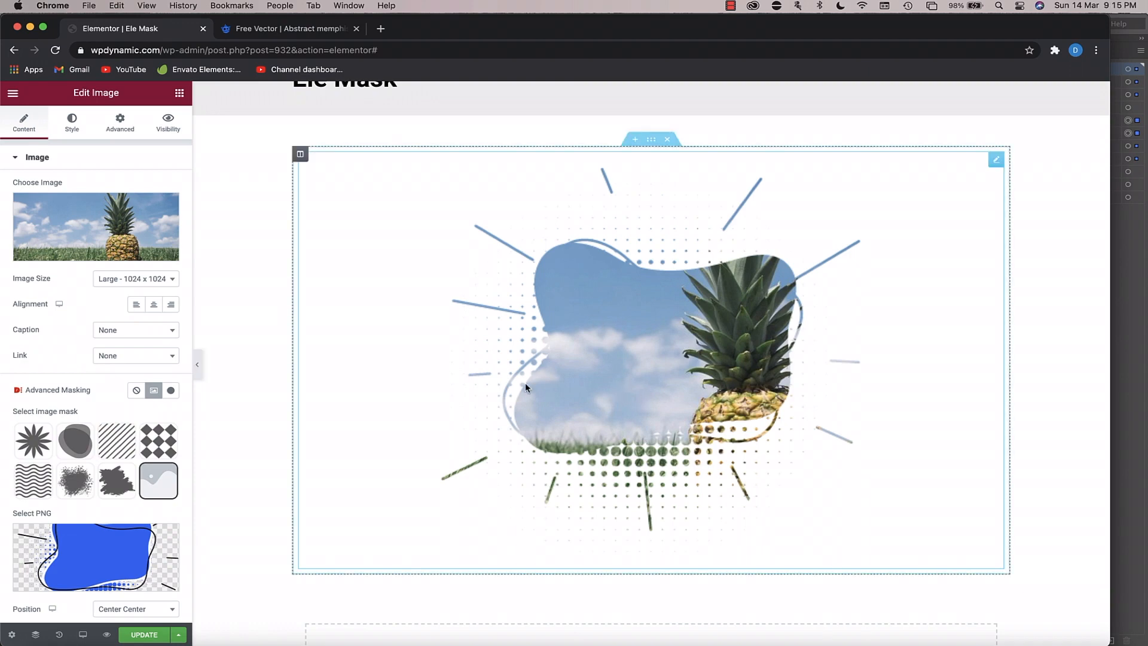
{"action": "left_click", "coordinate": [95, 558]}
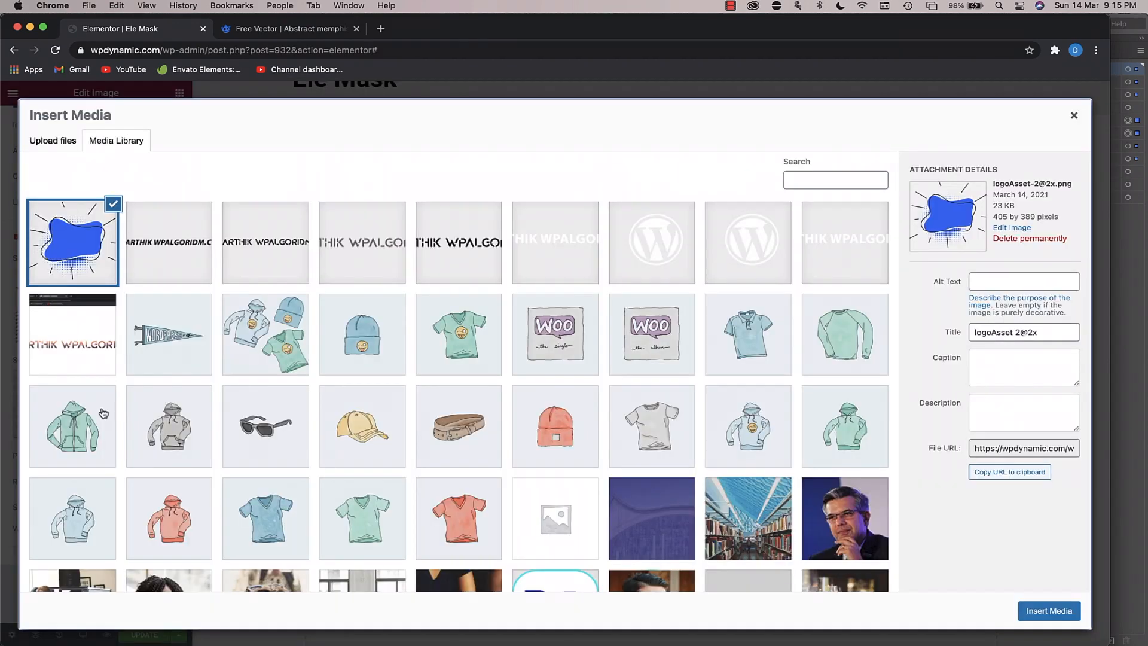
- Apply mask1.png as the text mask and swap the photo to the sunset image
{"action": "left_click", "coordinate": [265, 242]}
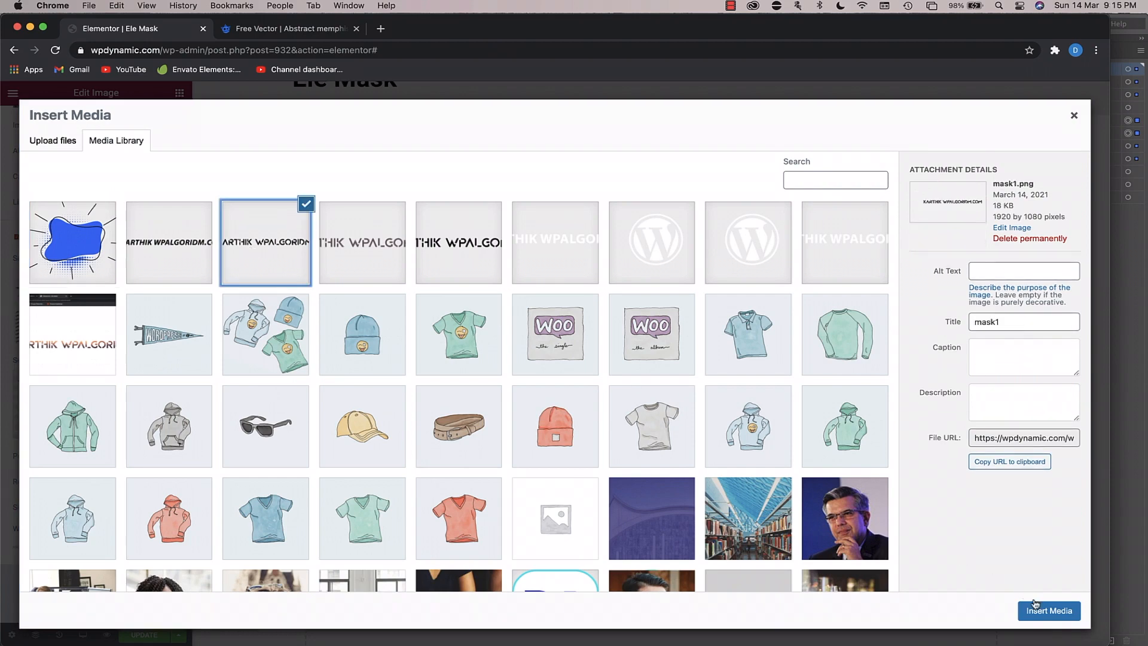
{"action": "left_click", "coordinate": [1048, 611]}
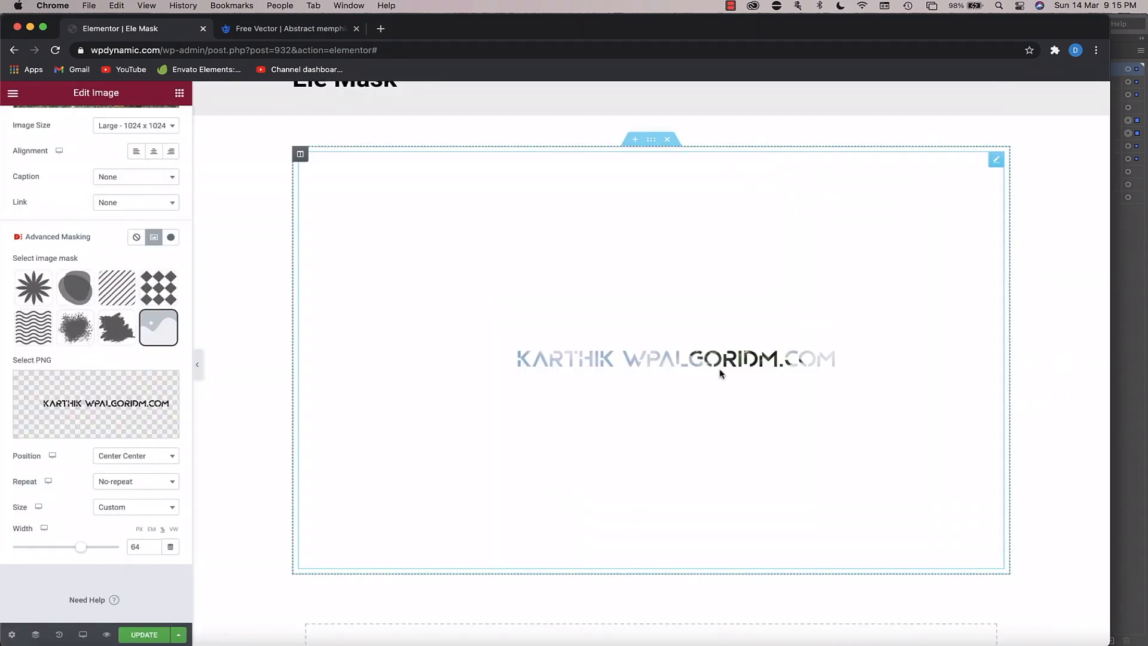
{"action": "mouse_move", "coordinate": [646, 349]}
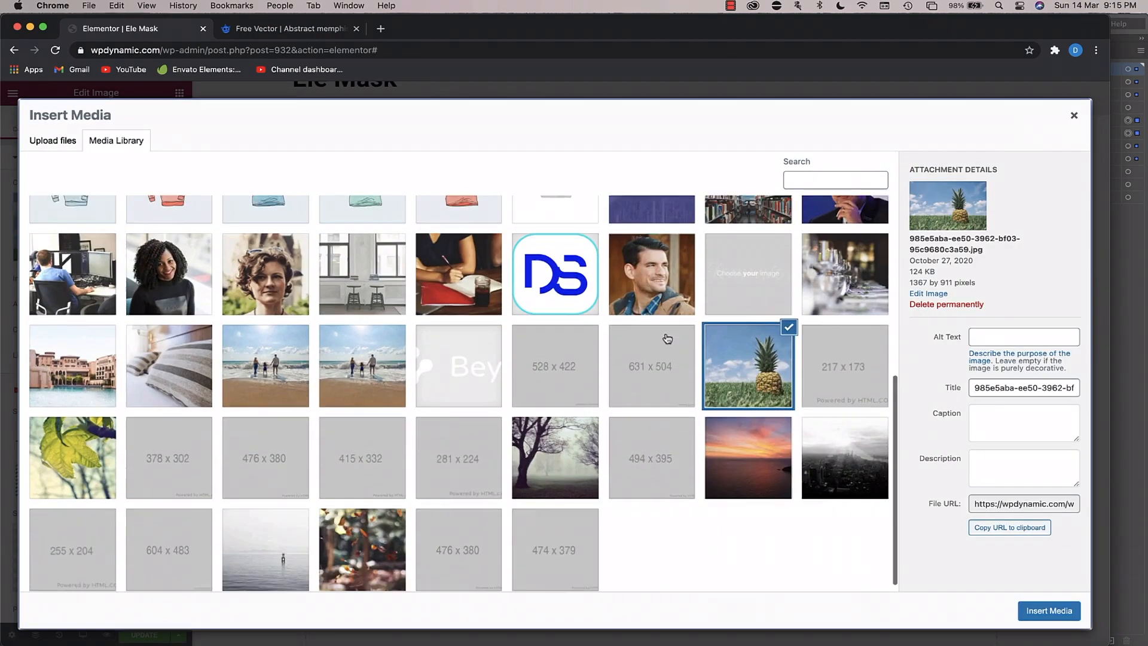
{"action": "left_click", "coordinate": [1047, 610]}
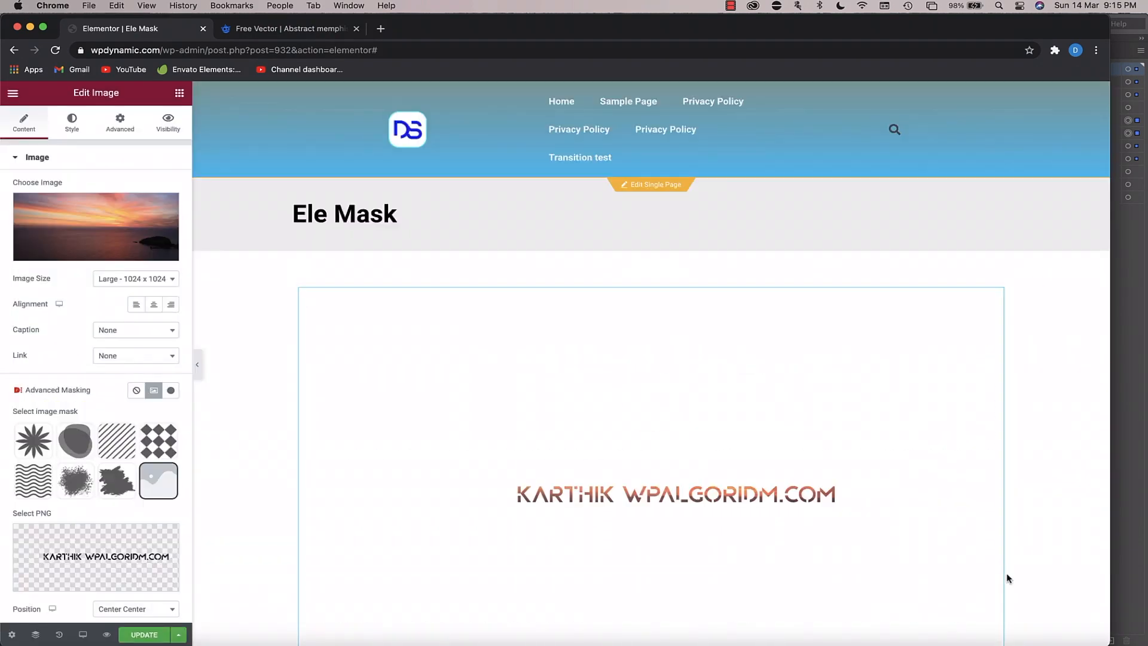